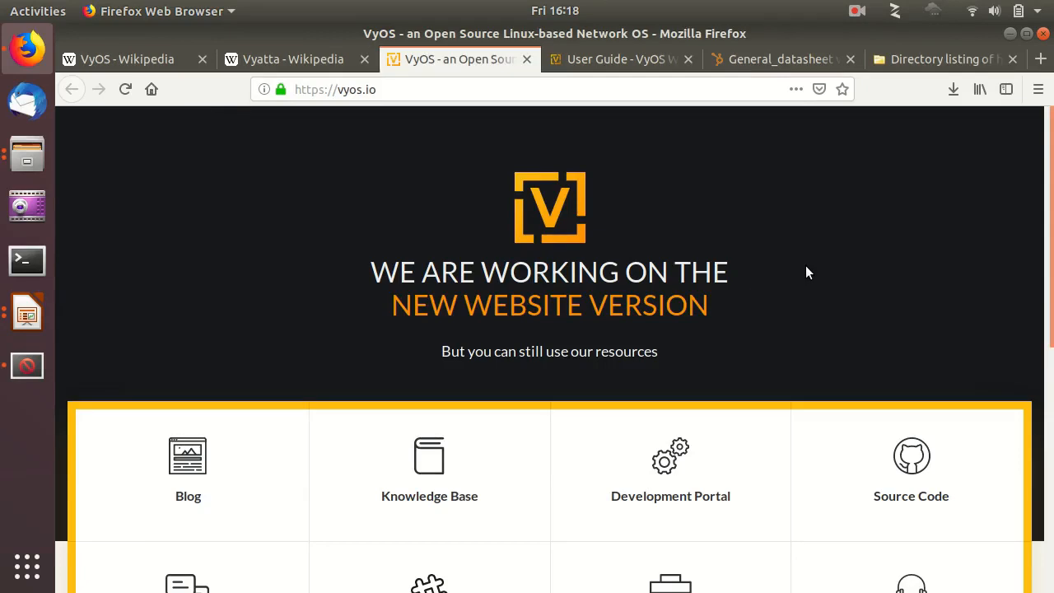
pyautogui.moveTo(436, 161)
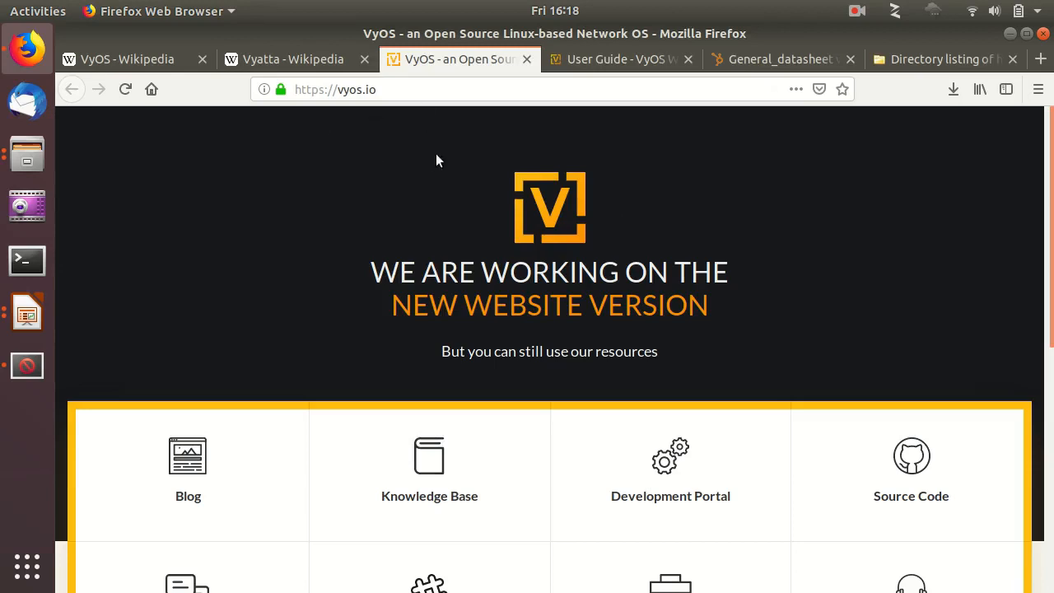
pyautogui.moveTo(181, 143)
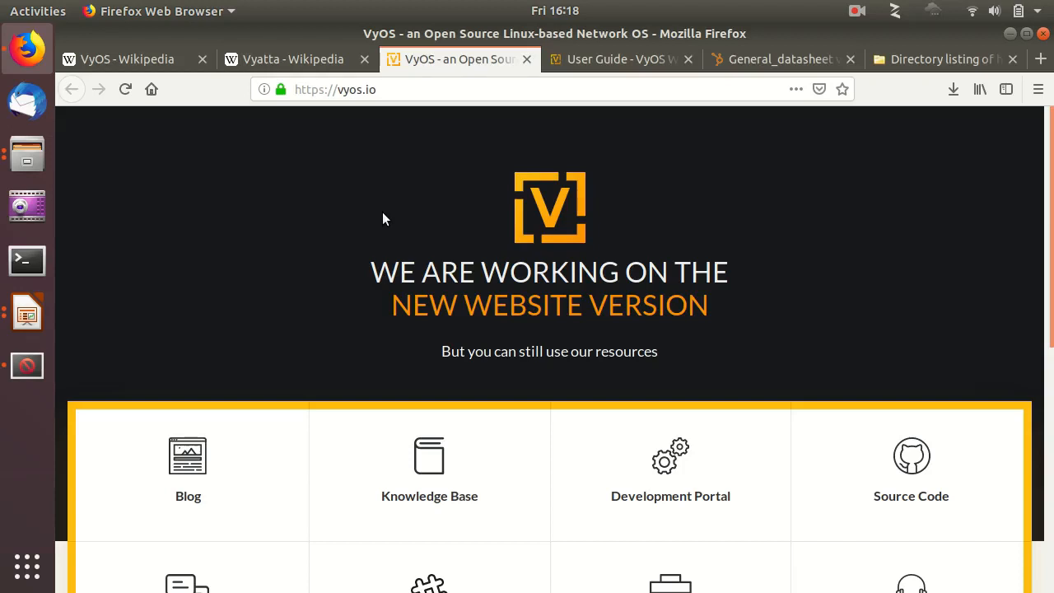
pyautogui.moveTo(359, 194)
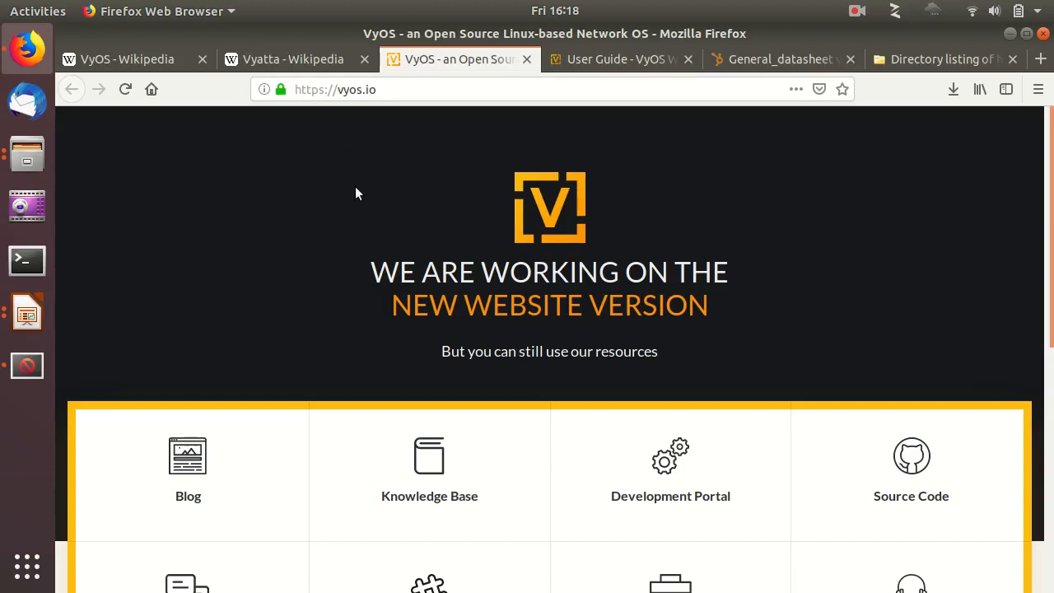
pyautogui.moveTo(354, 198)
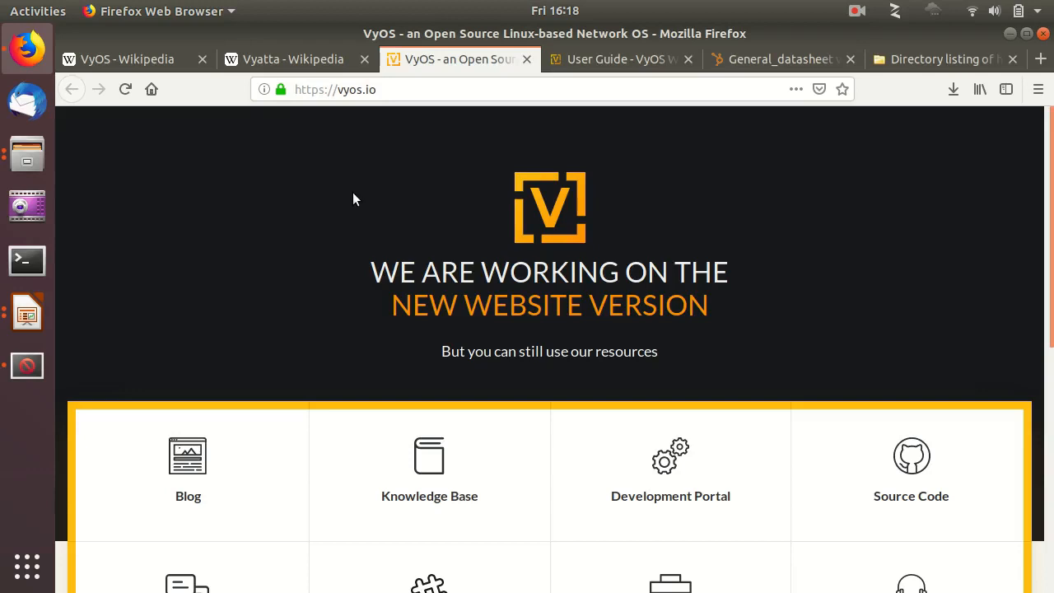
pyautogui.moveTo(358, 173)
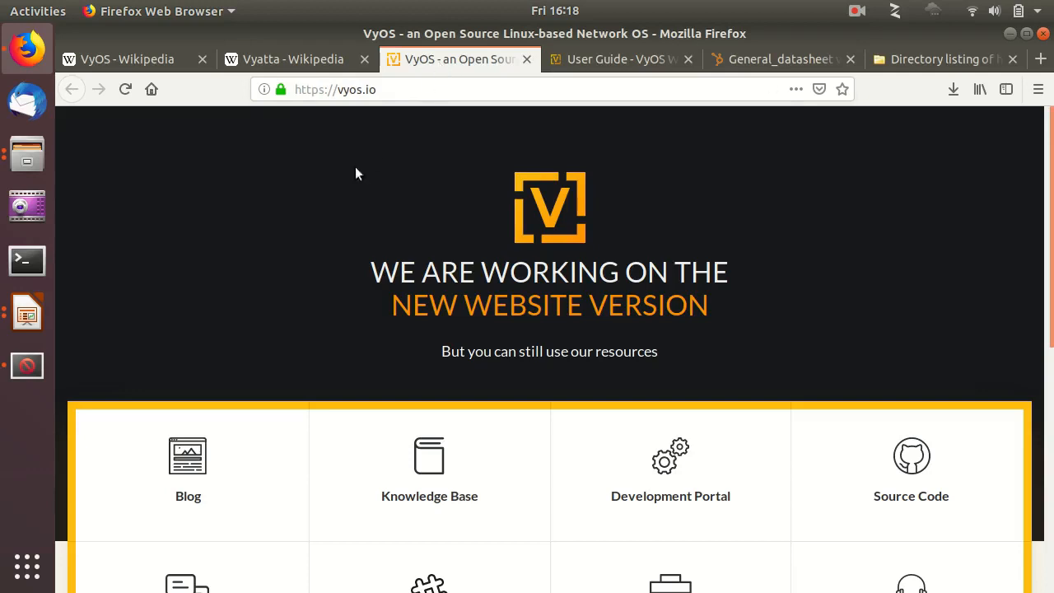
pyautogui.moveTo(292, 58)
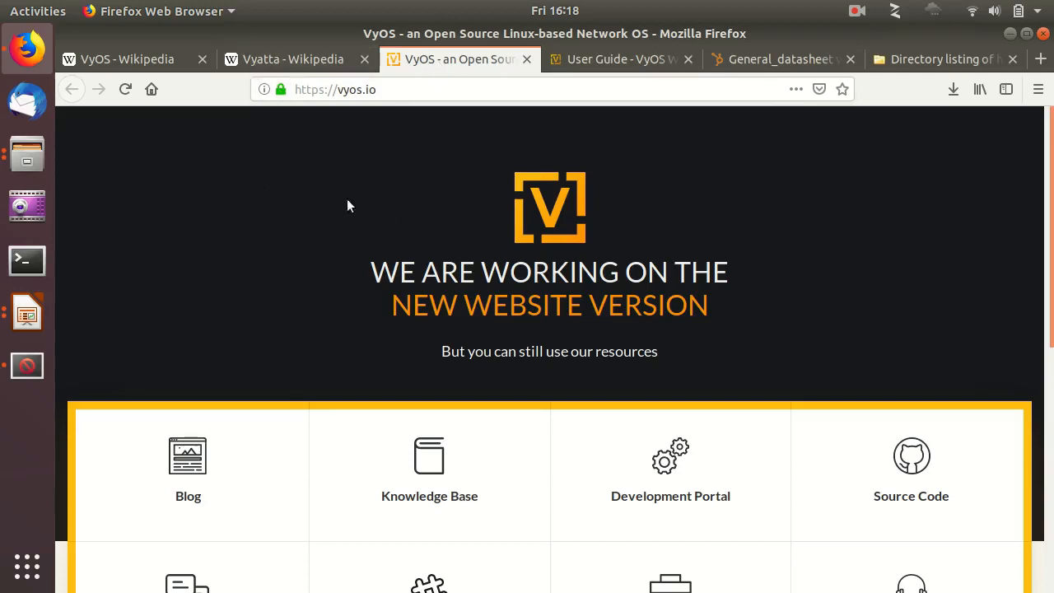
pyautogui.moveTo(356, 193)
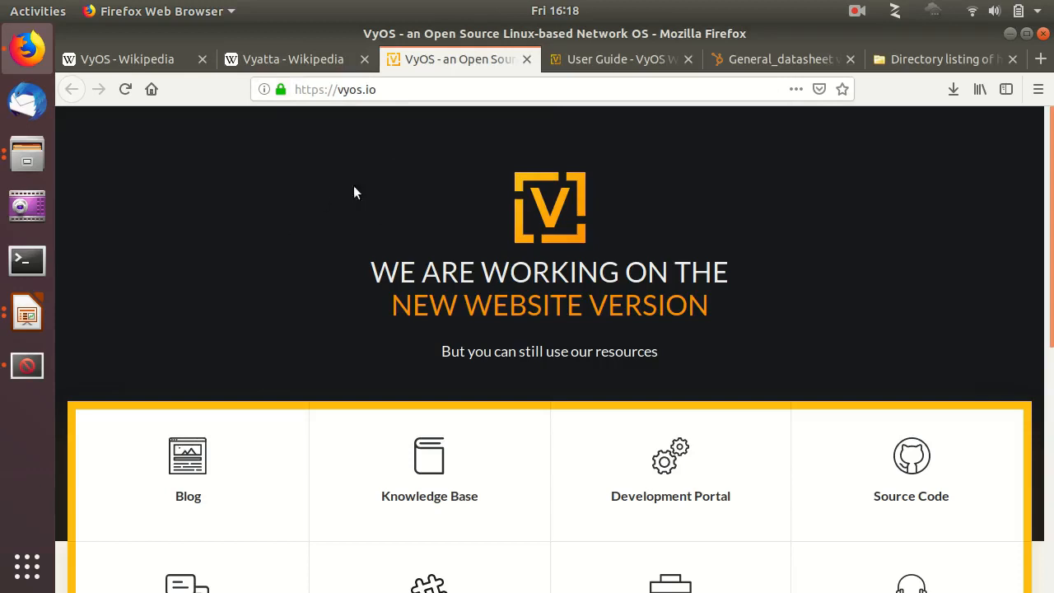
pyautogui.moveTo(762, 327)
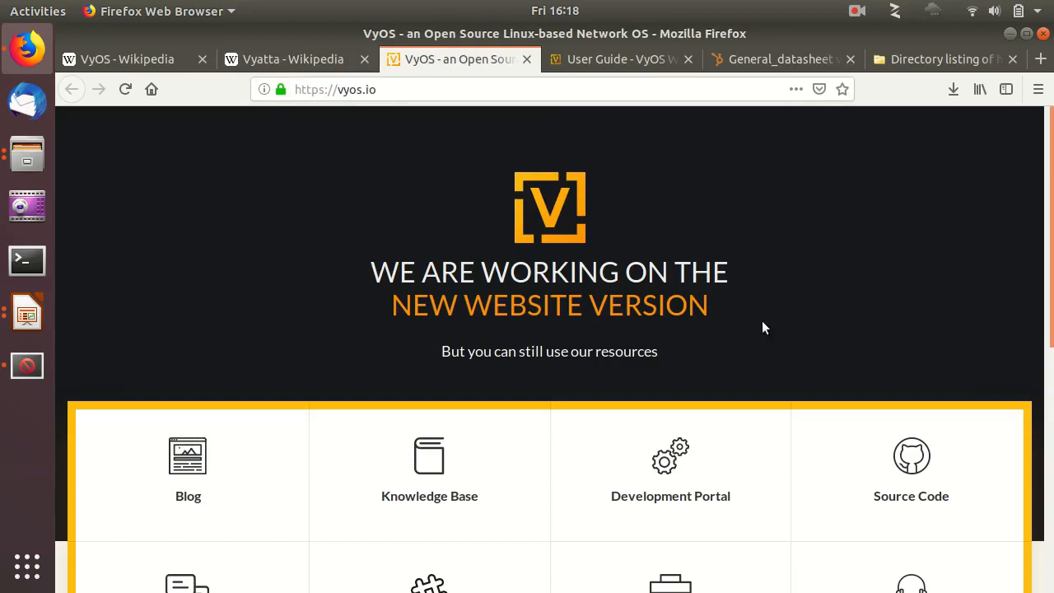
pyautogui.moveTo(229, 202)
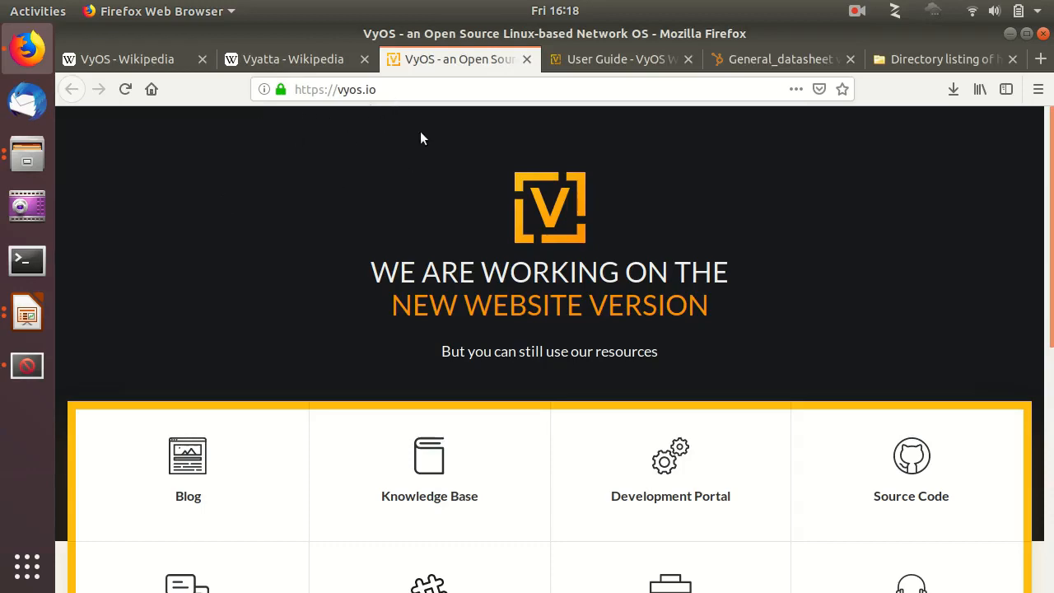
# Scroll vyos.io down past the banner to the Forum, Slack Channel and release download tiles.
pyautogui.scroll(-3)
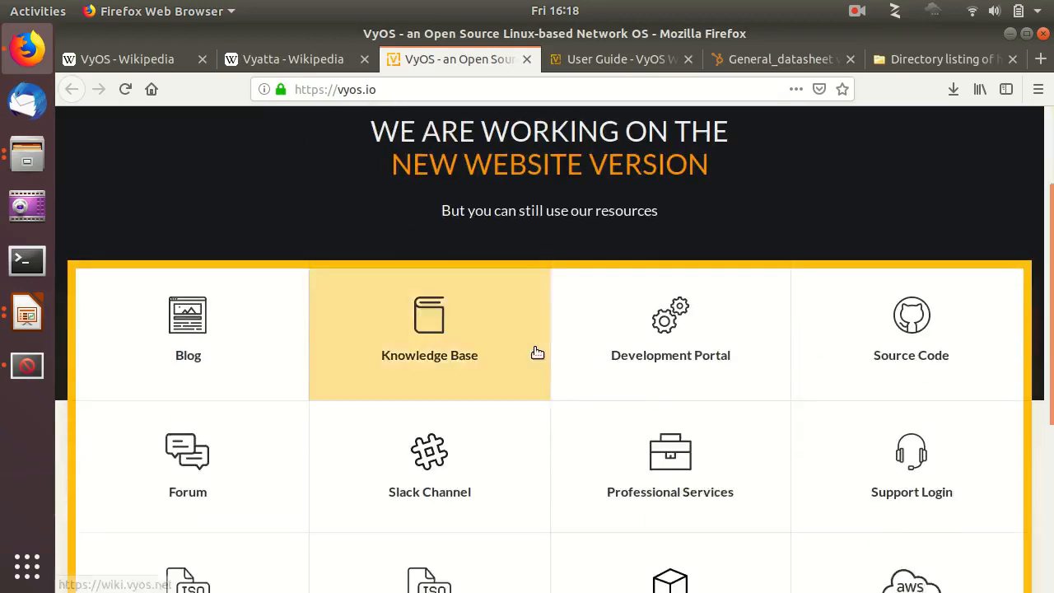
pyautogui.scroll(-3)
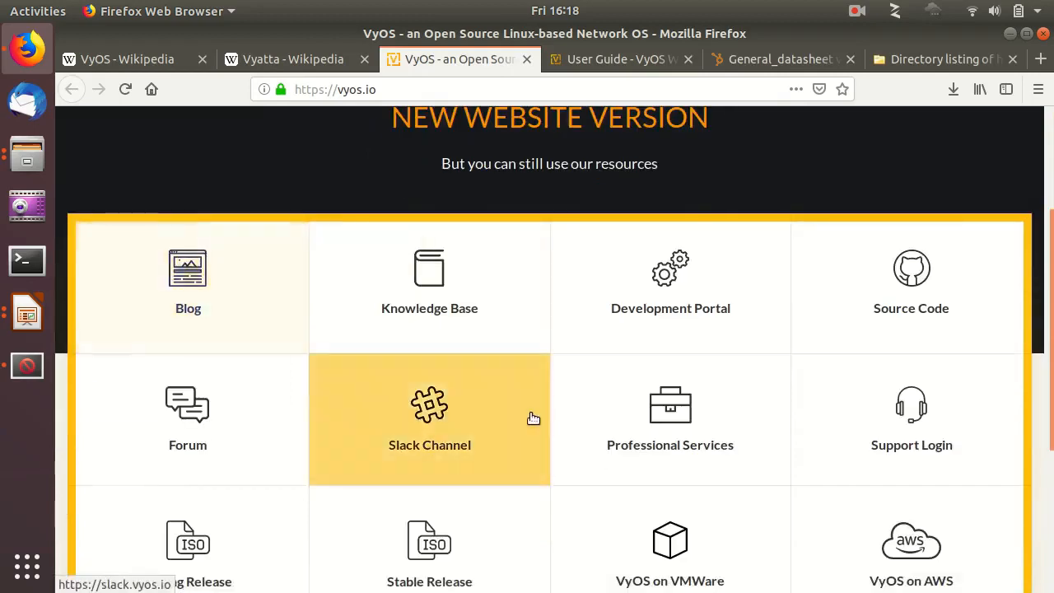
pyautogui.scroll(-3)
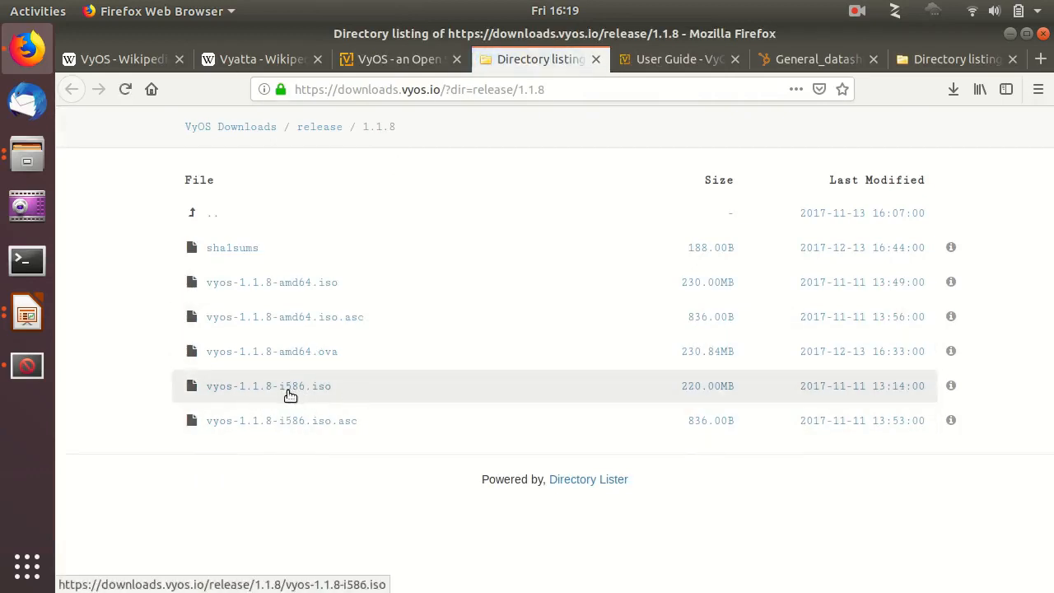
pyautogui.moveTo(673, 403)
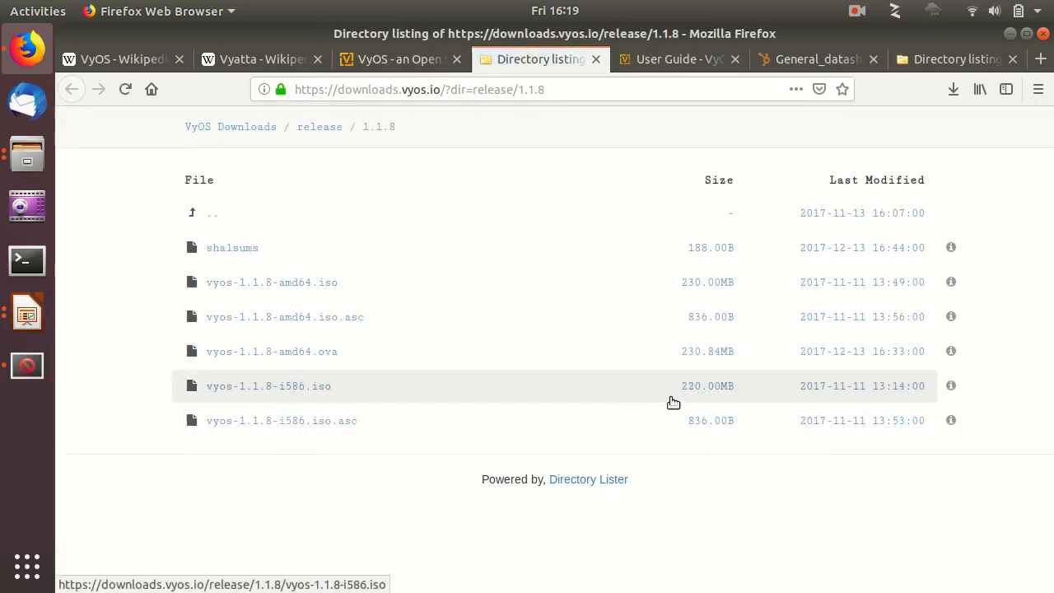
pyautogui.moveTo(358, 402)
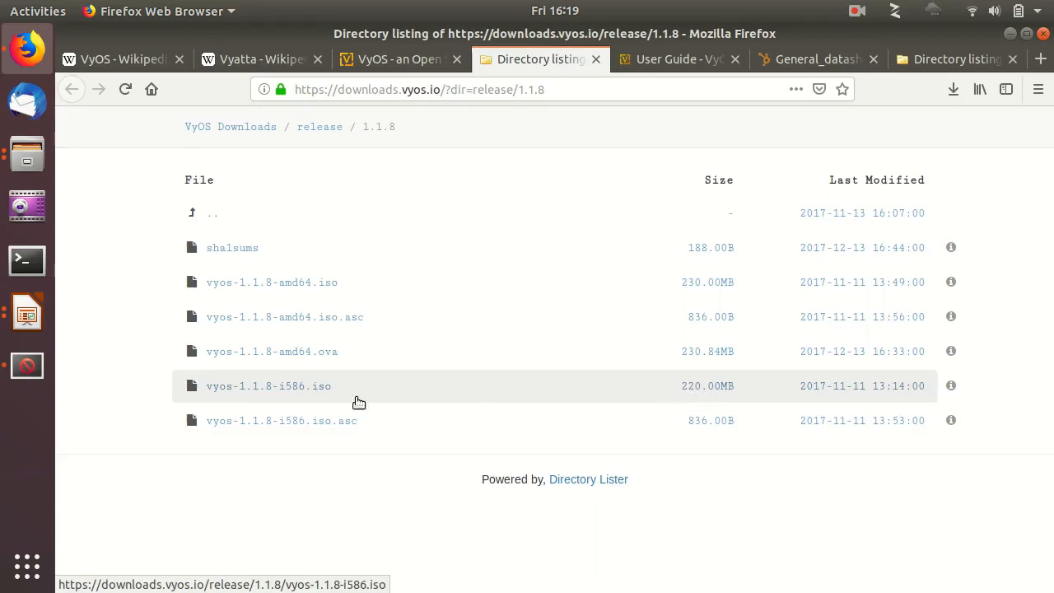
pyautogui.moveTo(418, 366)
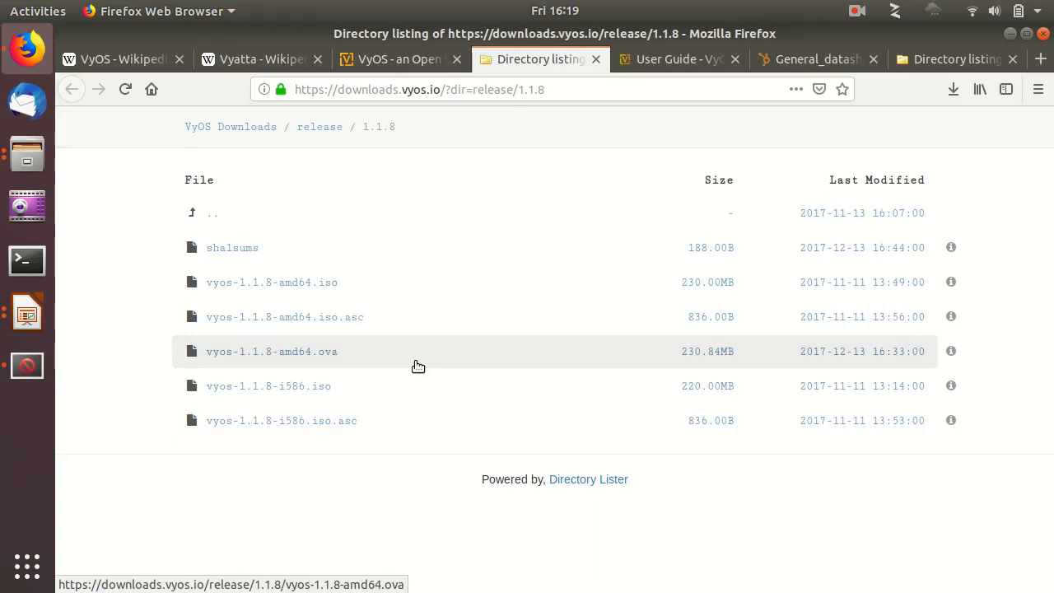
pyautogui.moveTo(334, 386)
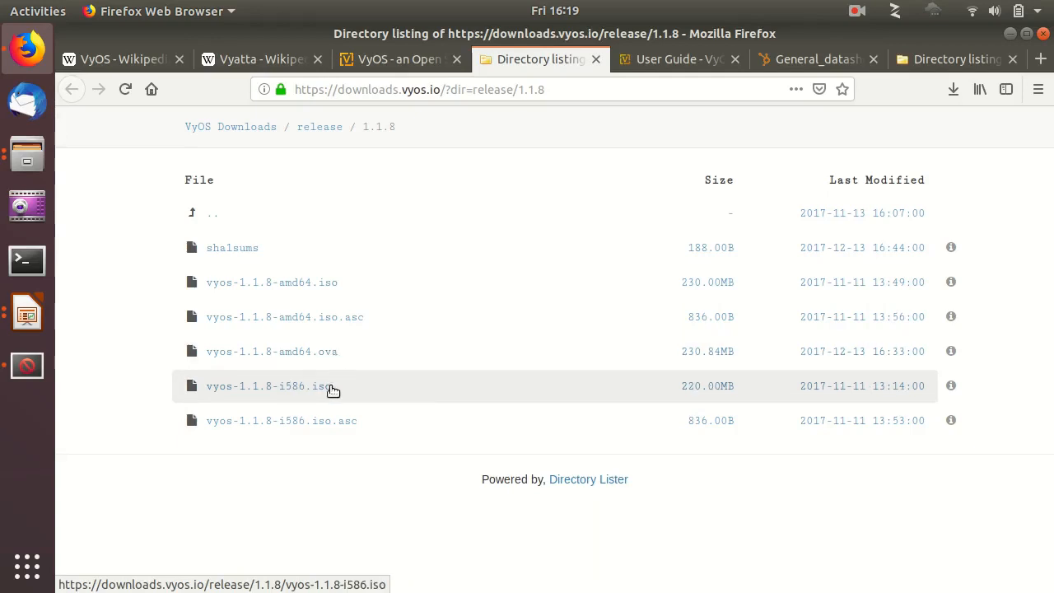
pyautogui.moveTo(369, 357)
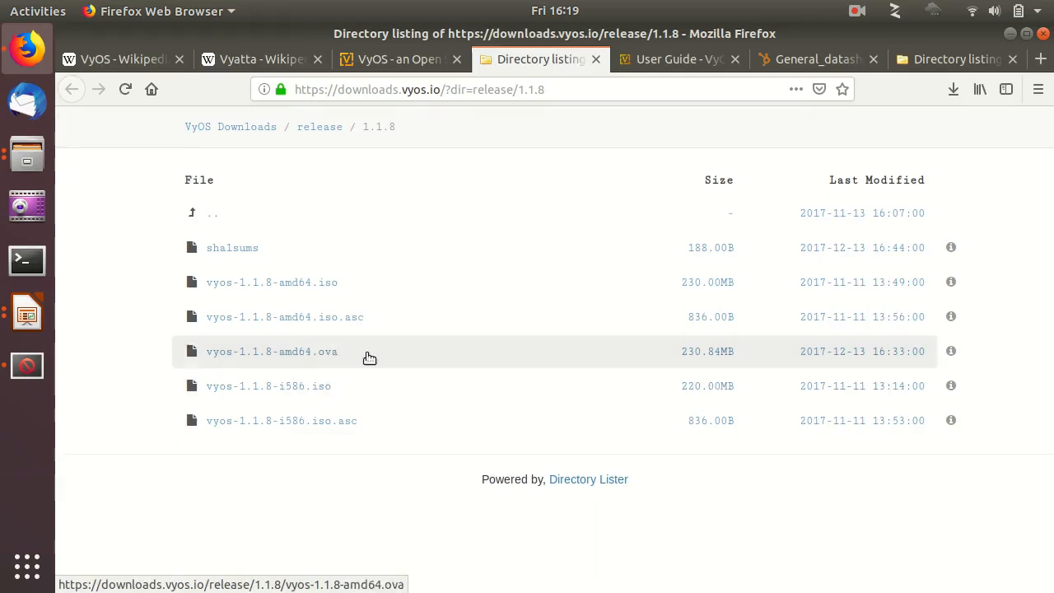
pyautogui.moveTo(328, 387)
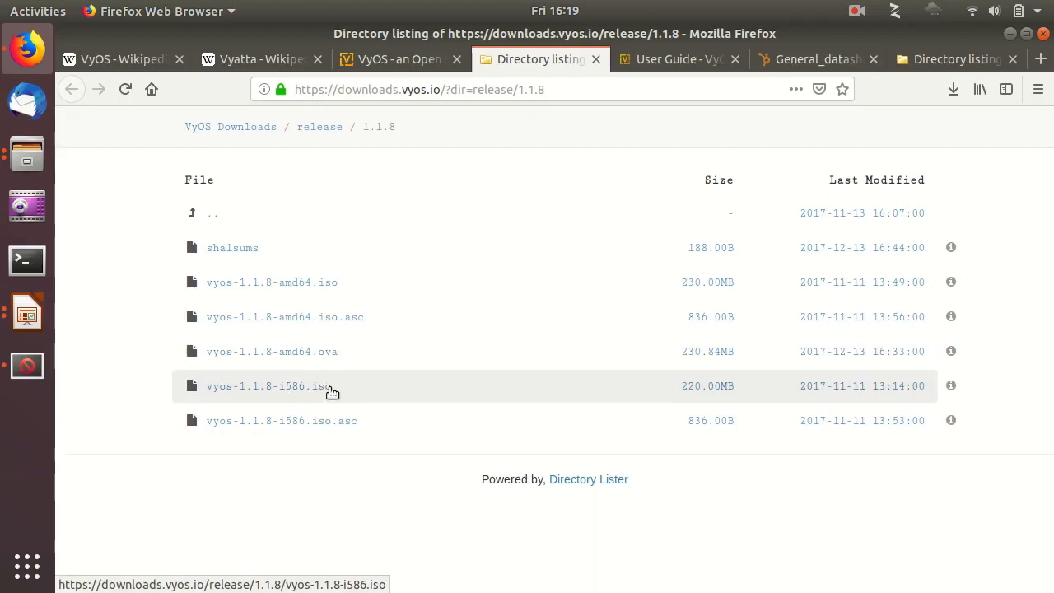
pyautogui.moveTo(350, 352)
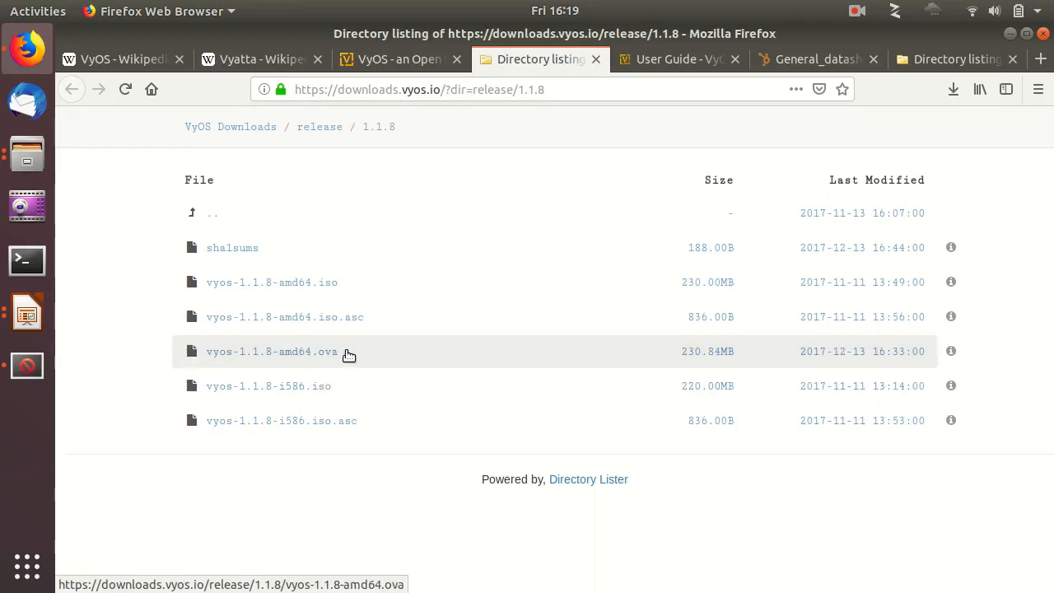
pyautogui.moveTo(587, 326)
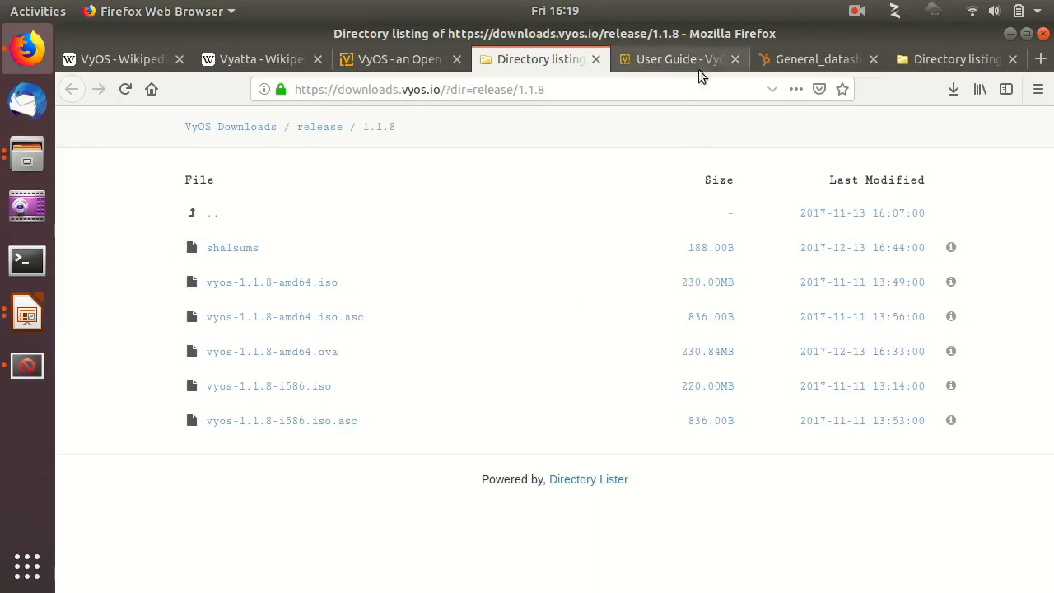
# Switch to the VyOS datasheet PDF and scroll to the Key Features bullet list.
pyautogui.click(815, 59)
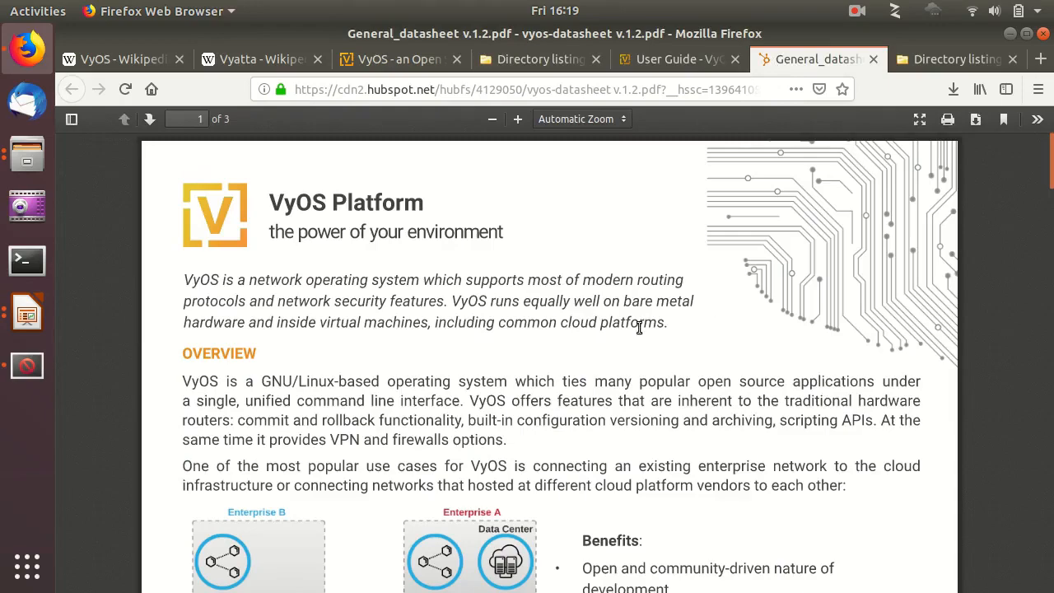
pyautogui.scroll(-3)
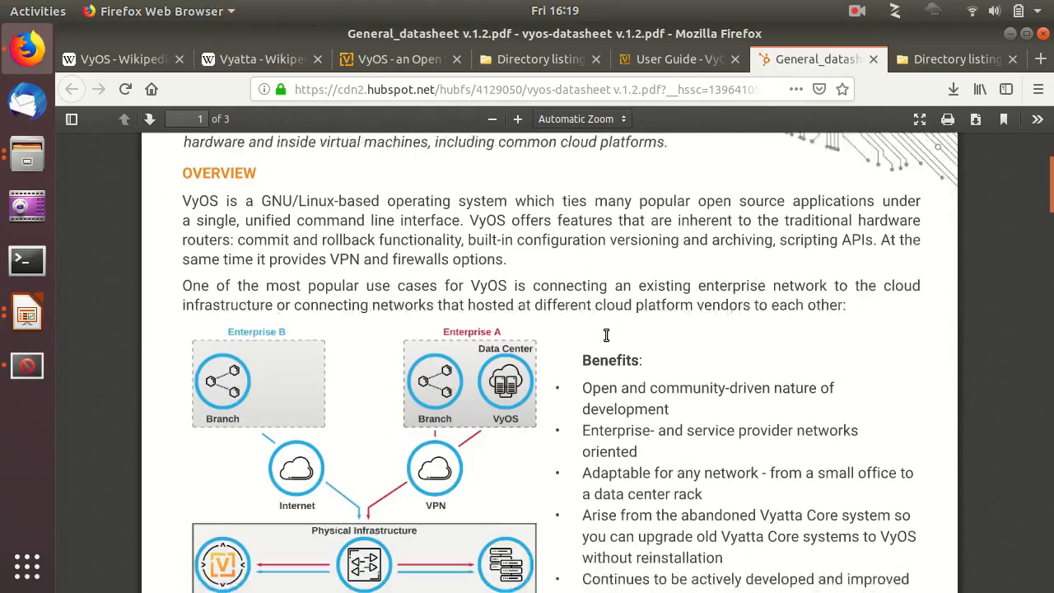
pyautogui.scroll(-3)
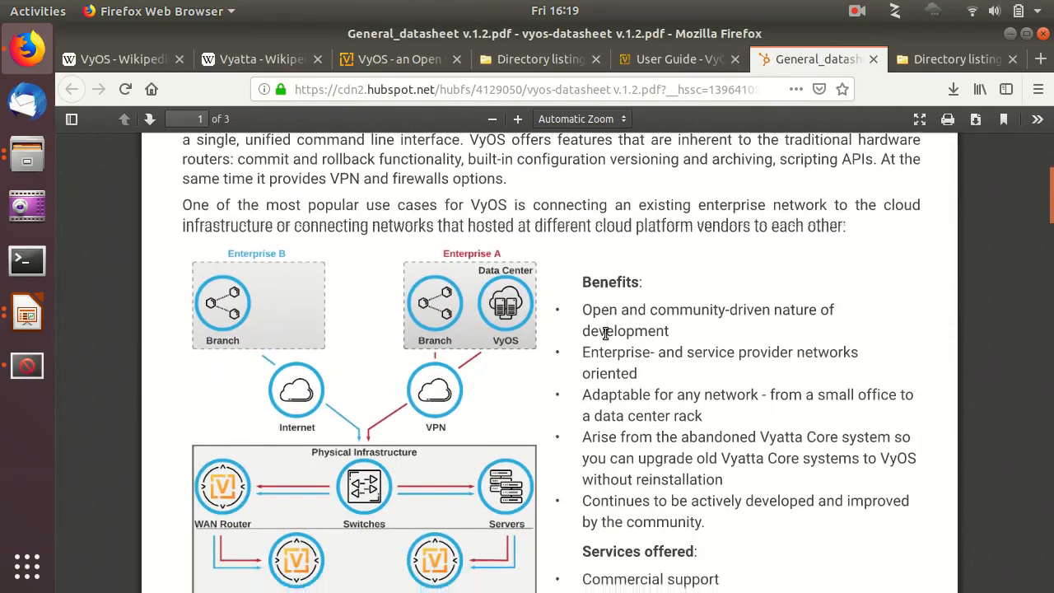
pyautogui.scroll(-3)
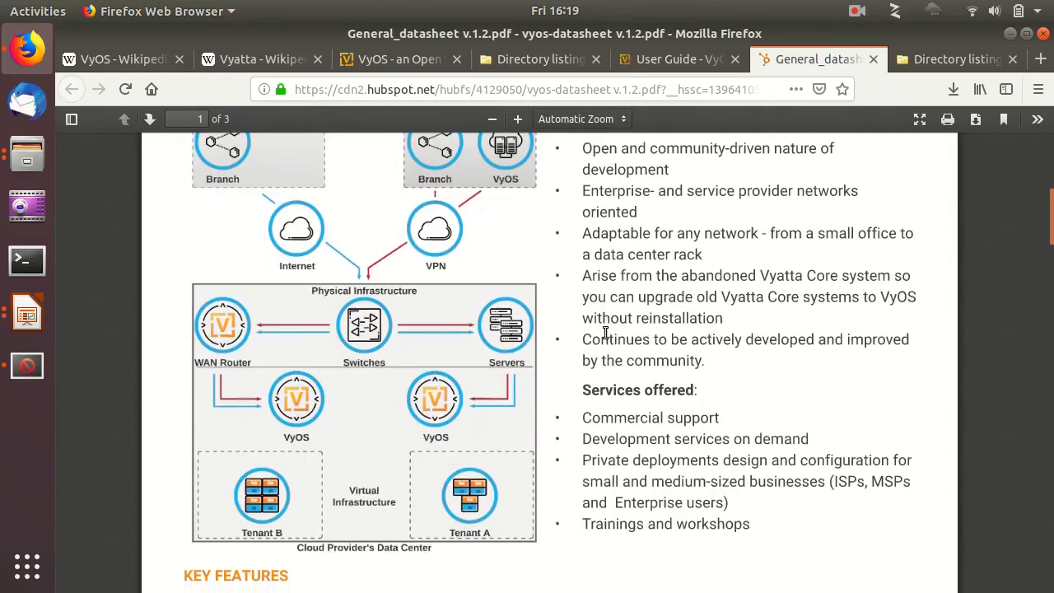
pyautogui.scroll(-3)
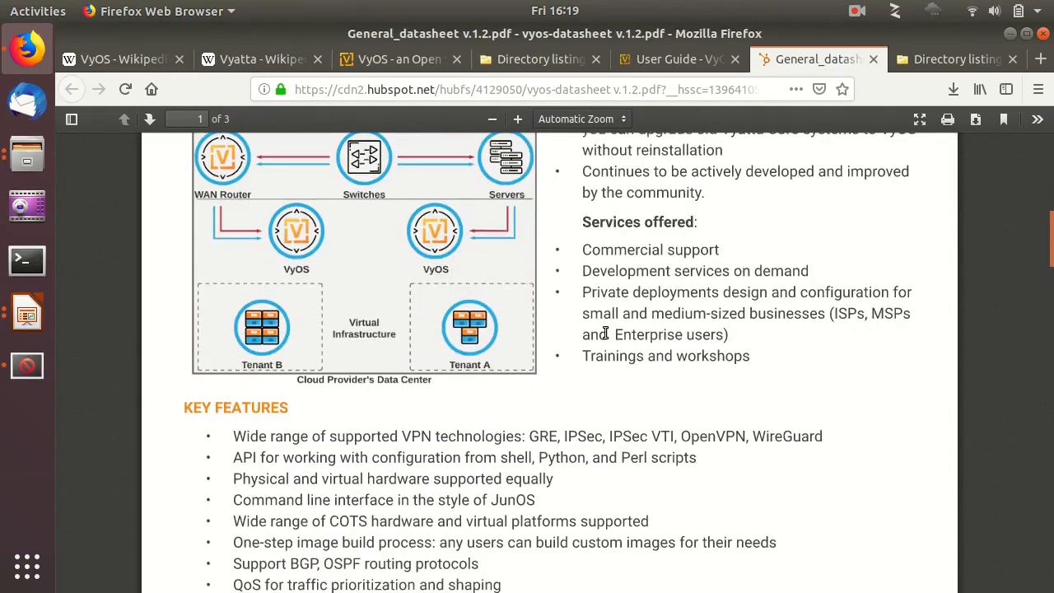
pyautogui.scroll(-3)
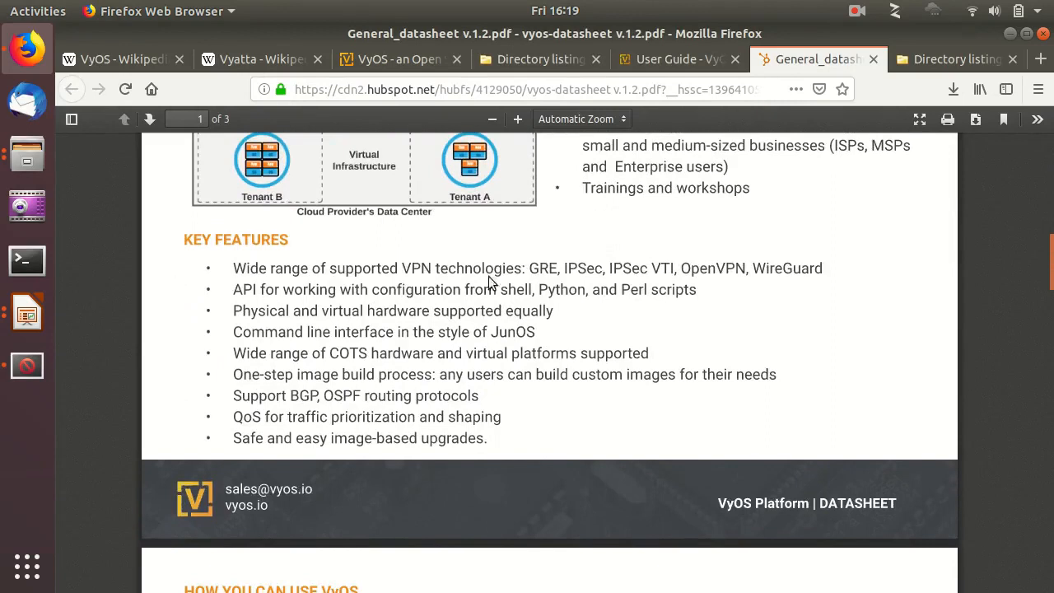
pyautogui.moveTo(535, 289)
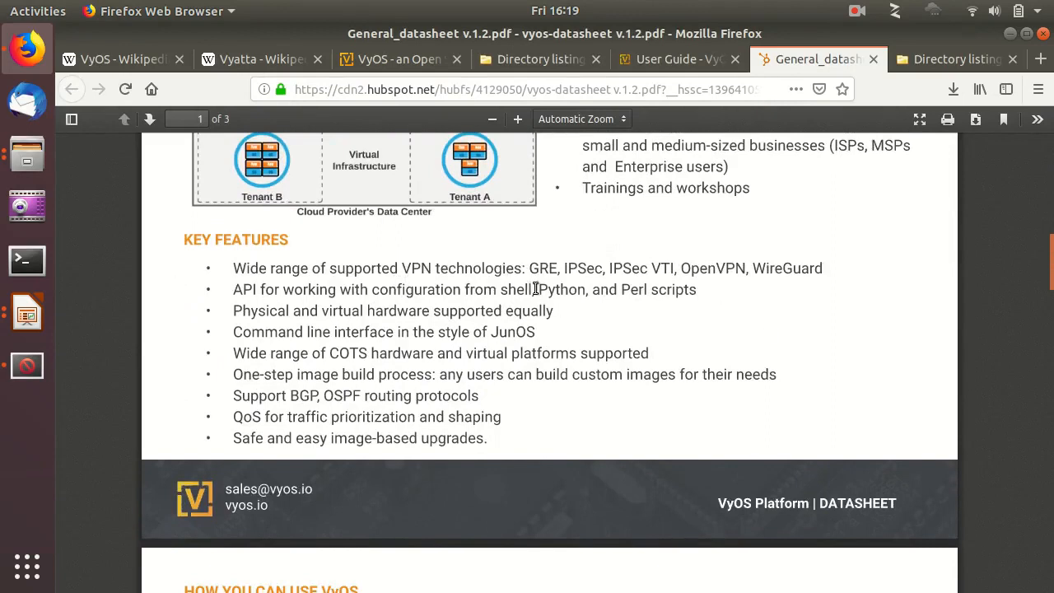
pyautogui.moveTo(782, 308)
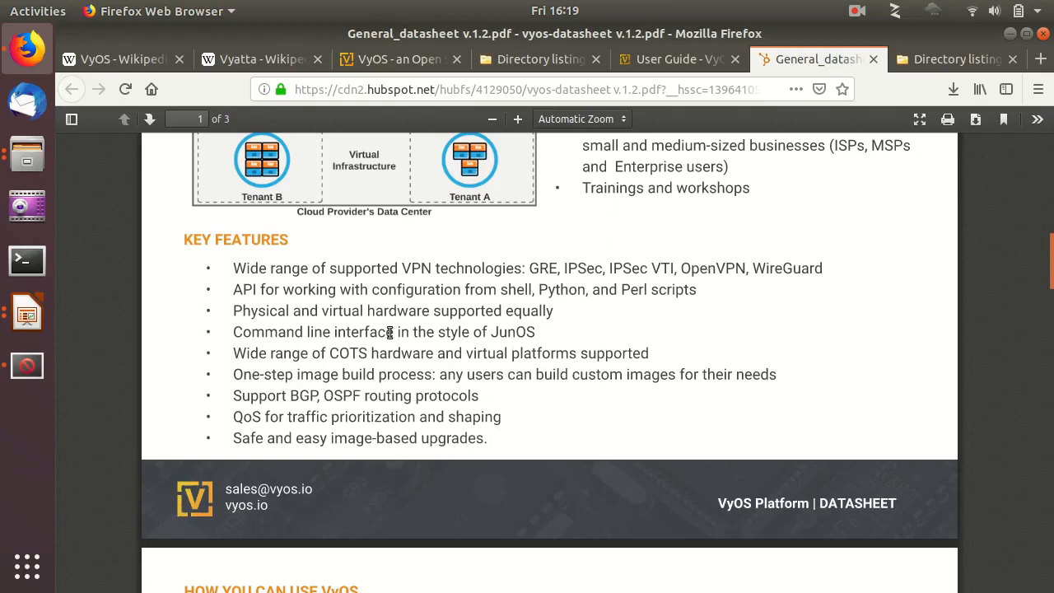
pyautogui.moveTo(465, 304)
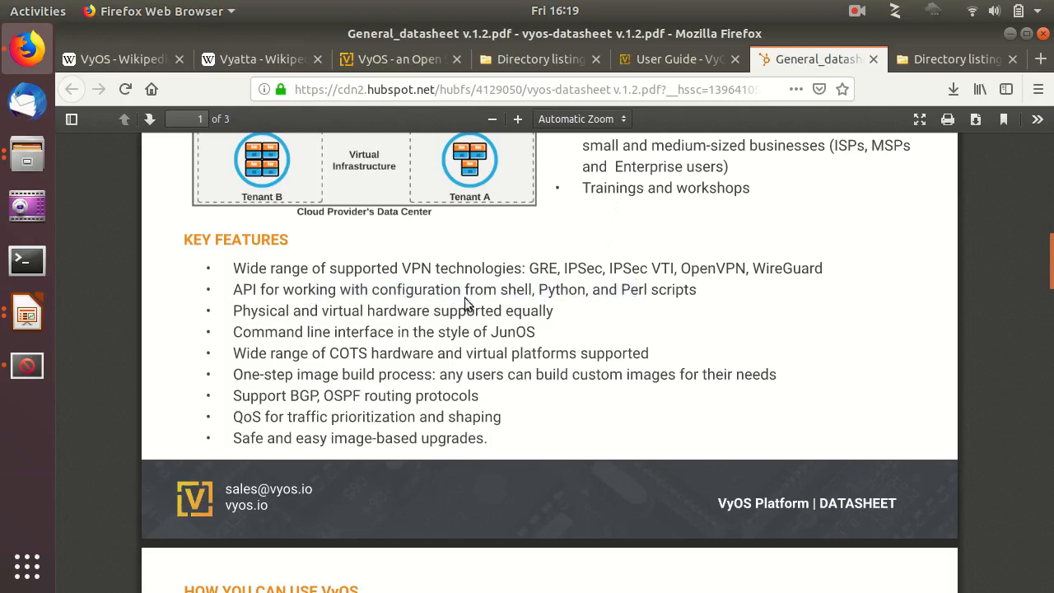
pyautogui.moveTo(675, 286)
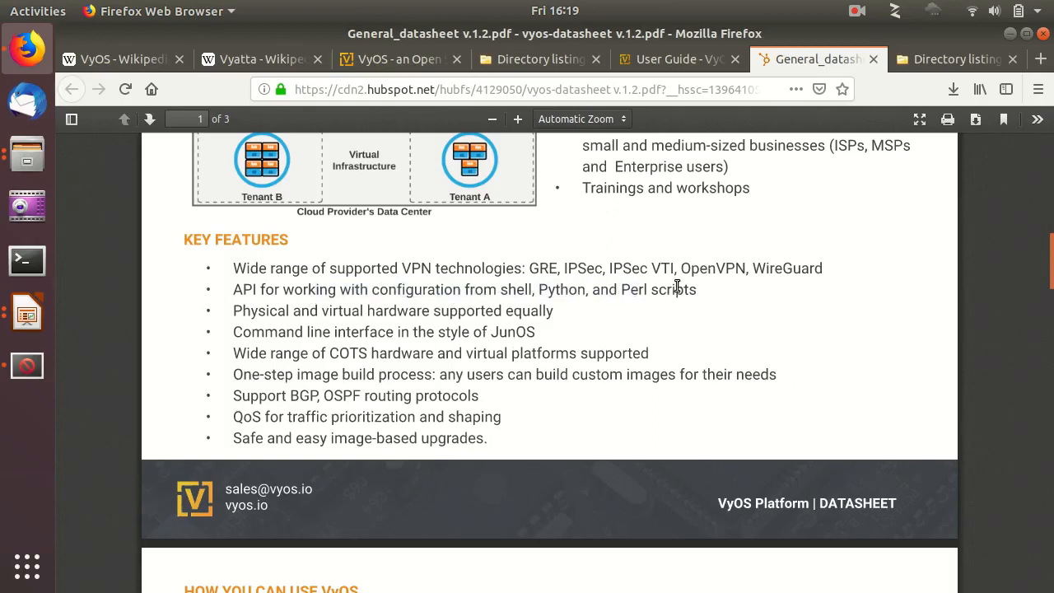
pyautogui.moveTo(759, 320)
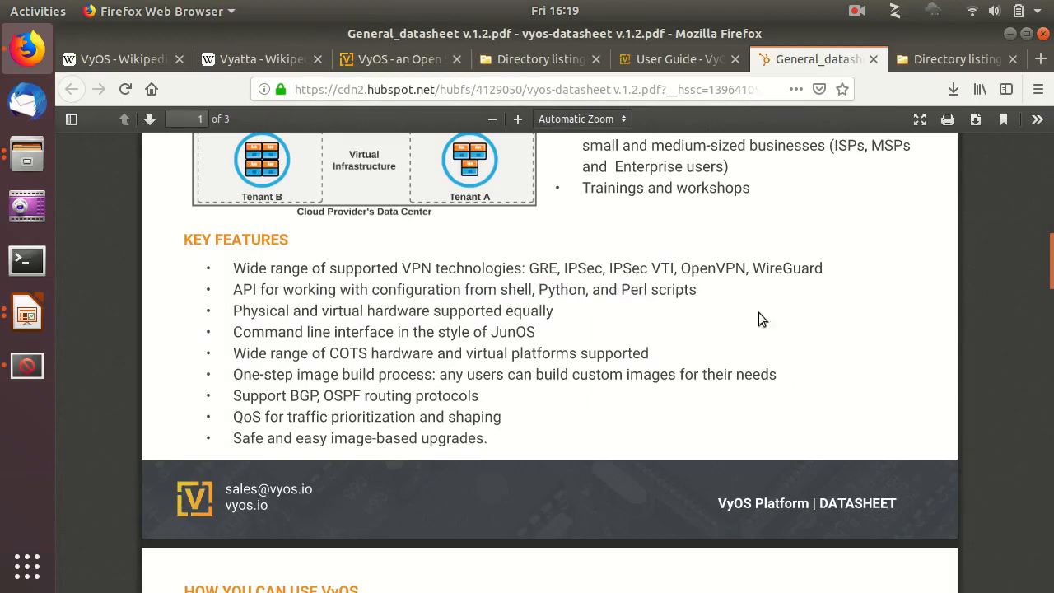
pyautogui.moveTo(746, 315)
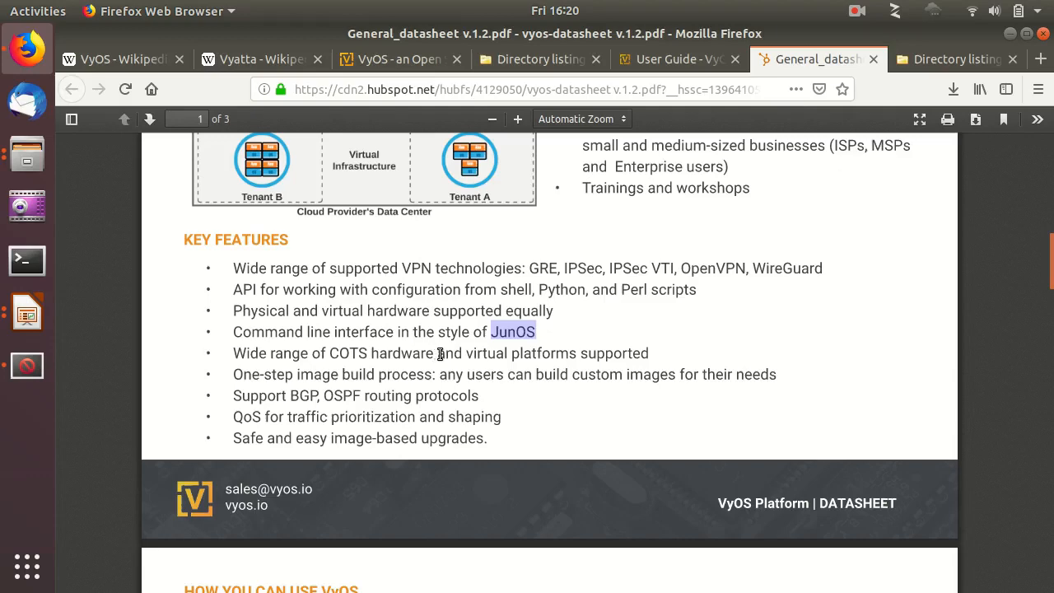
# Scroll through pages 2 and 3 of the datasheet to the Key Upstream Projects list.
pyautogui.scroll(-3)
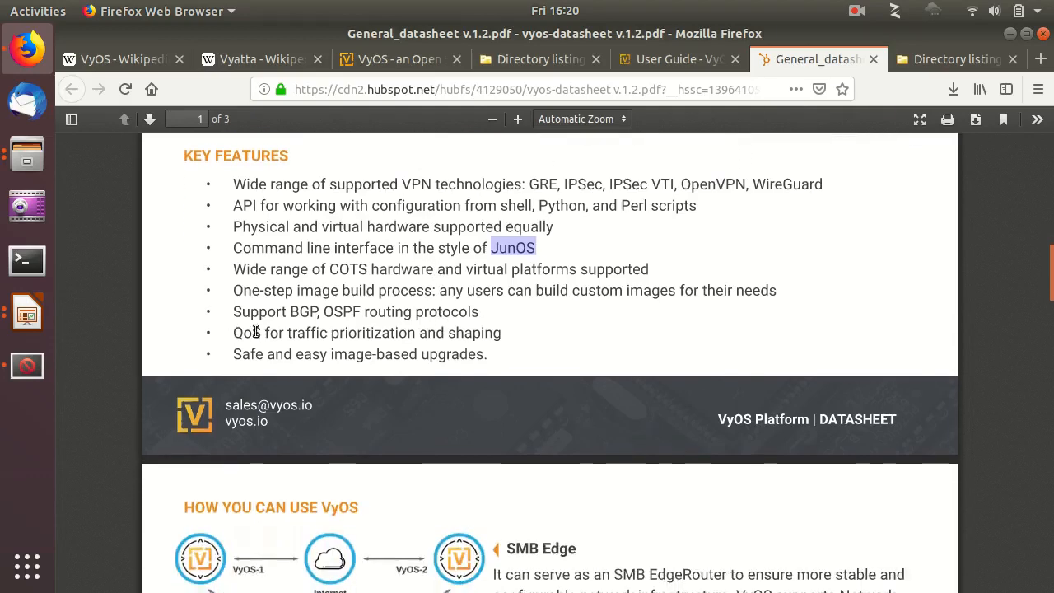
pyautogui.scroll(-3)
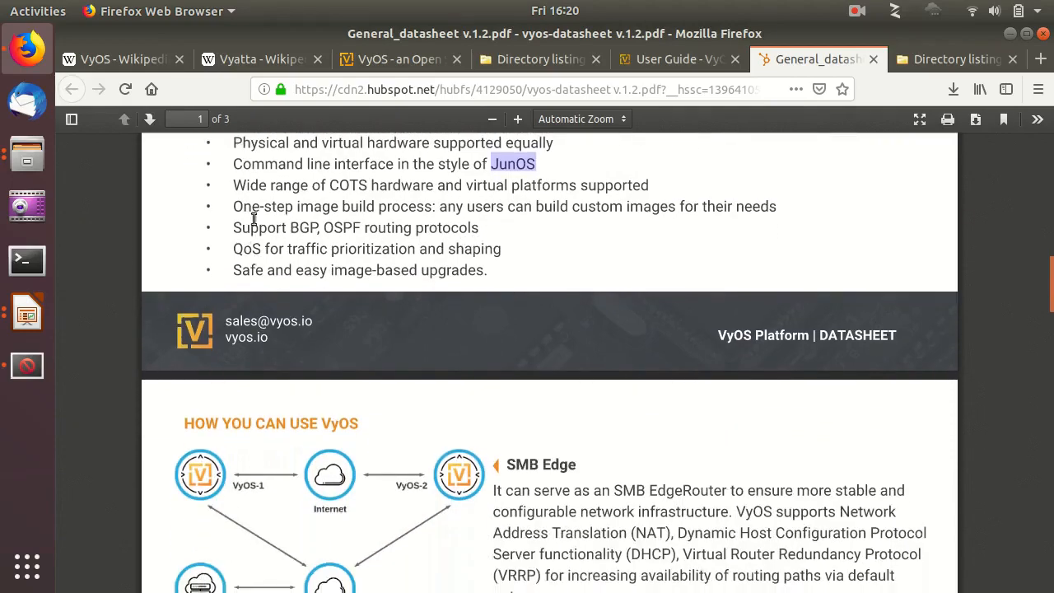
pyautogui.scroll(-3)
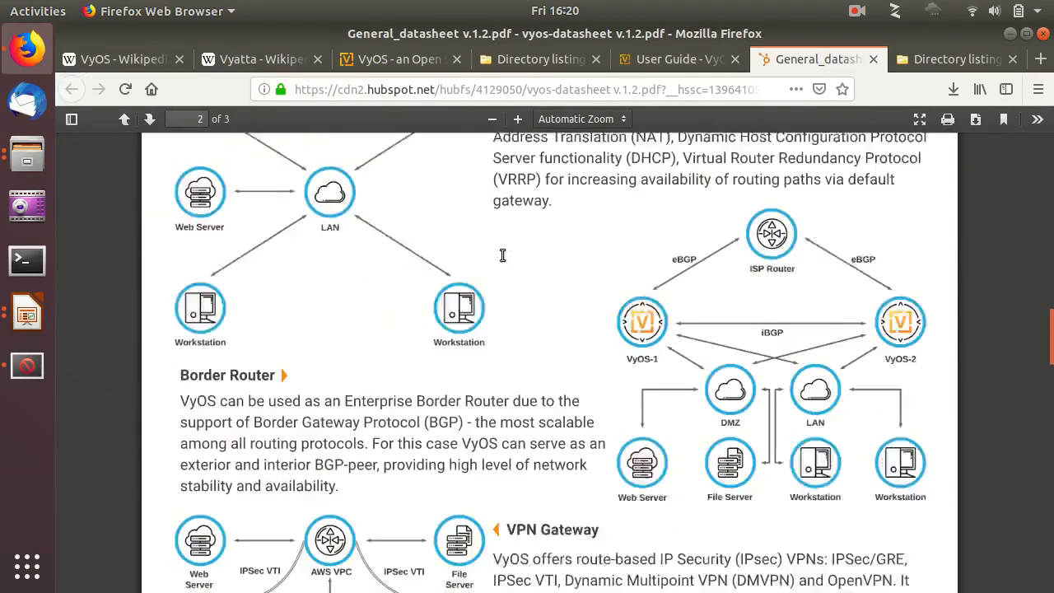
pyautogui.scroll(-3)
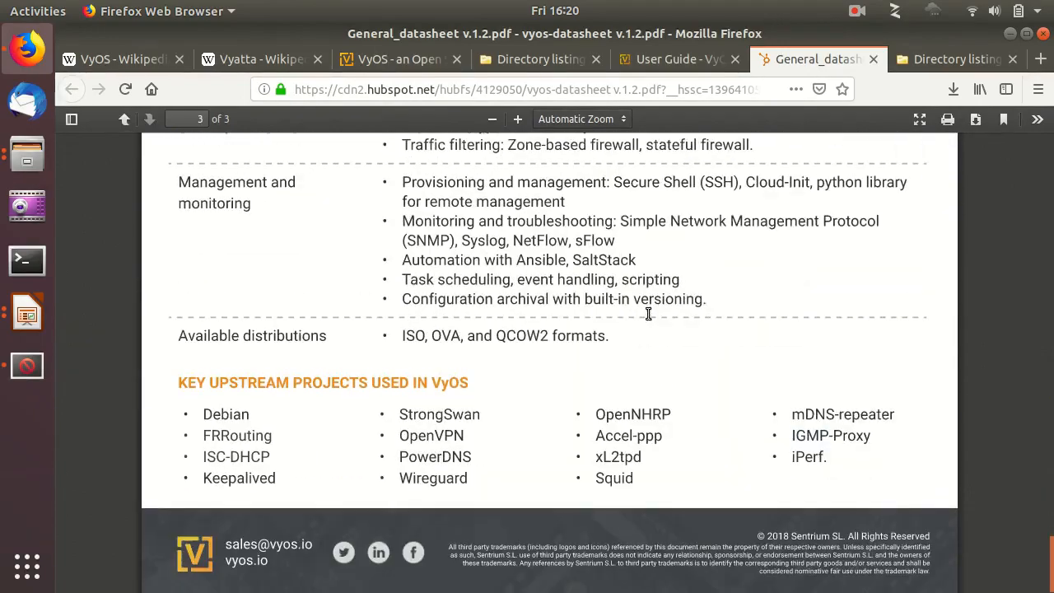
pyautogui.scroll(-3)
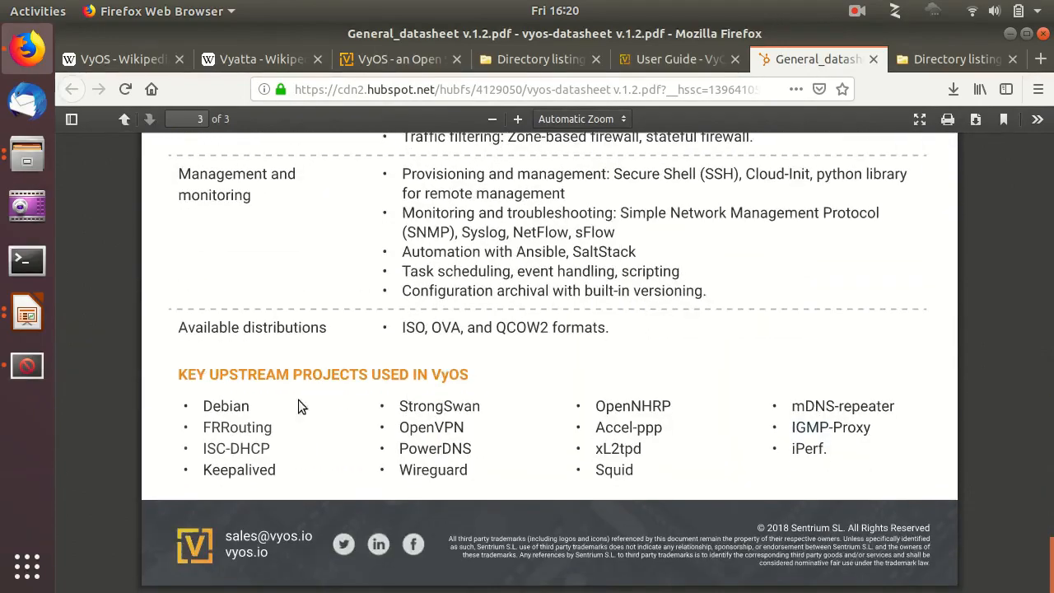
pyautogui.moveTo(354, 403)
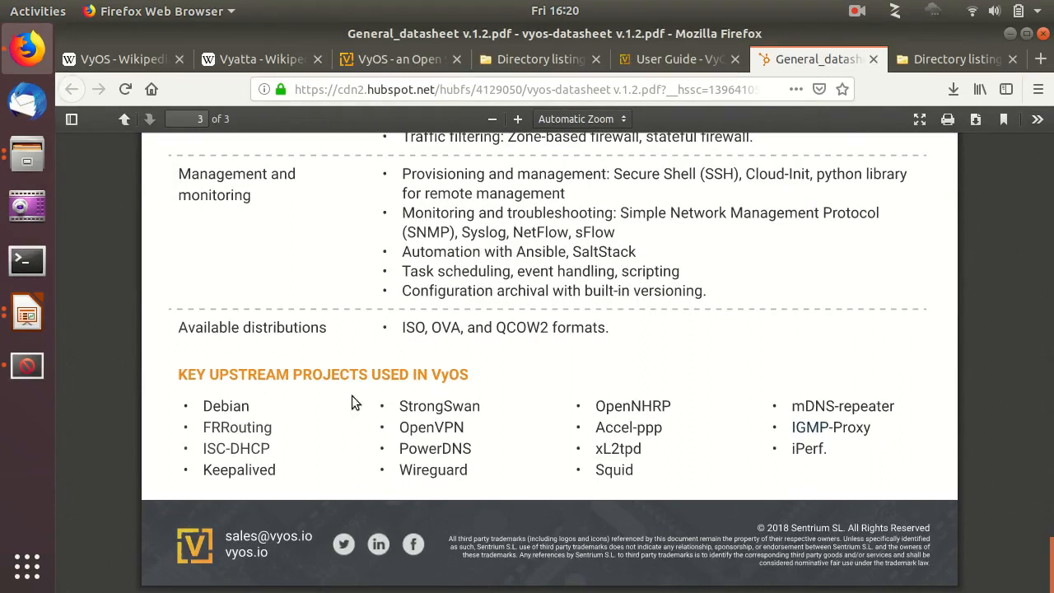
# Highlight FRRouting and StrongSwan among the upstream projects used in VyOS.
pyautogui.doubleClick(237, 427)
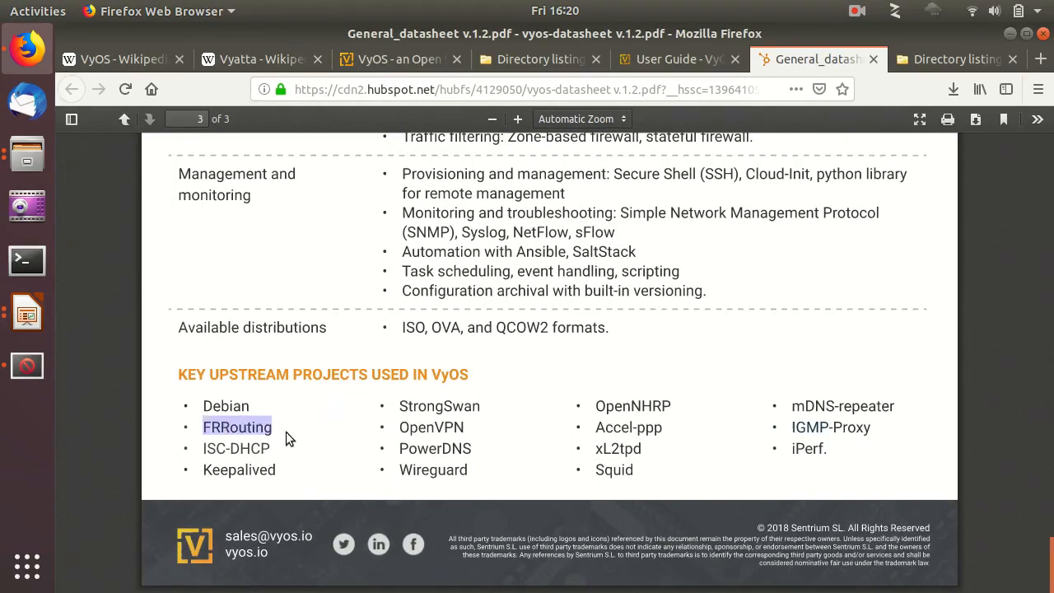
pyautogui.moveTo(205, 442)
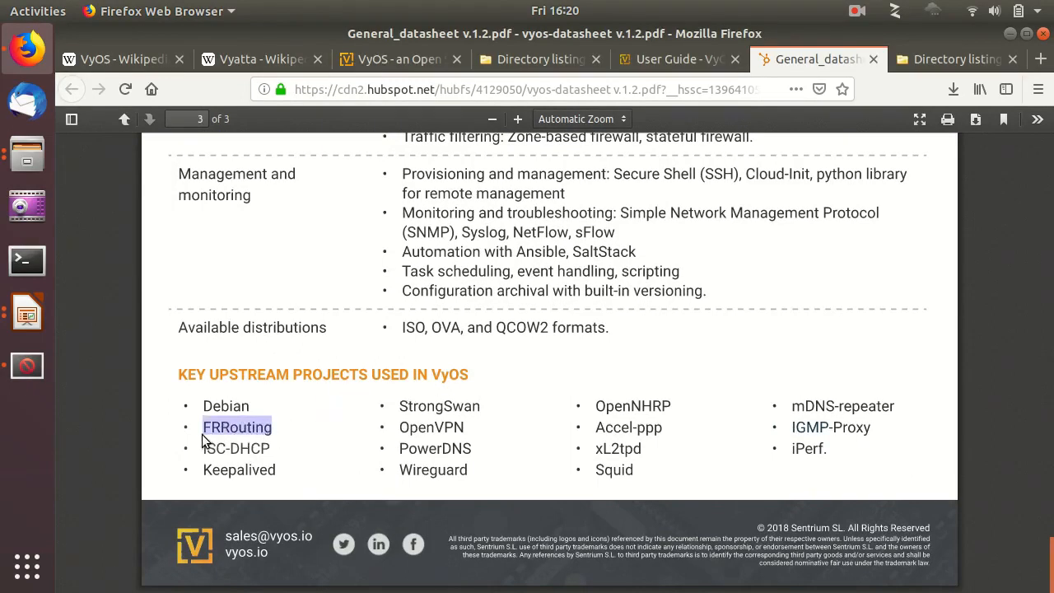
pyautogui.moveTo(281, 438)
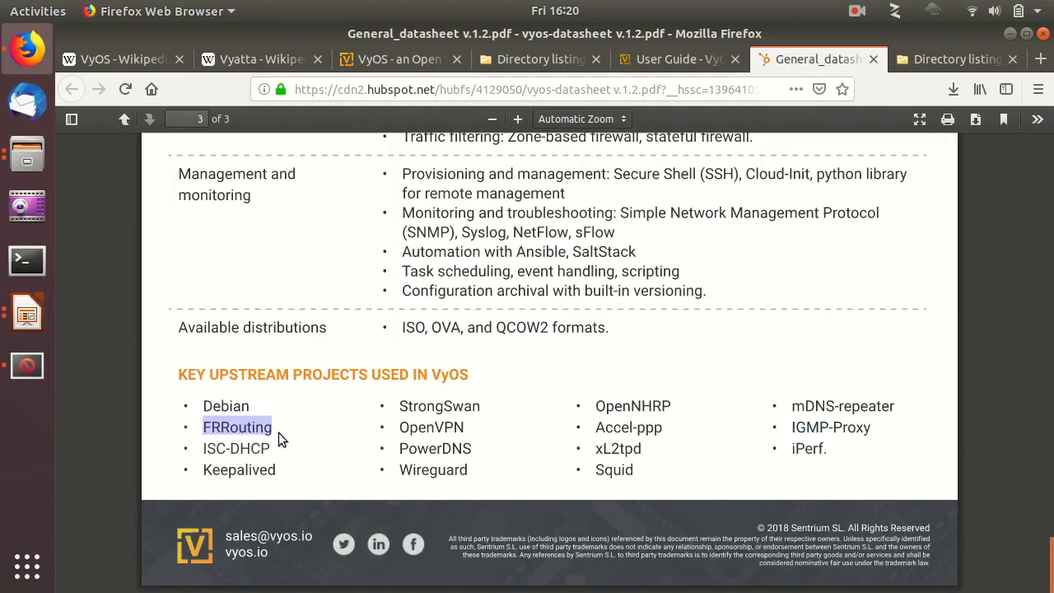
pyautogui.moveTo(486, 469)
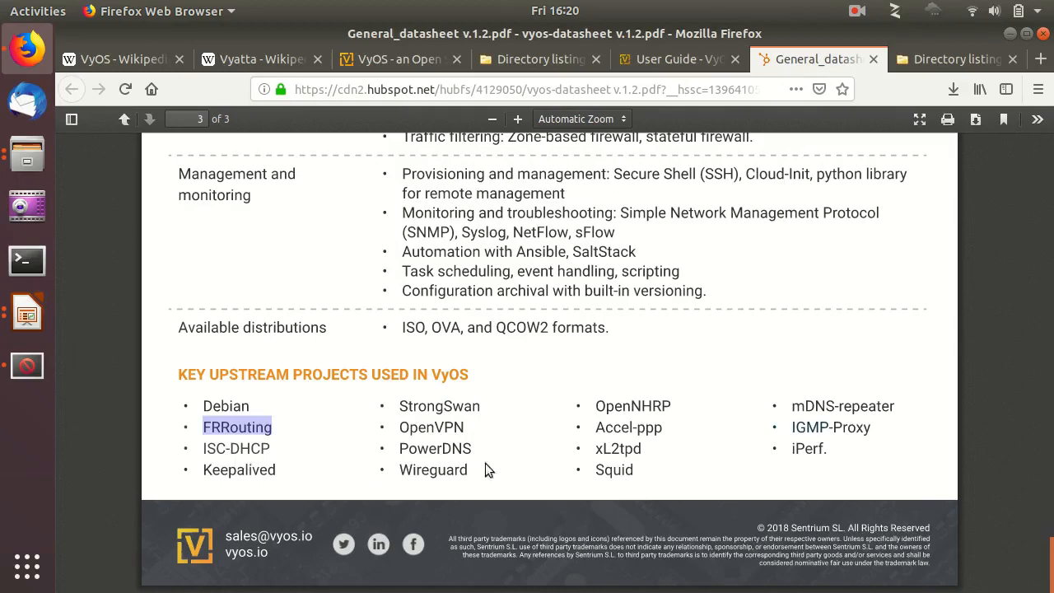
pyautogui.doubleClick(438, 405)
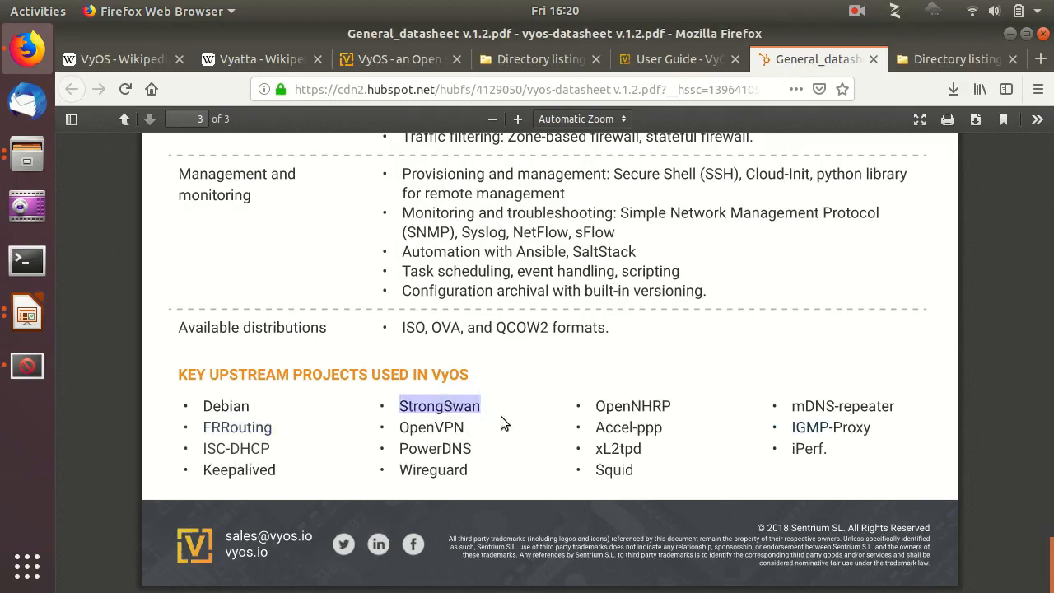
pyautogui.moveTo(453, 432)
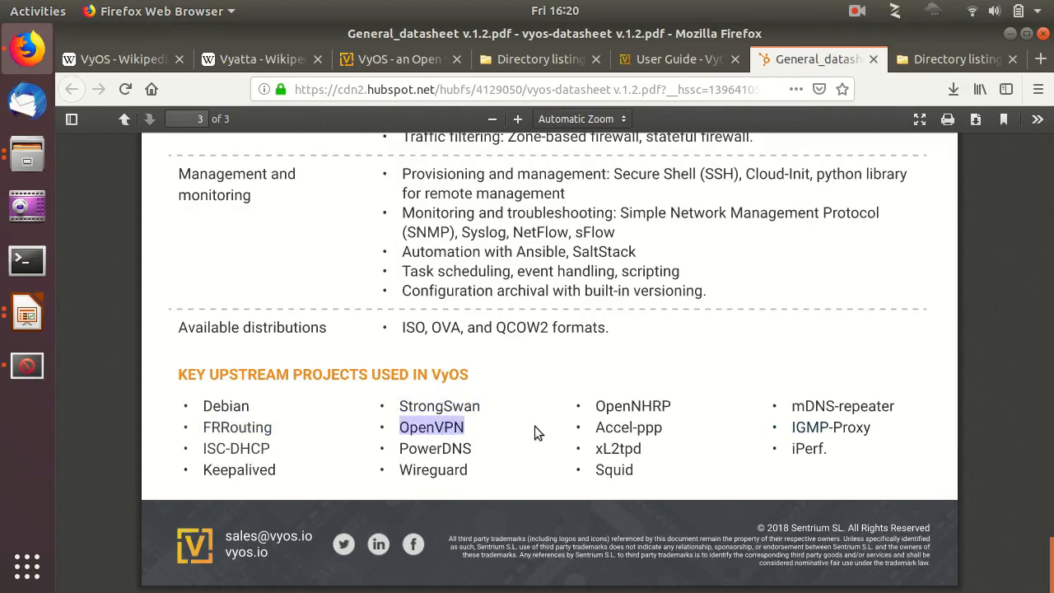
pyautogui.moveTo(413, 447)
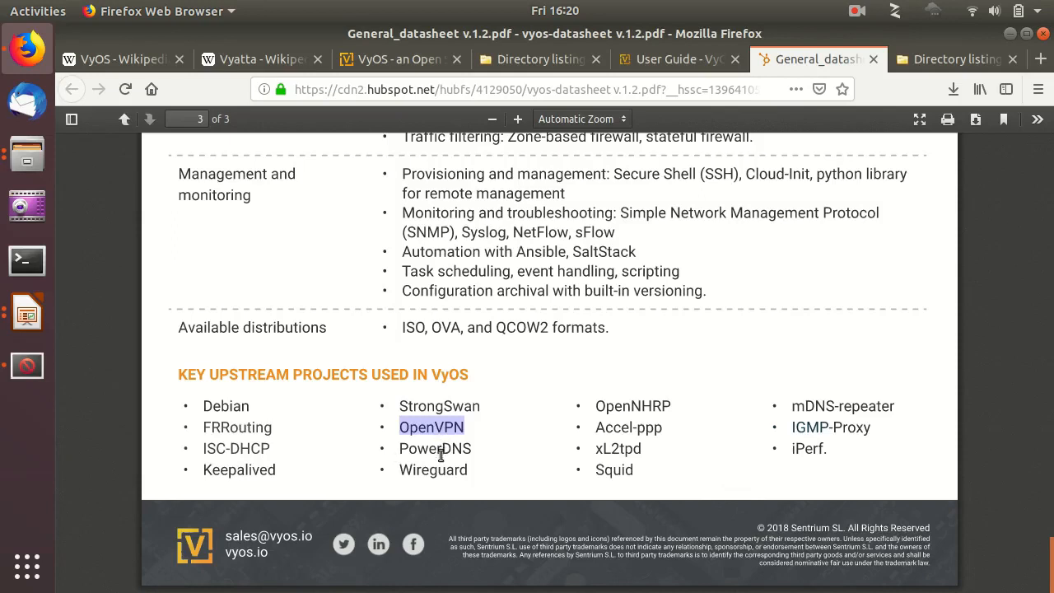
pyautogui.moveTo(646, 416)
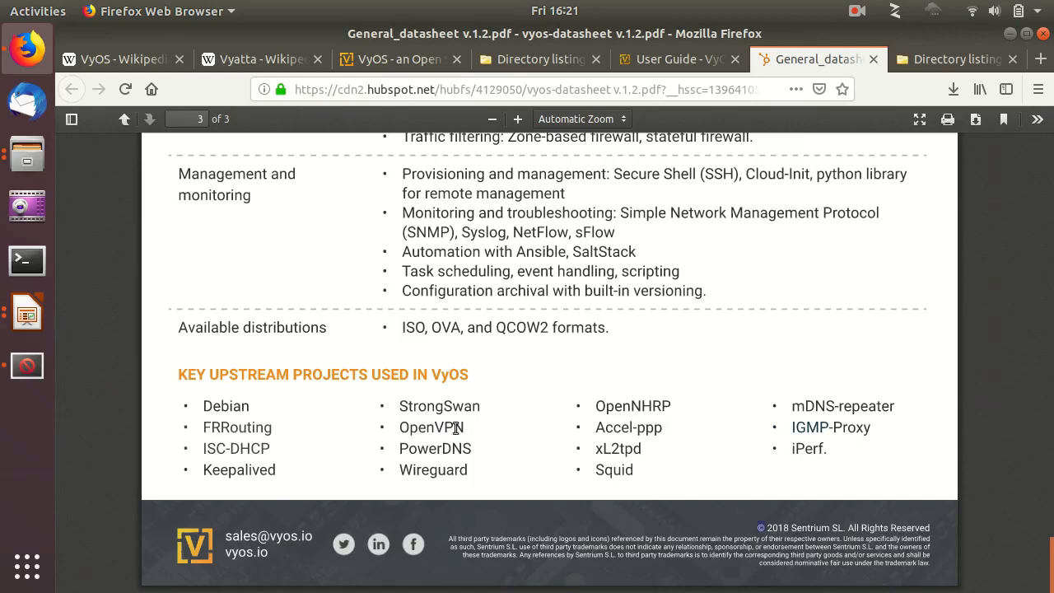
pyautogui.moveTo(663, 428)
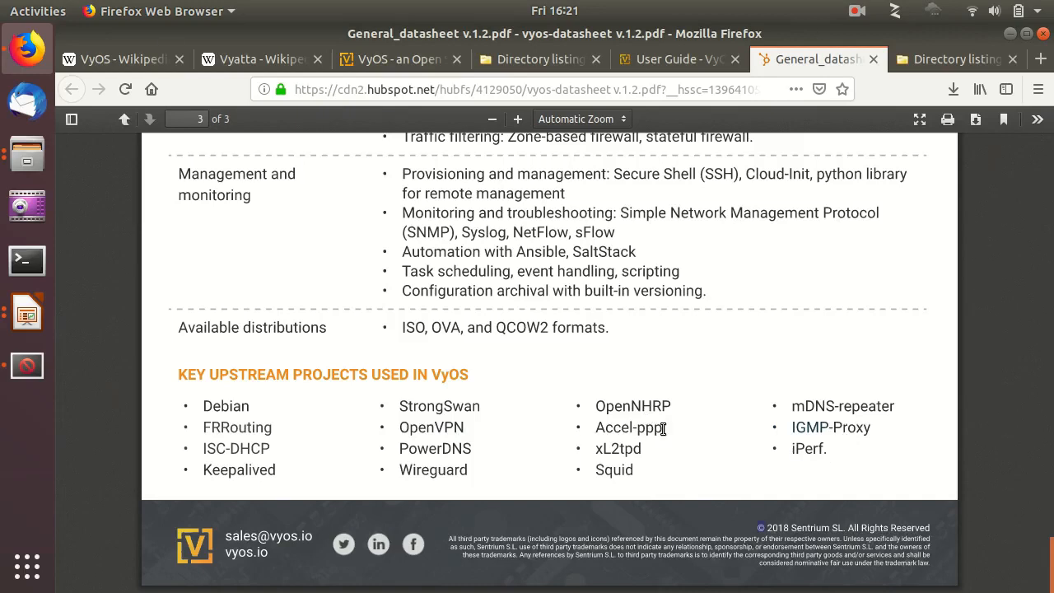
pyautogui.moveTo(671, 447)
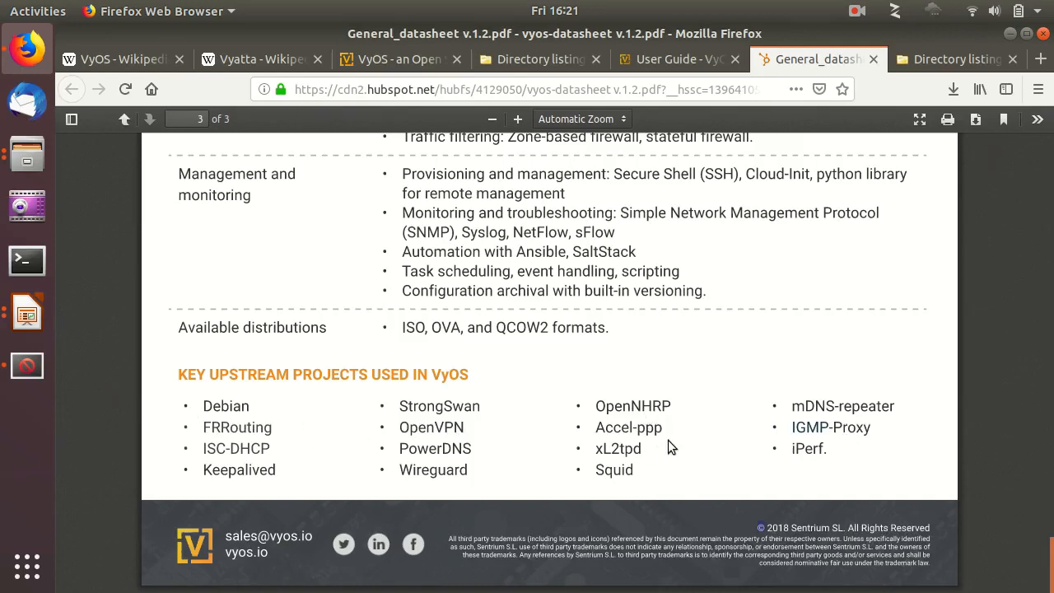
pyautogui.moveTo(548, 342)
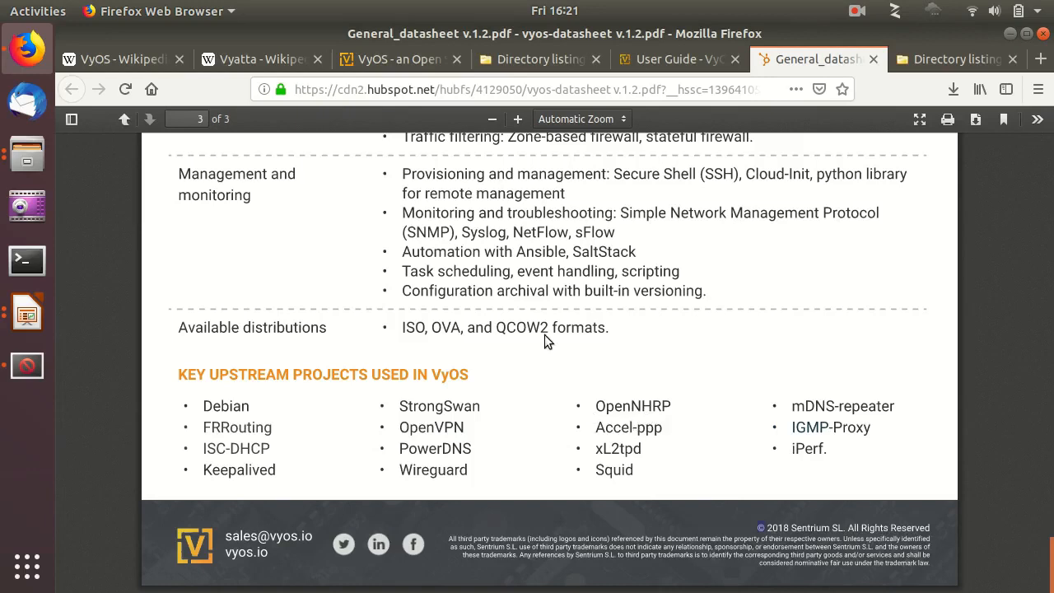
pyautogui.moveTo(760, 349)
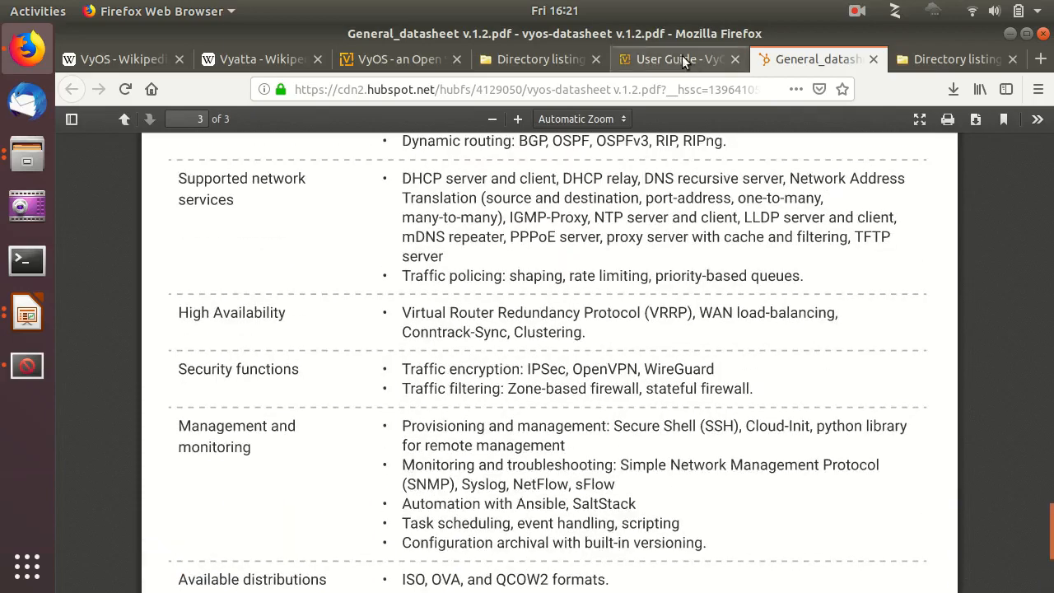
pyautogui.click(675, 58)
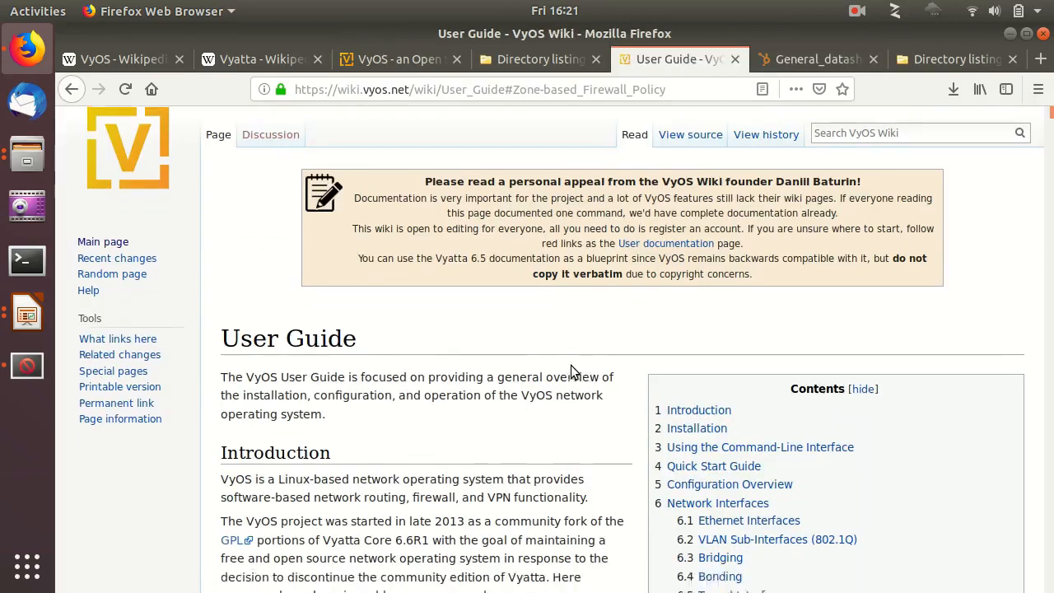
pyautogui.scroll(-3)
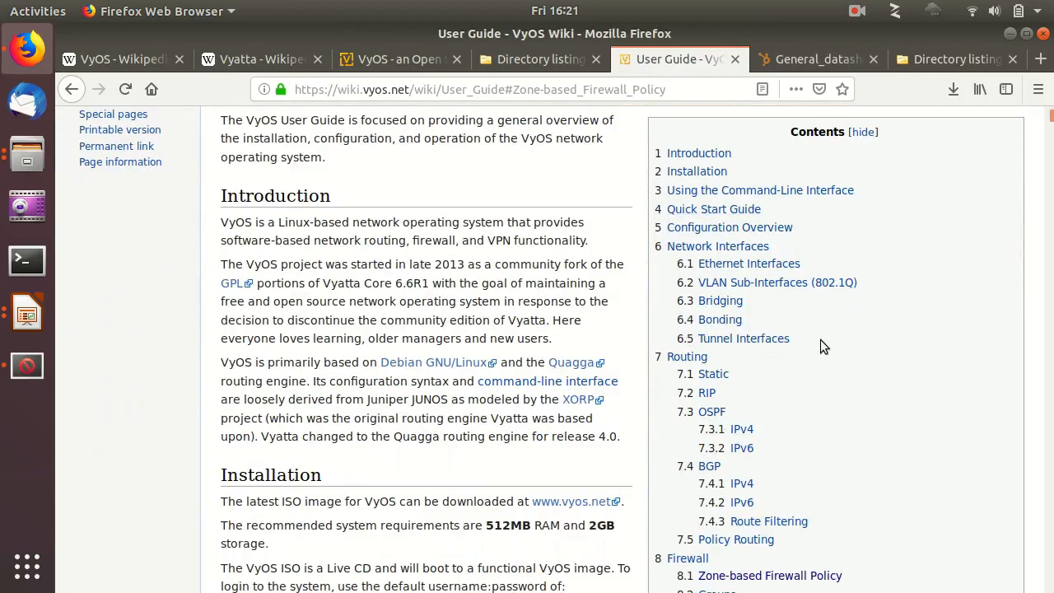
pyautogui.moveTo(749, 362)
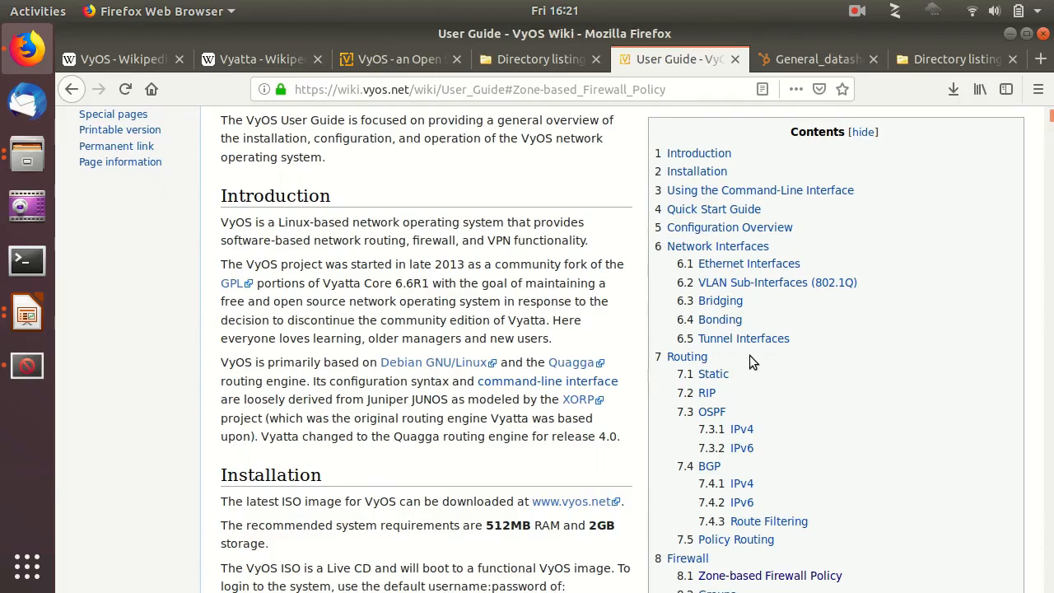
pyautogui.scroll(-3)
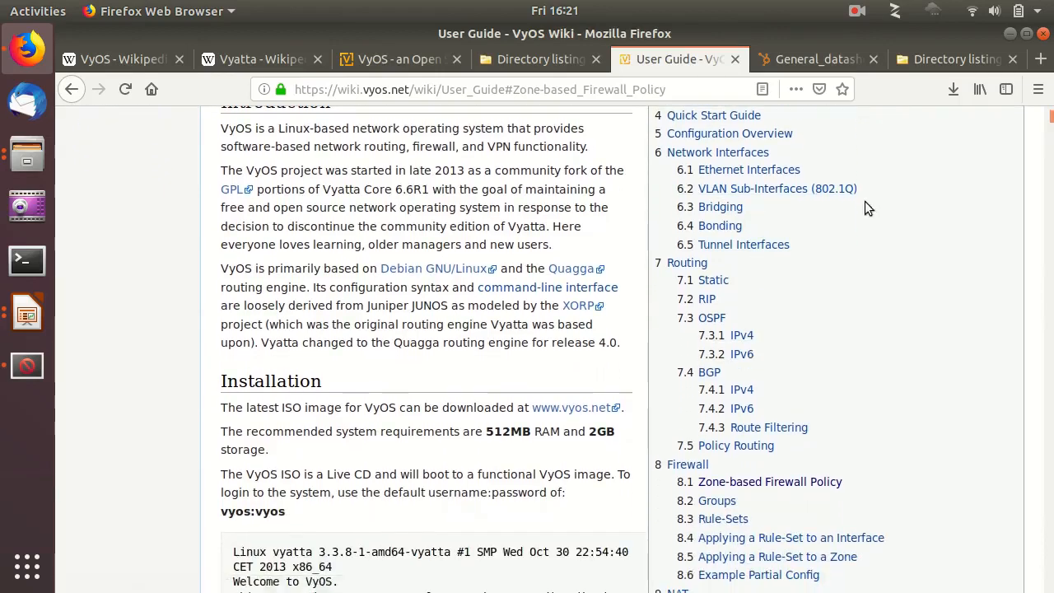
pyautogui.scroll(-3)
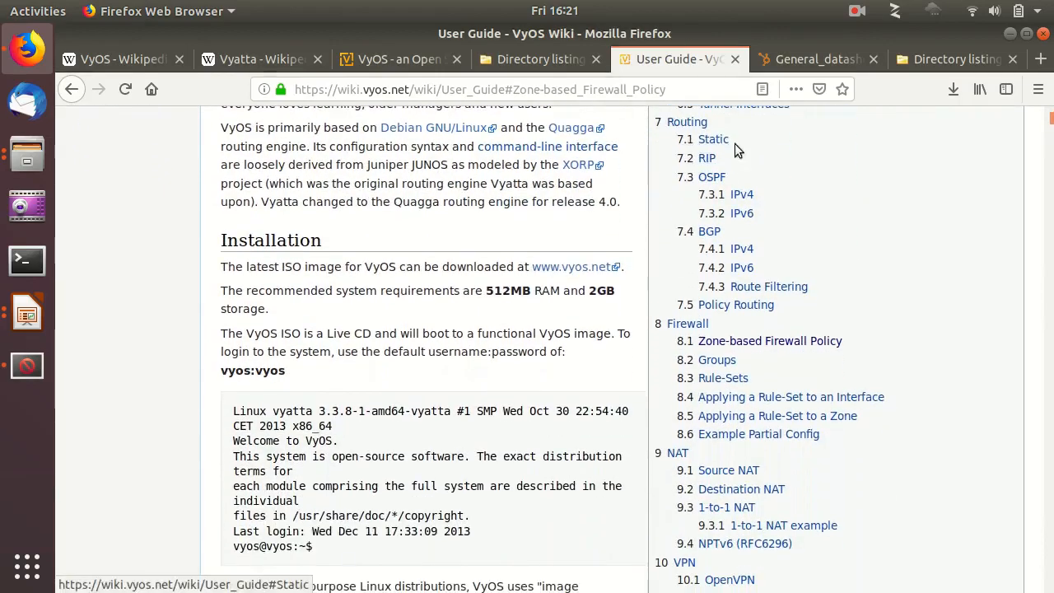
pyautogui.moveTo(725, 267)
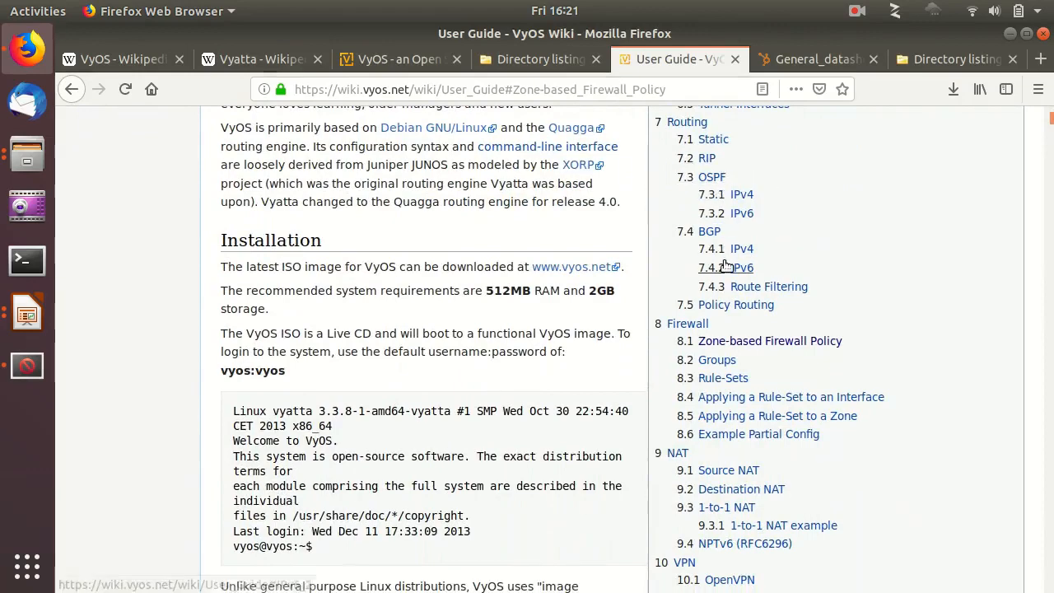
pyautogui.scroll(-3)
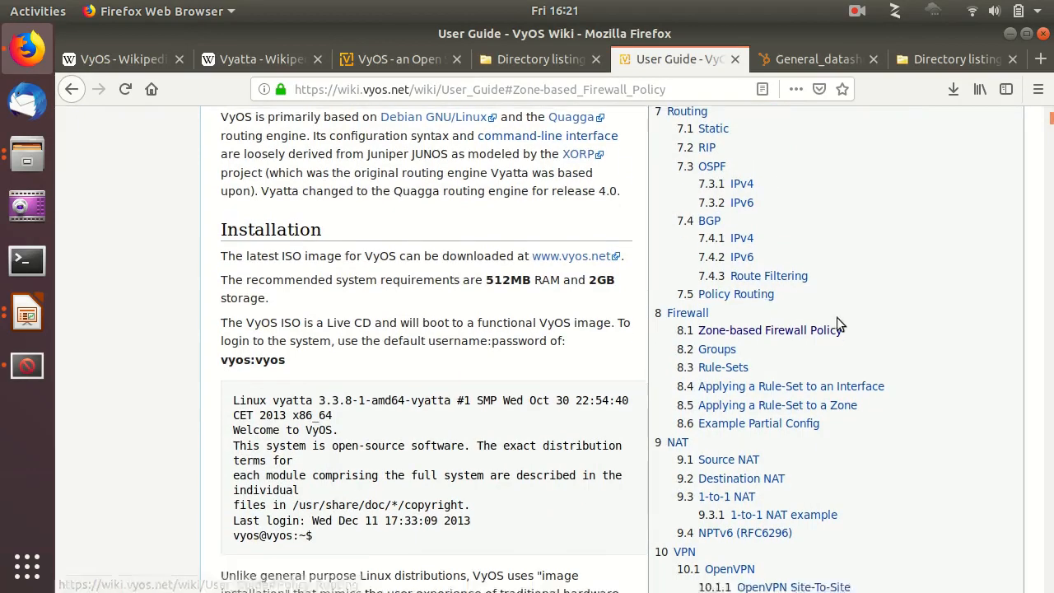
pyautogui.scroll(-3)
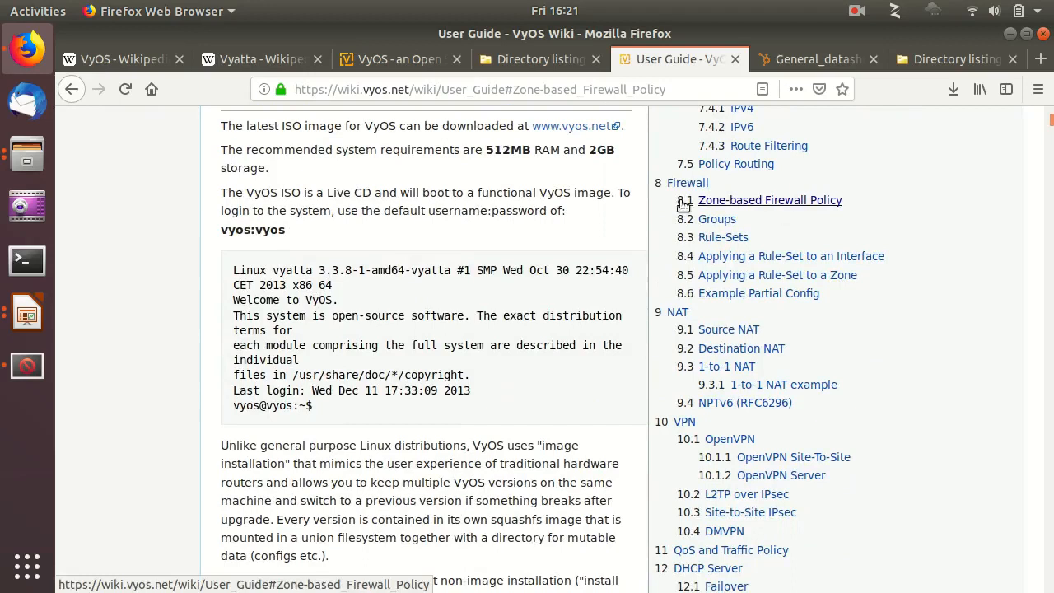
pyautogui.moveTo(851, 220)
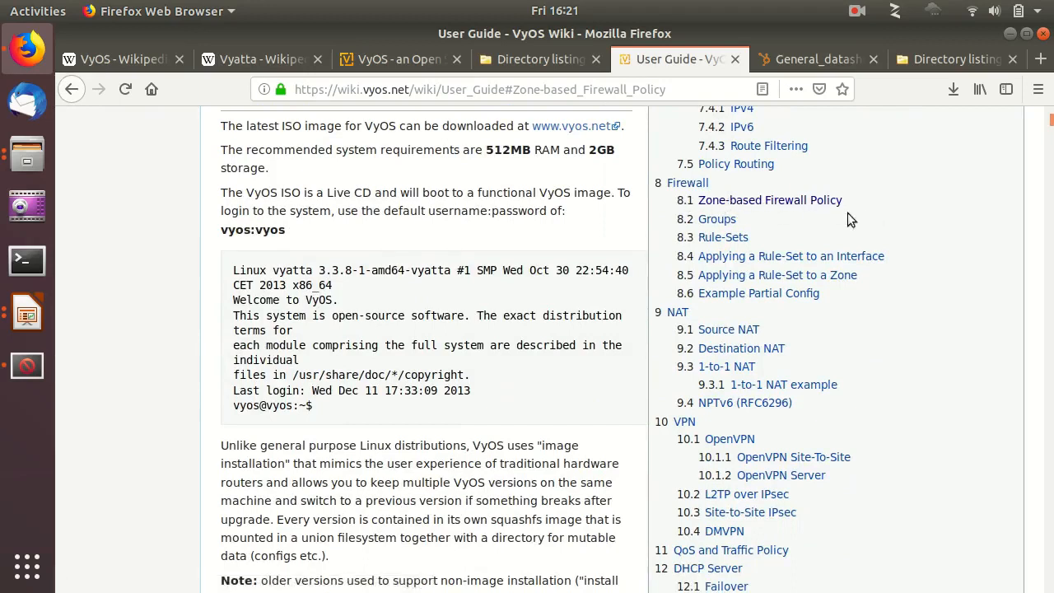
pyautogui.moveTo(769, 200)
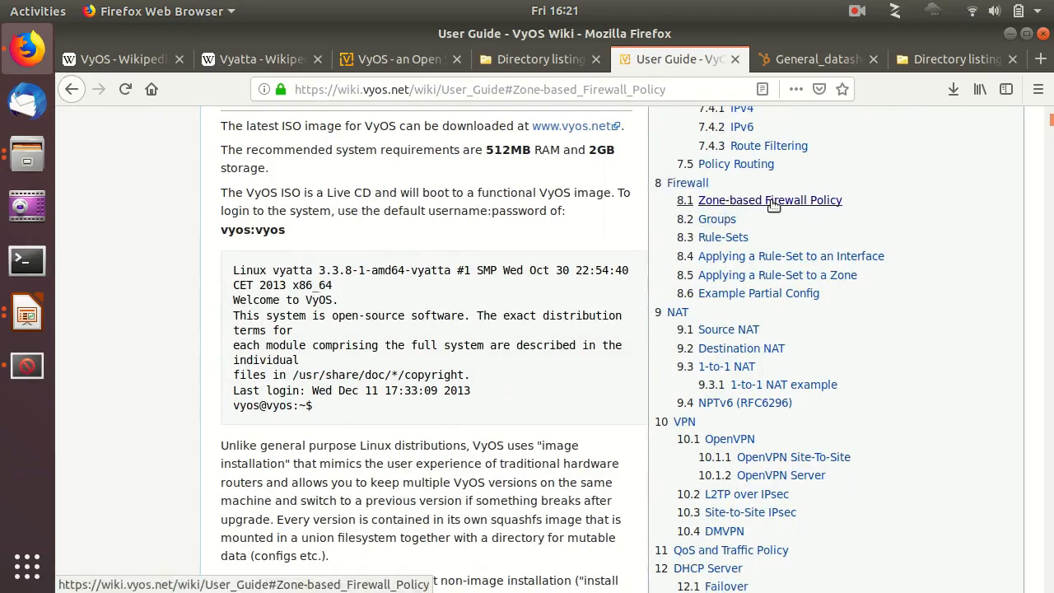
pyautogui.moveTo(782, 222)
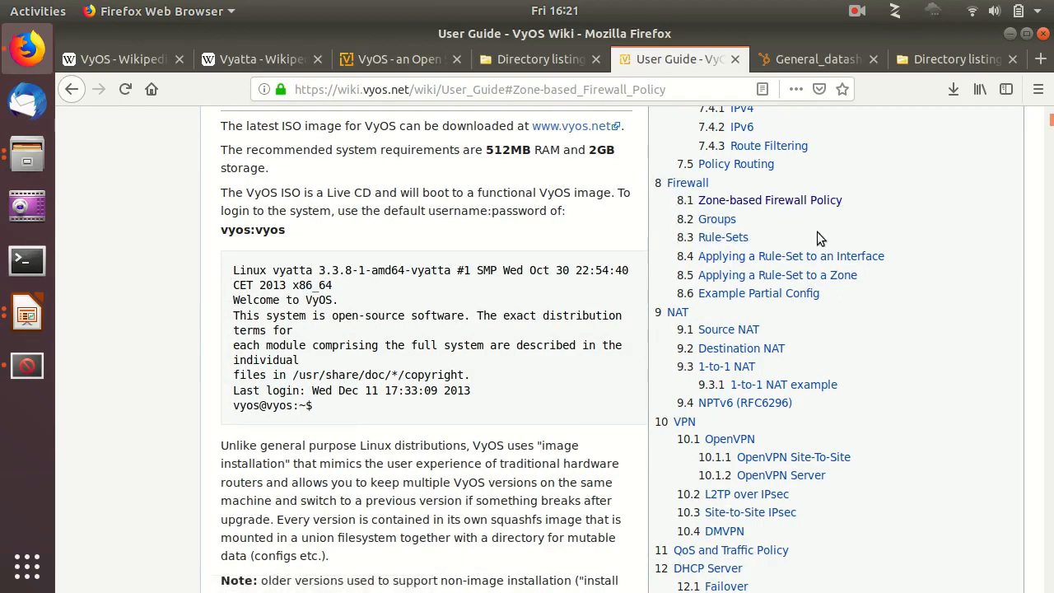
pyautogui.moveTo(779, 299)
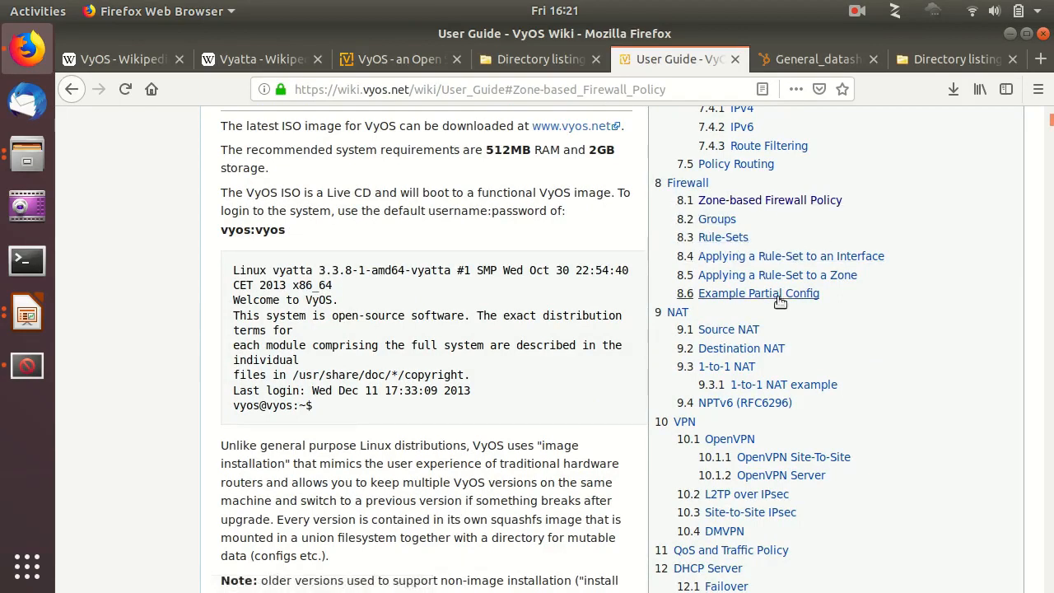
pyautogui.moveTo(790, 256)
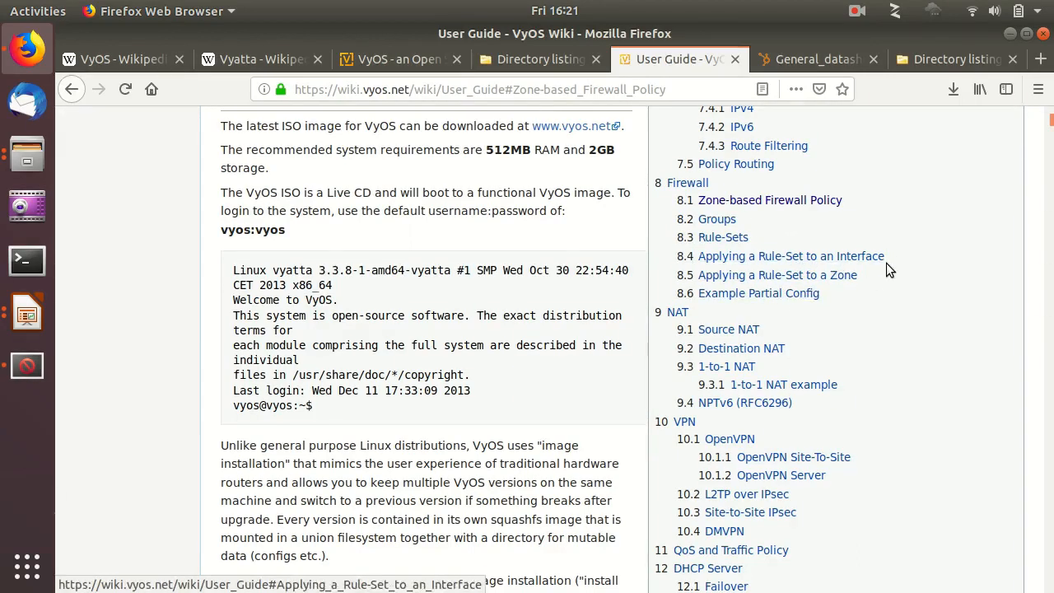
pyautogui.scroll(-3)
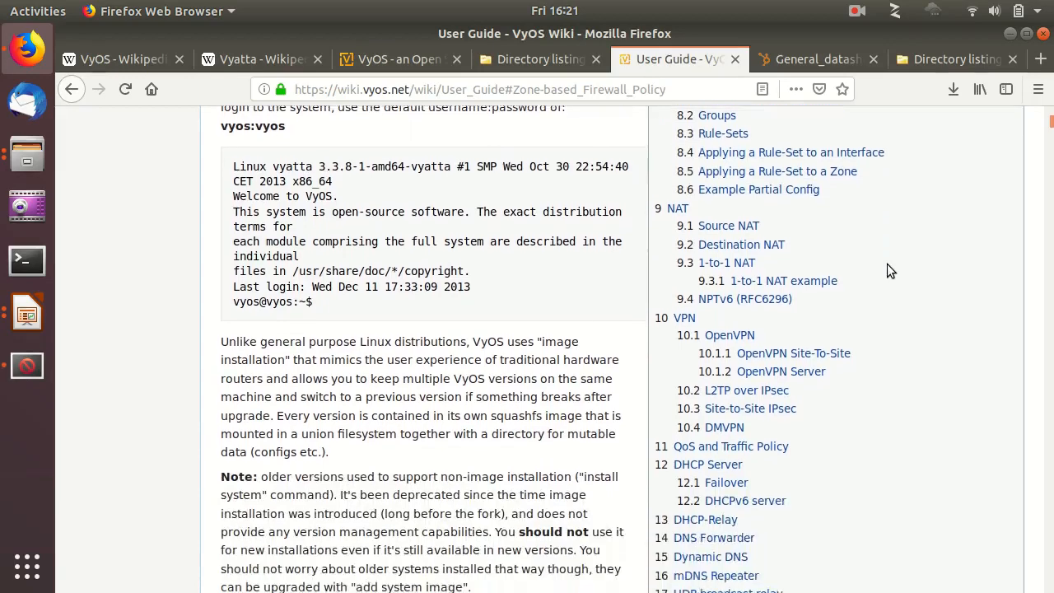
pyautogui.scroll(-3)
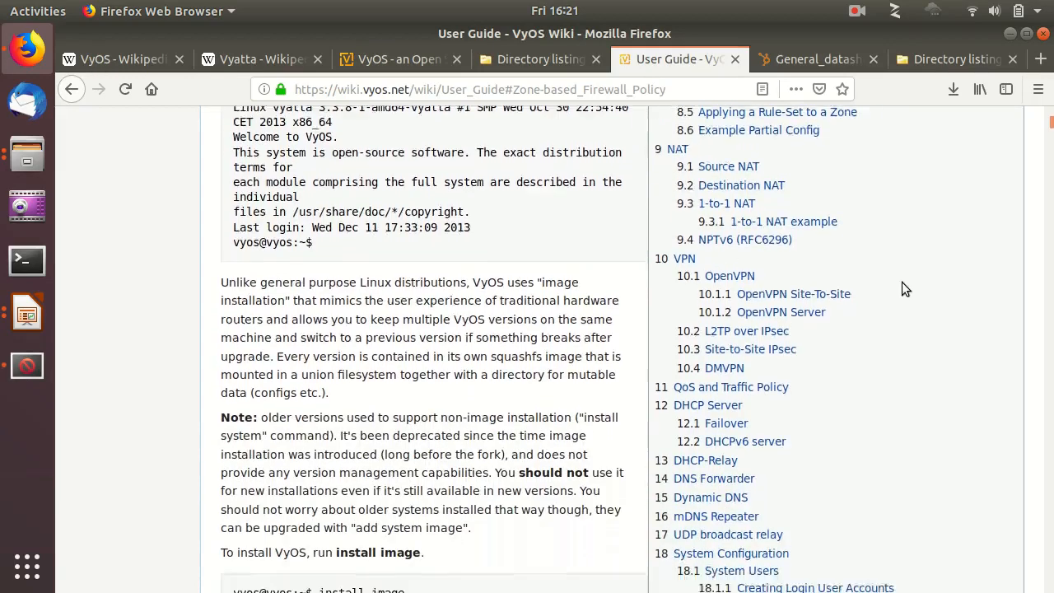
pyautogui.scroll(-3)
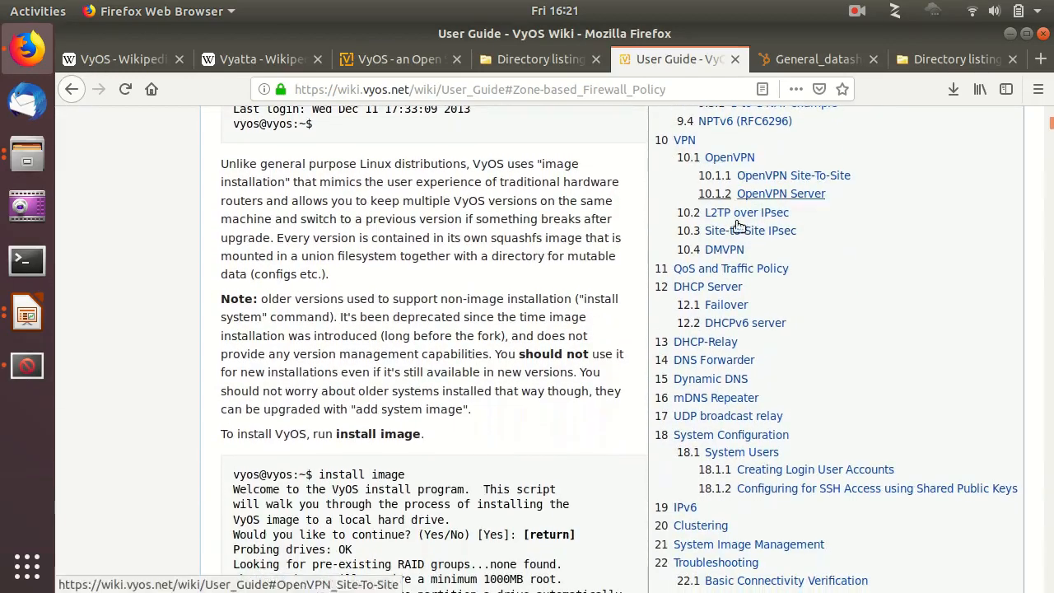
pyautogui.scroll(-3)
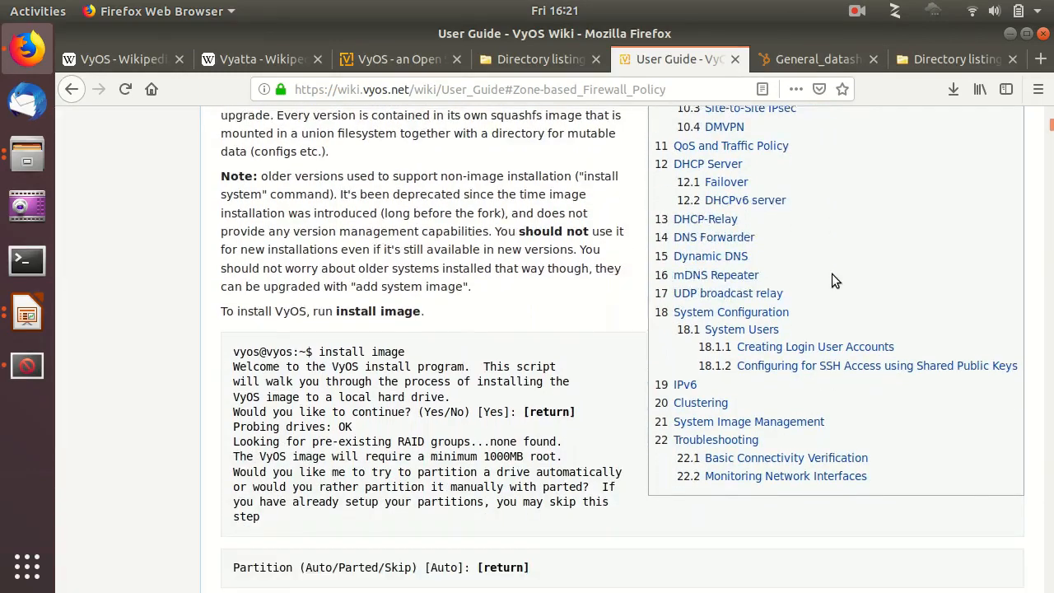
pyautogui.scroll(-3)
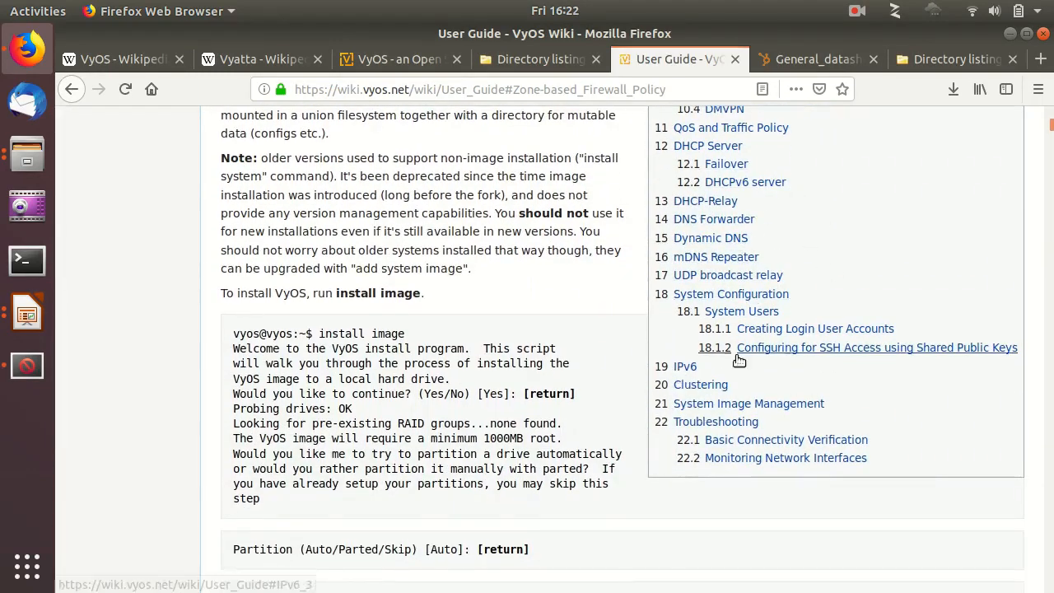
pyautogui.moveTo(747, 403)
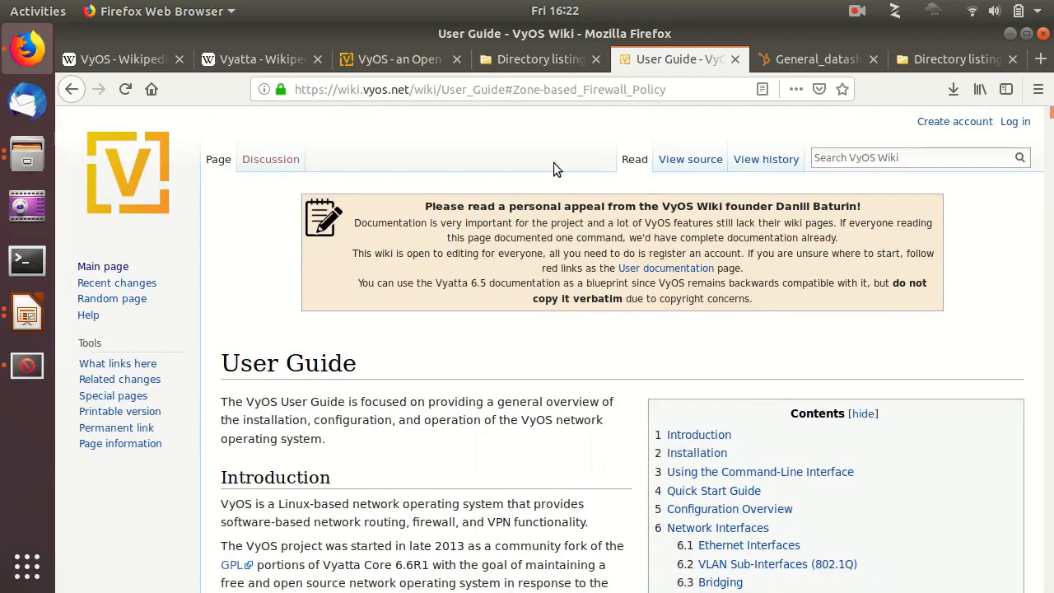
pyautogui.moveTo(370, 202)
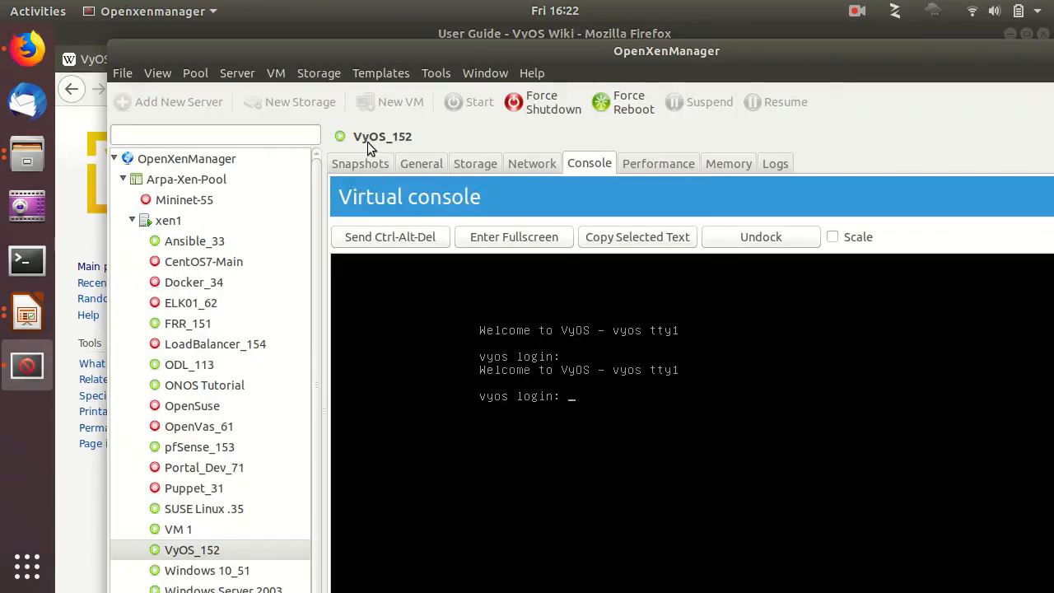
pyautogui.moveTo(412, 144)
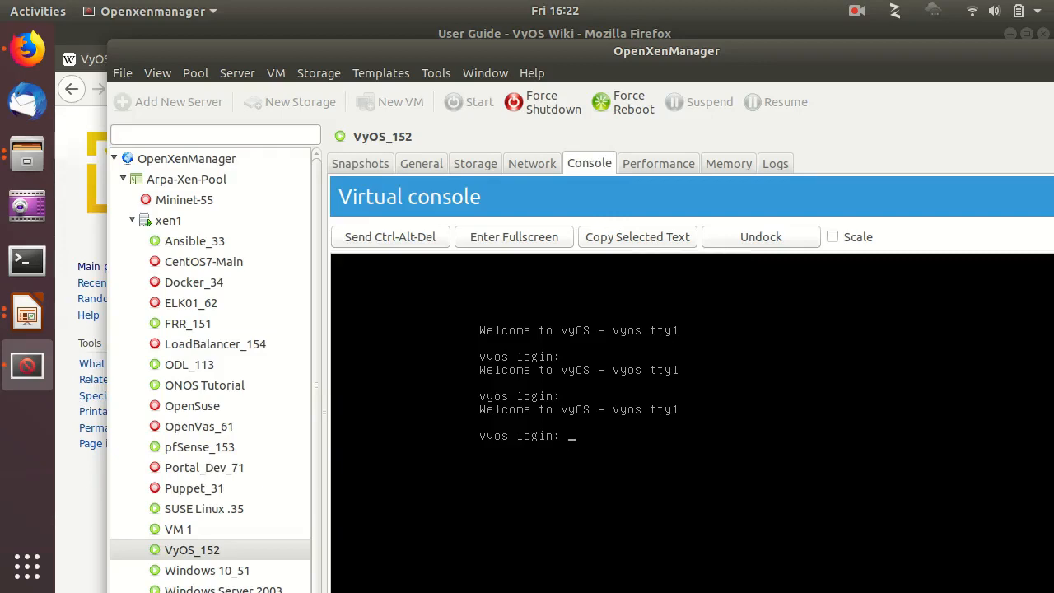
# Log in on the VyOS_152 console as user vyos and begin a show command.
pyautogui.write('vyo')
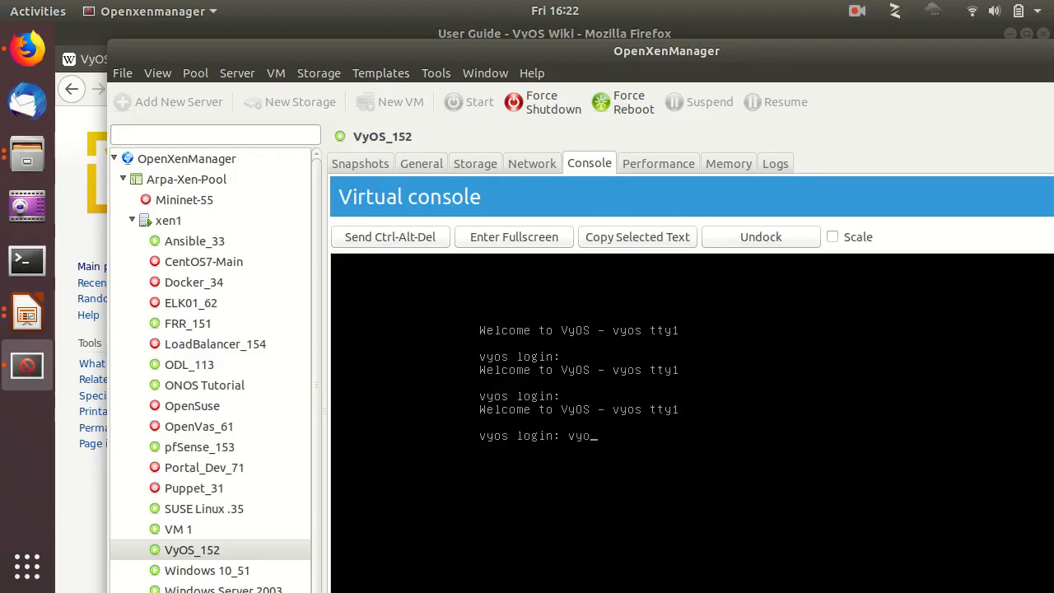
pyautogui.write('vyos')
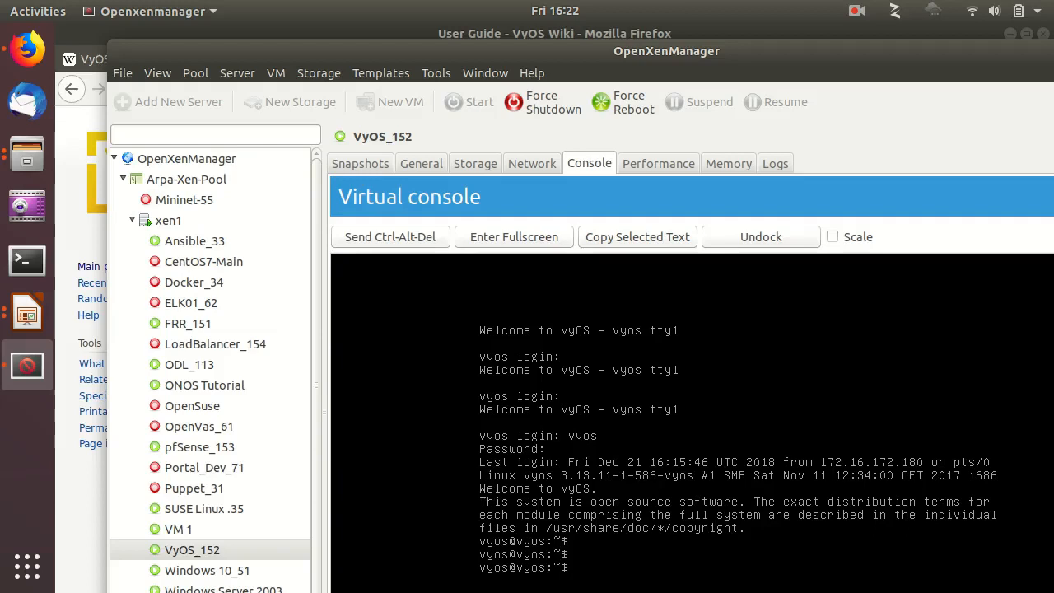
pyautogui.write('show co')
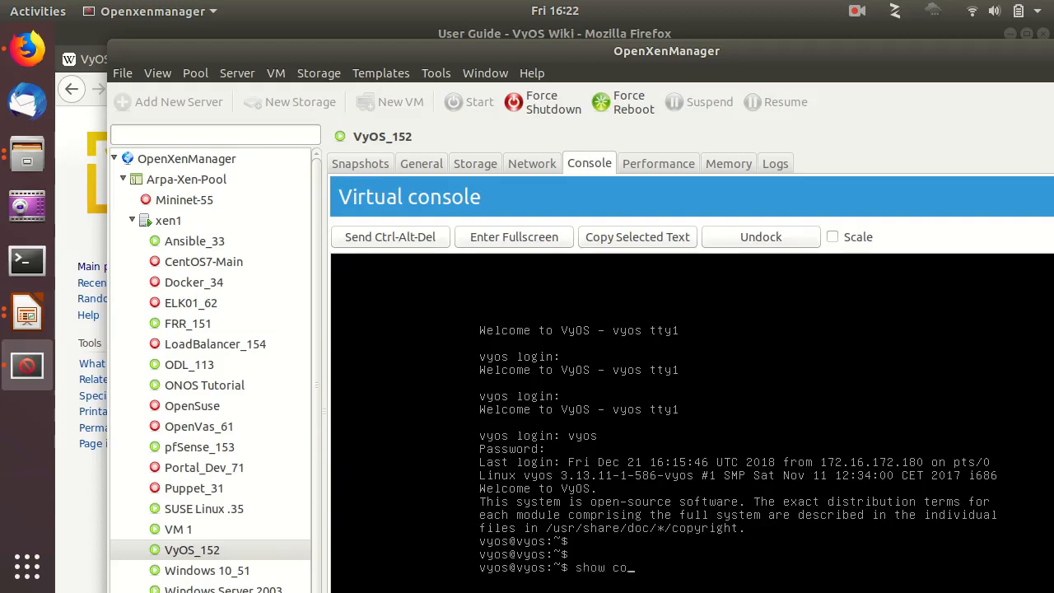
# Run 'show configuration' on the console, then start 'show interfaces' for eth0, eth1 and lo.
pyautogui.press('Return')
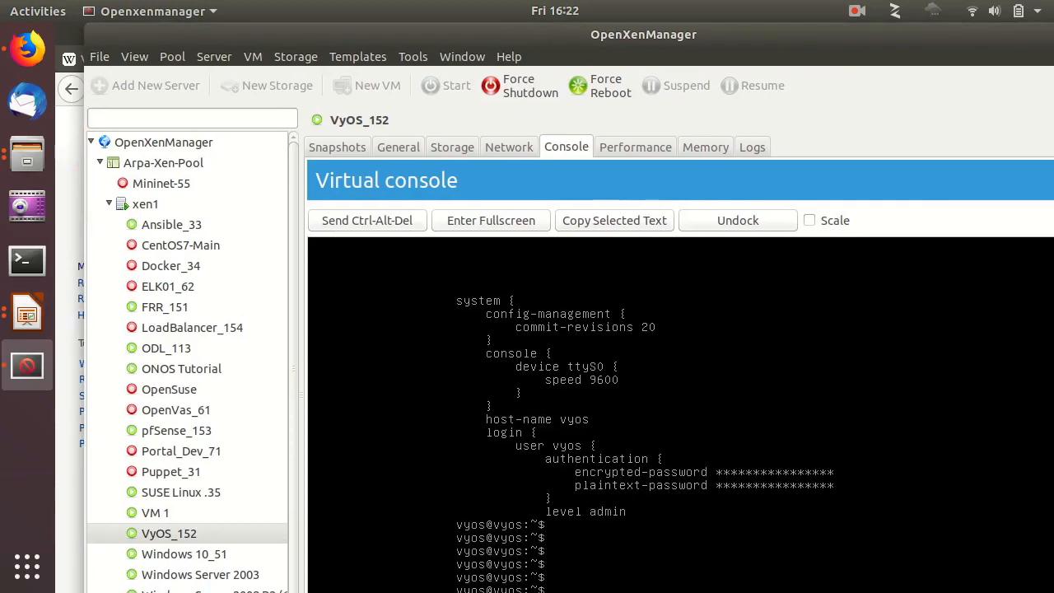
pyautogui.write('sho')
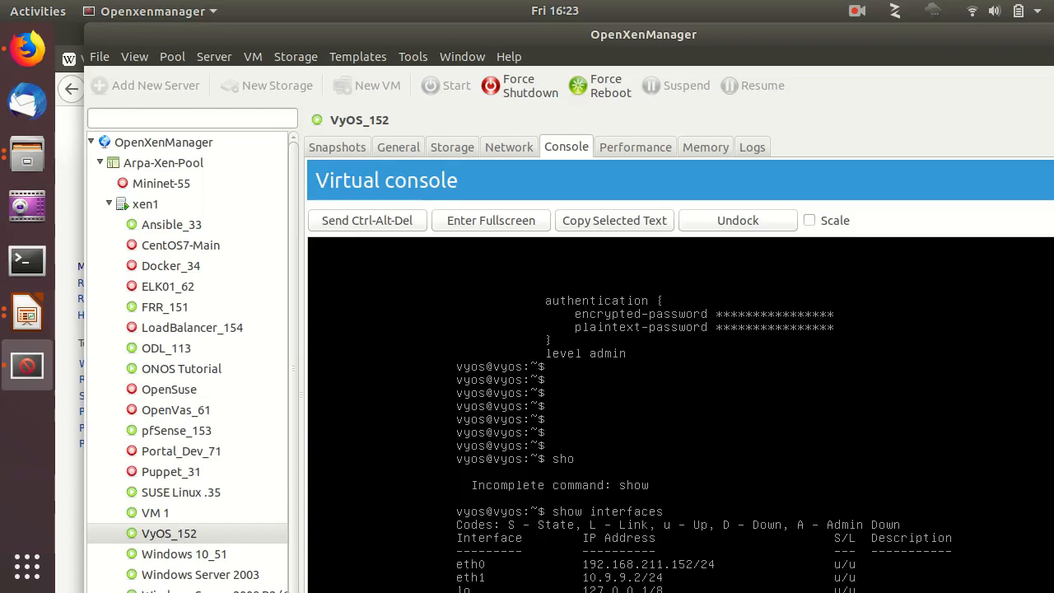
pyautogui.moveTo(599, 85)
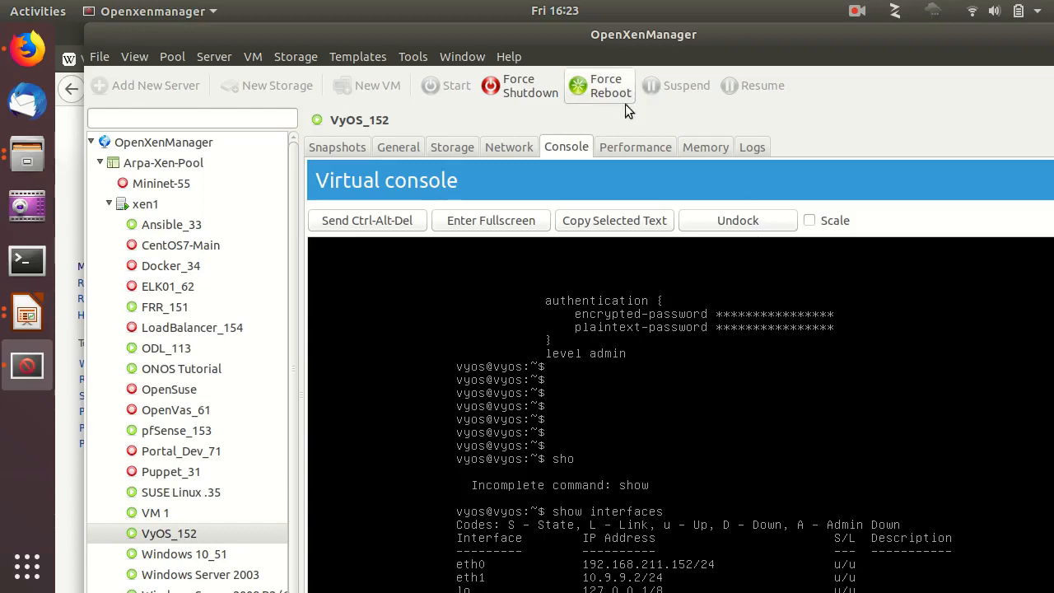
# View VyOS_152's Storage then Network tab, and bring up a Terminal window.
pyautogui.click(452, 146)
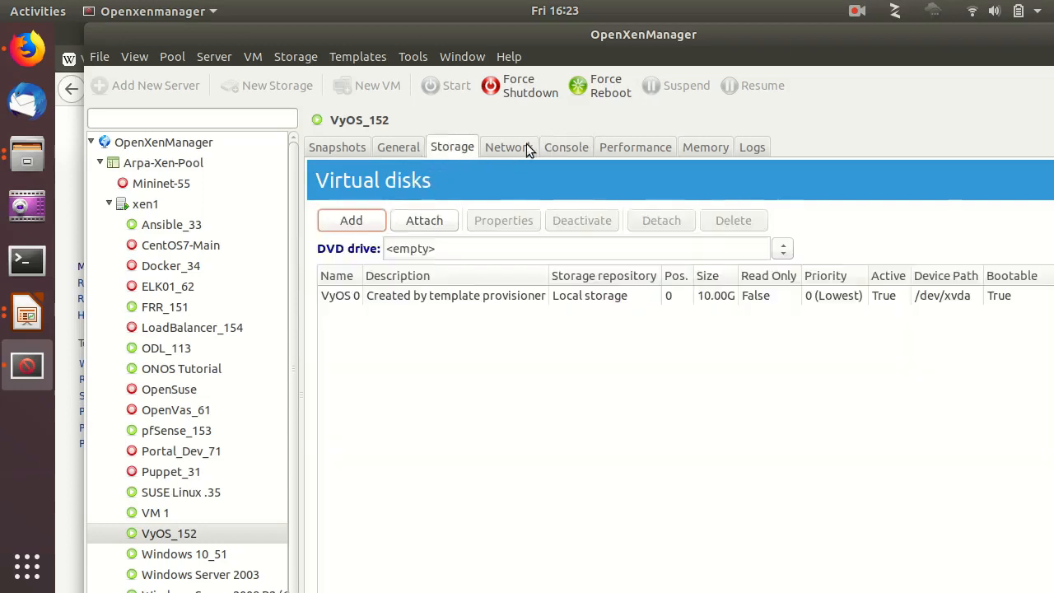
pyautogui.click(509, 146)
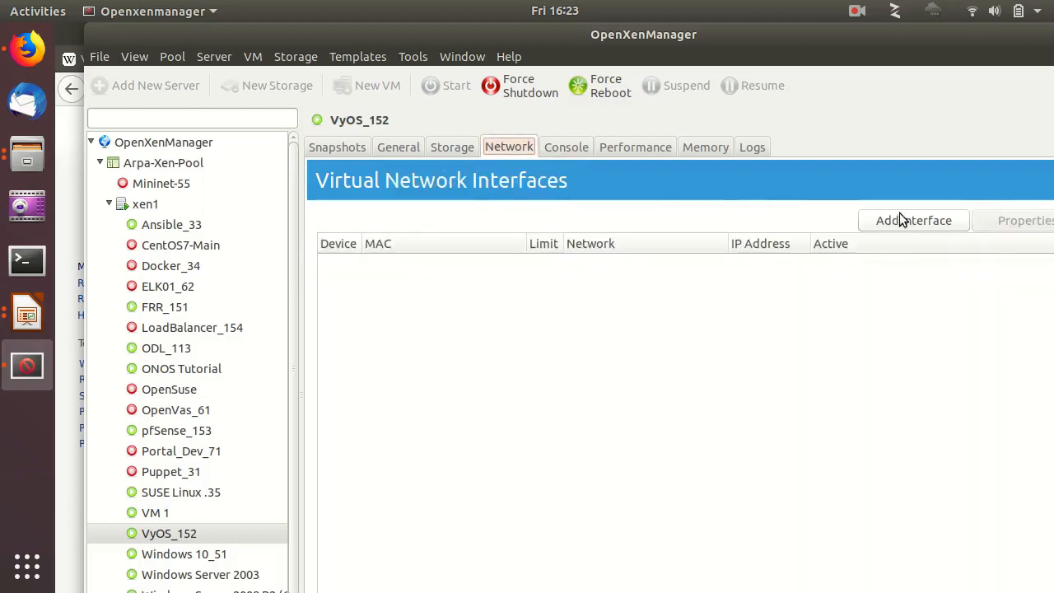
pyautogui.moveTo(349, 325)
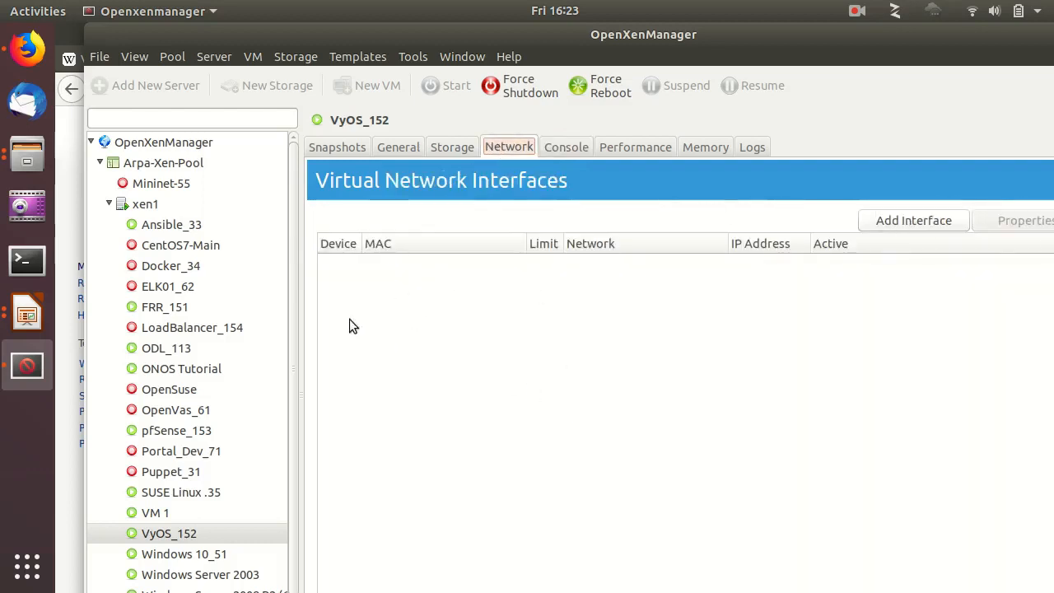
pyautogui.moveTo(599, 85)
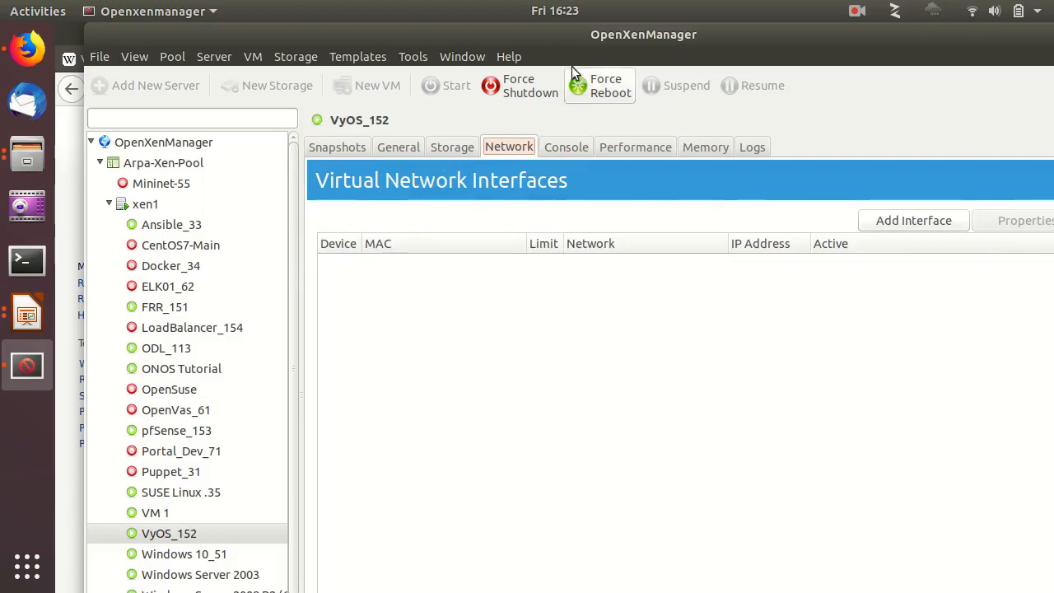
pyautogui.moveTo(414, 256)
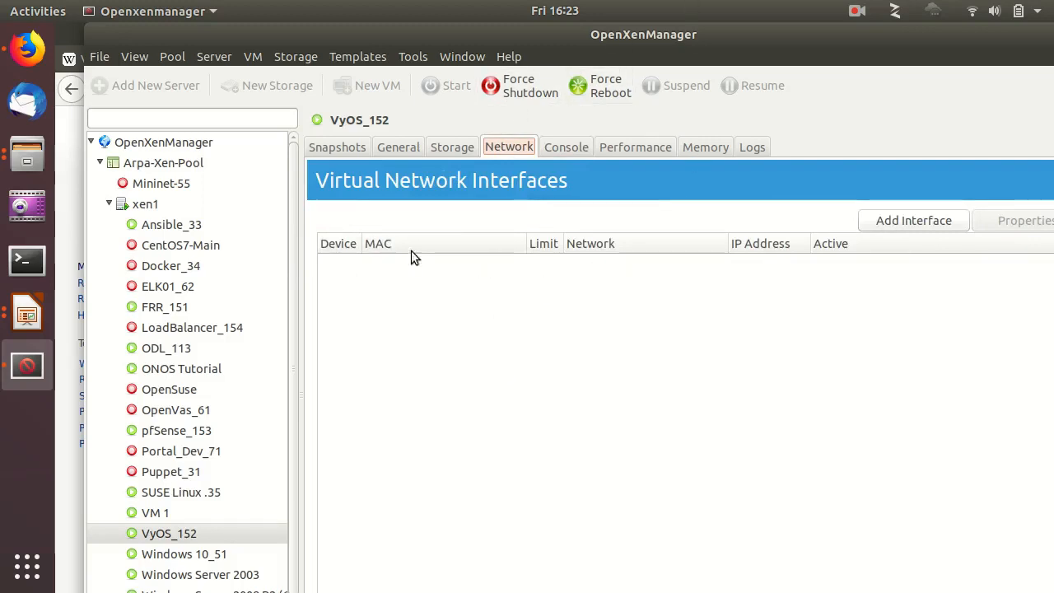
pyautogui.moveTo(556, 225)
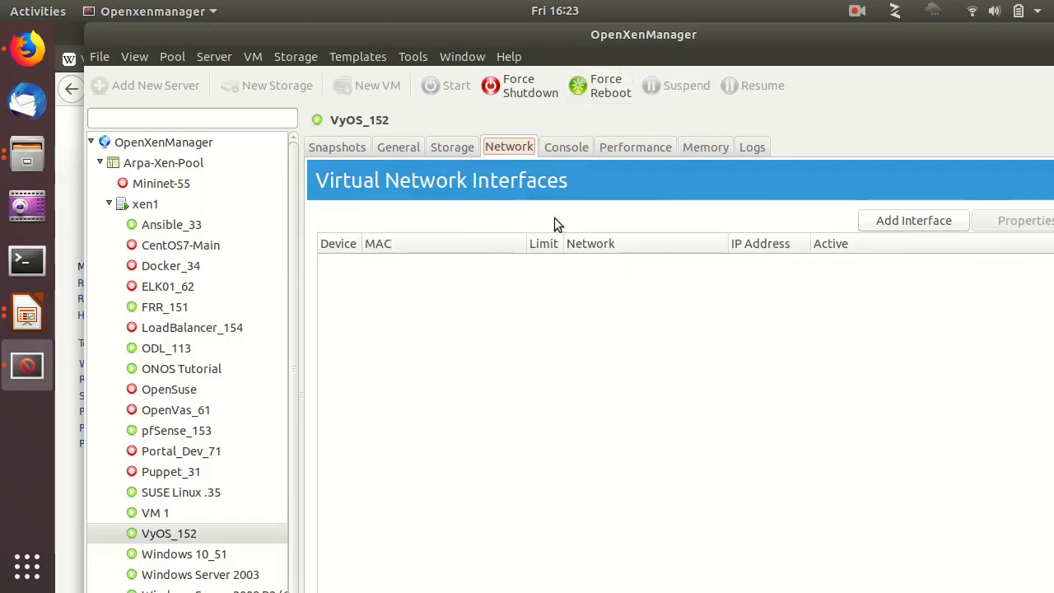
pyautogui.moveTo(576, 346)
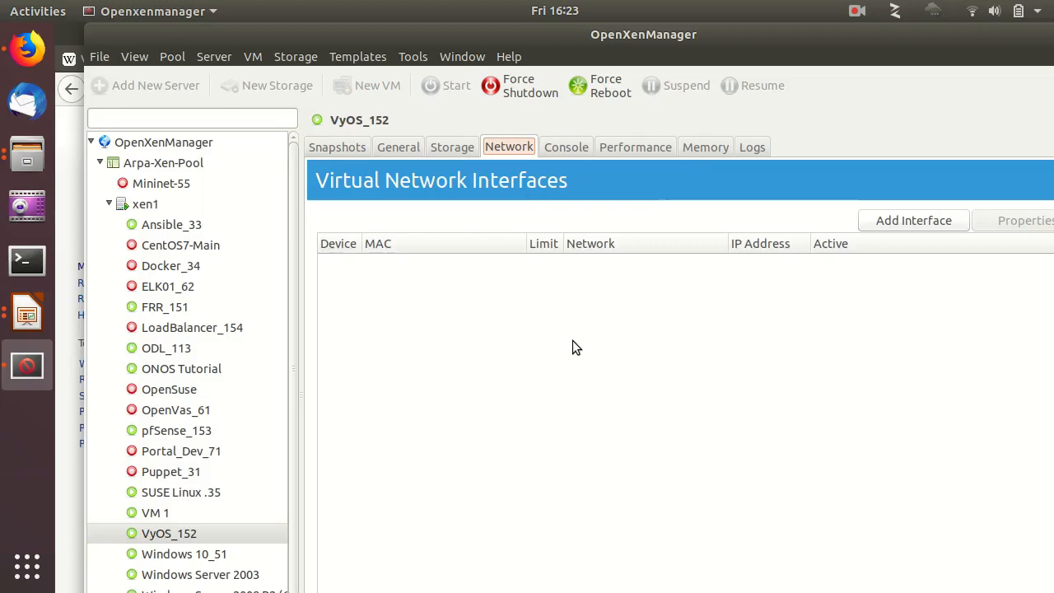
pyautogui.moveTo(561, 185)
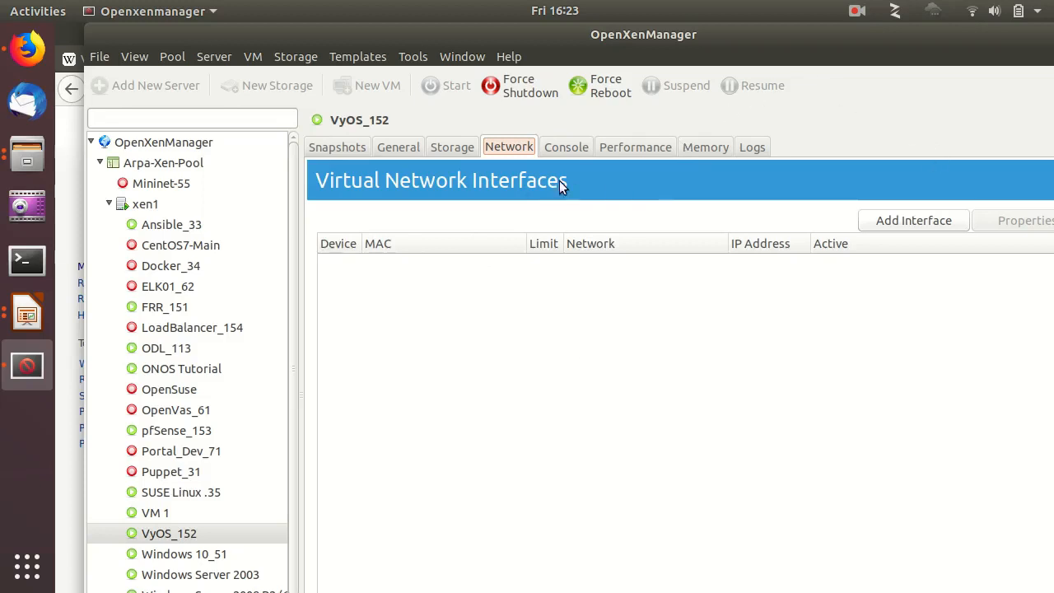
pyautogui.click(27, 260)
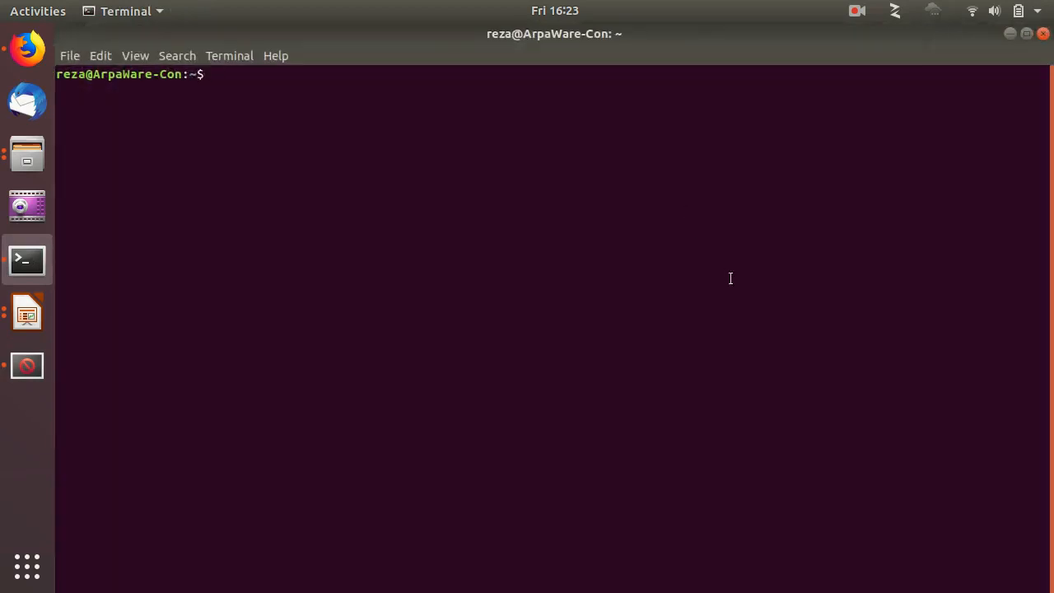
pyautogui.moveTo(454, 276)
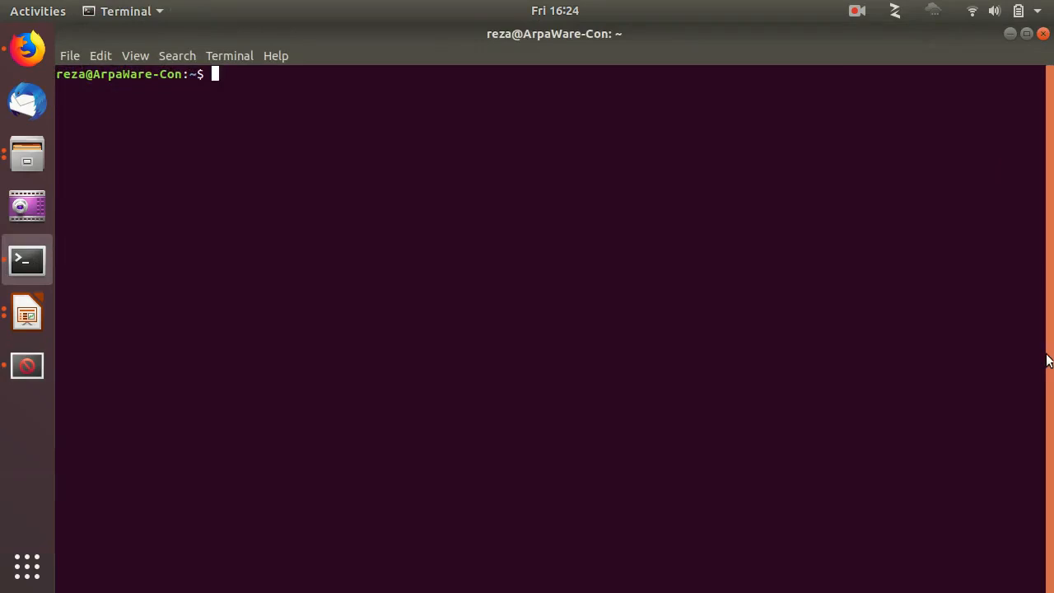
pyautogui.write('s')
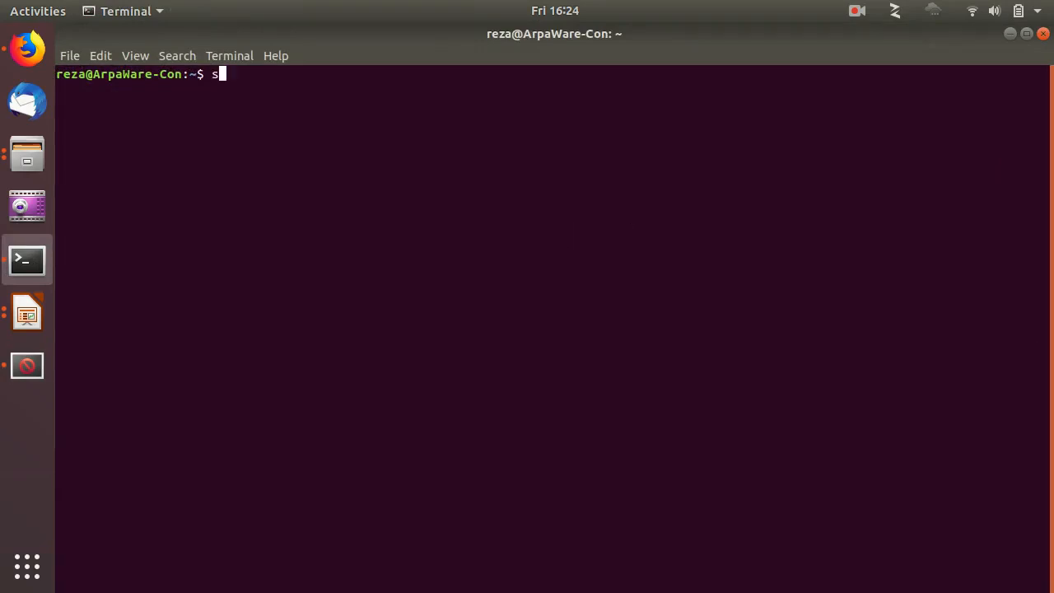
pyautogui.write('sh')
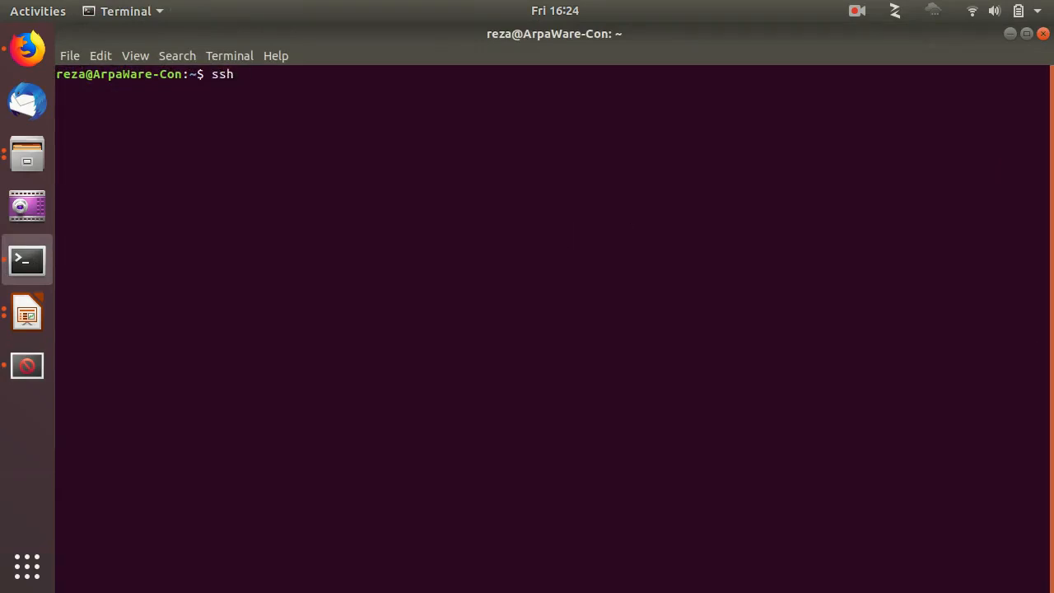
pyautogui.write('vyos@')
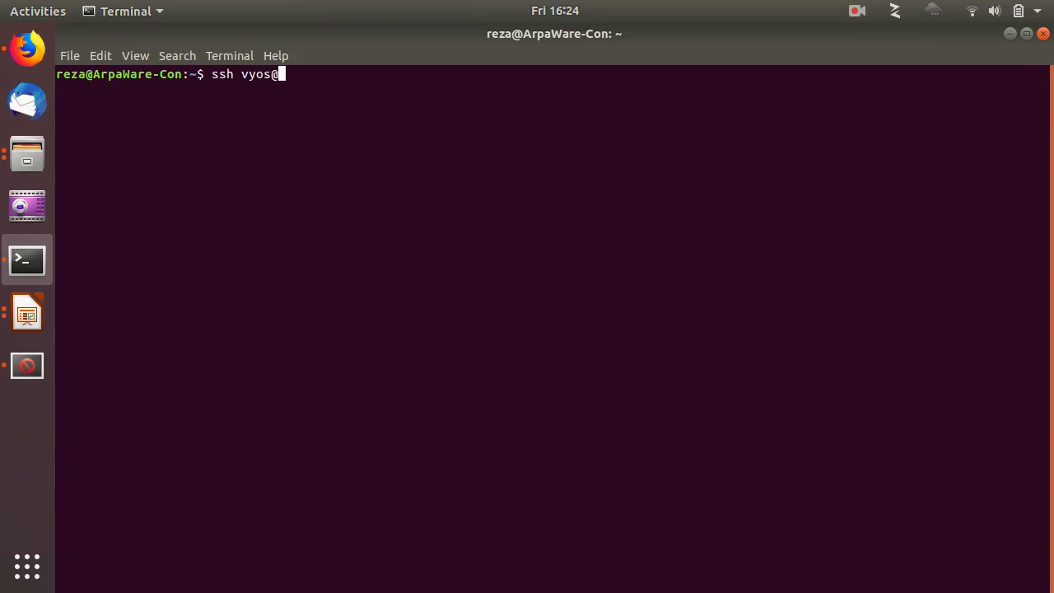
pyautogui.write('192.168.')
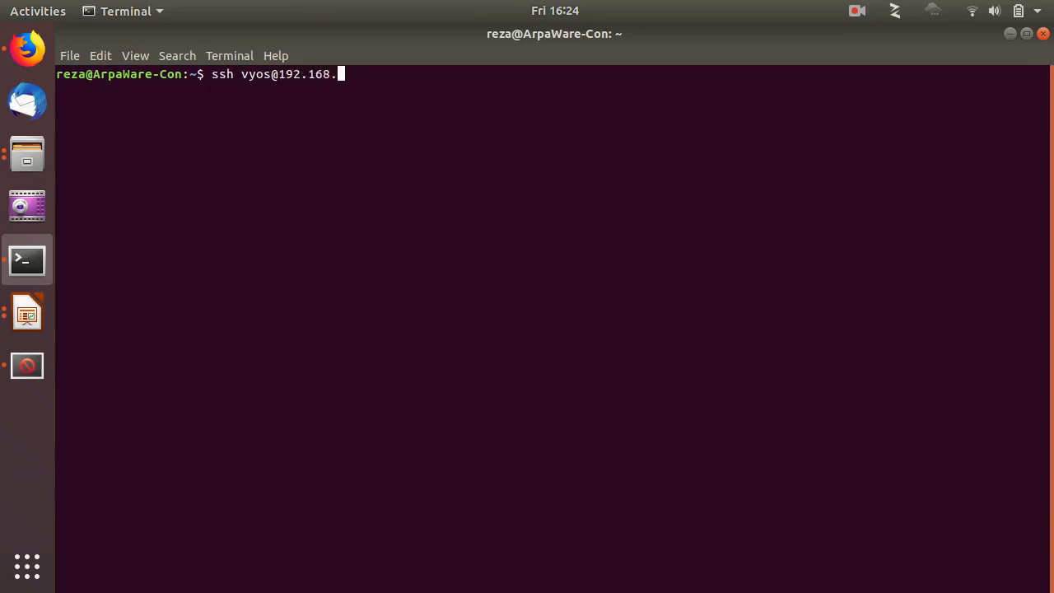
pyautogui.write('211.1')
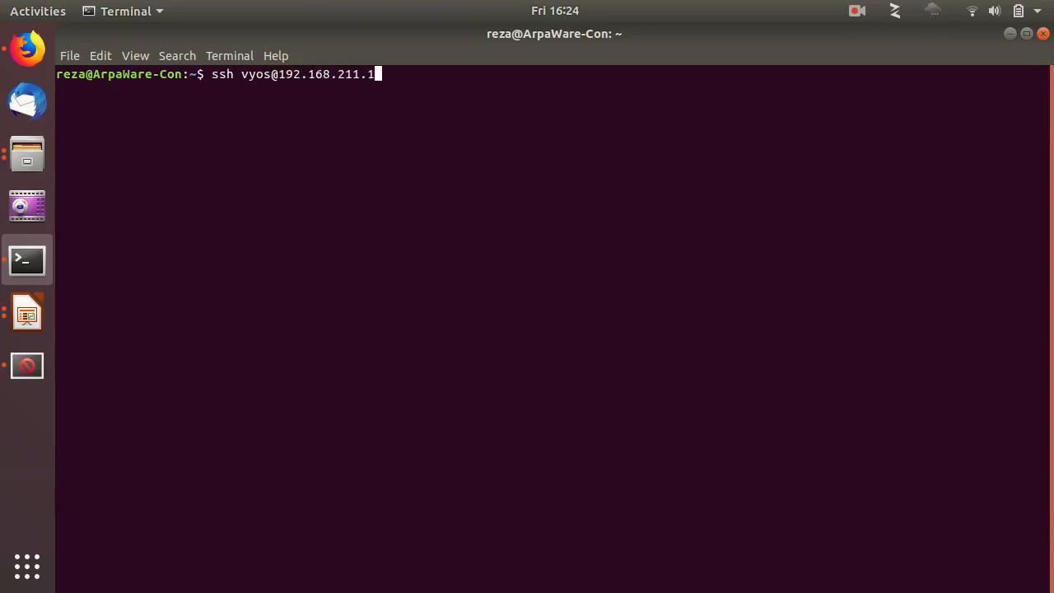
pyautogui.press('Return')
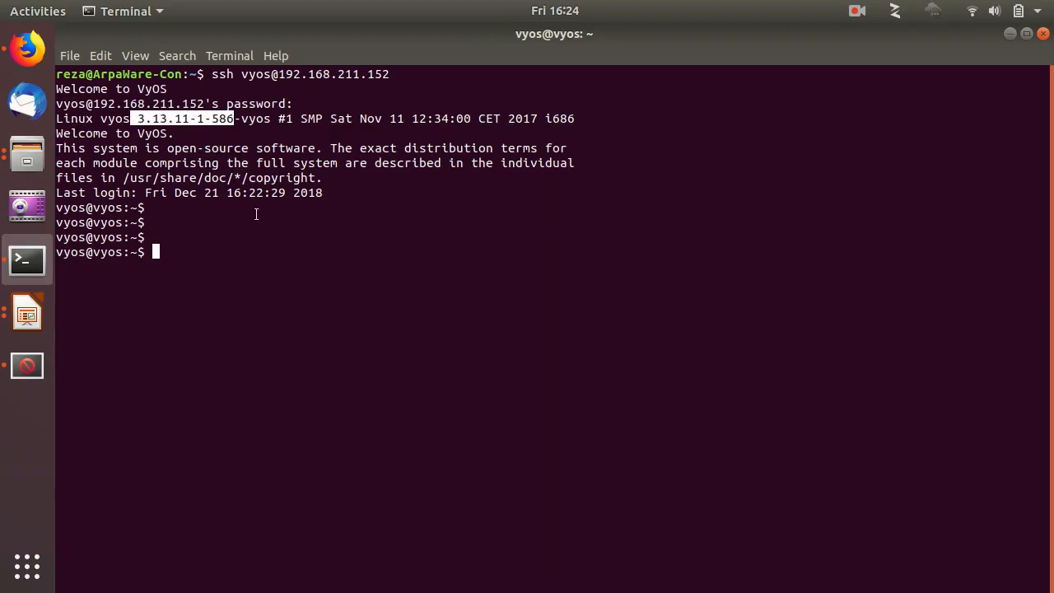
# Run 'show configuration' over SSH and start reading its output.
pyautogui.write('s')
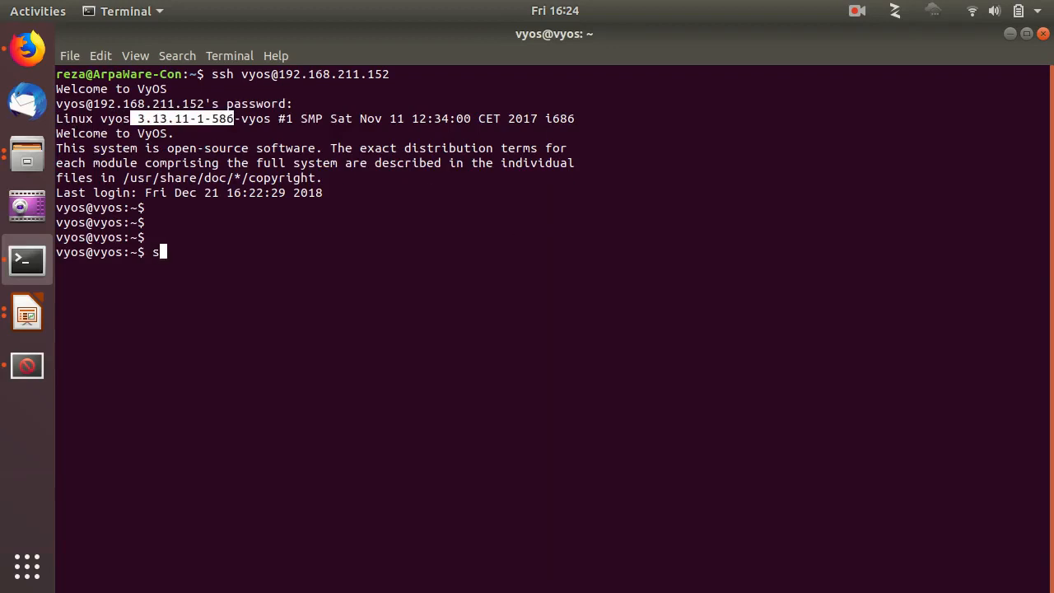
pyautogui.write('how configuration')
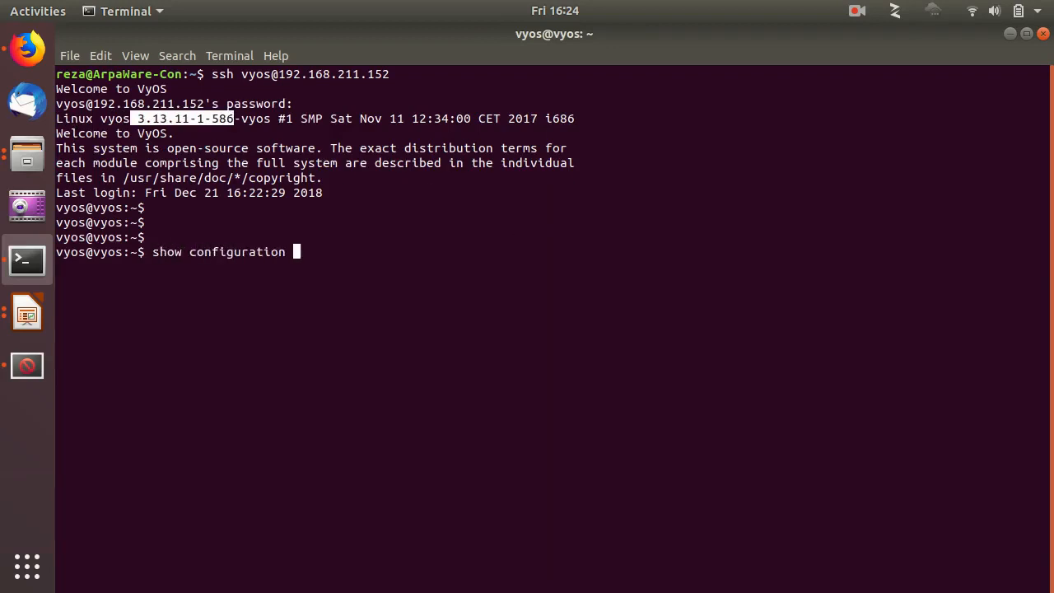
pyautogui.press('Return')
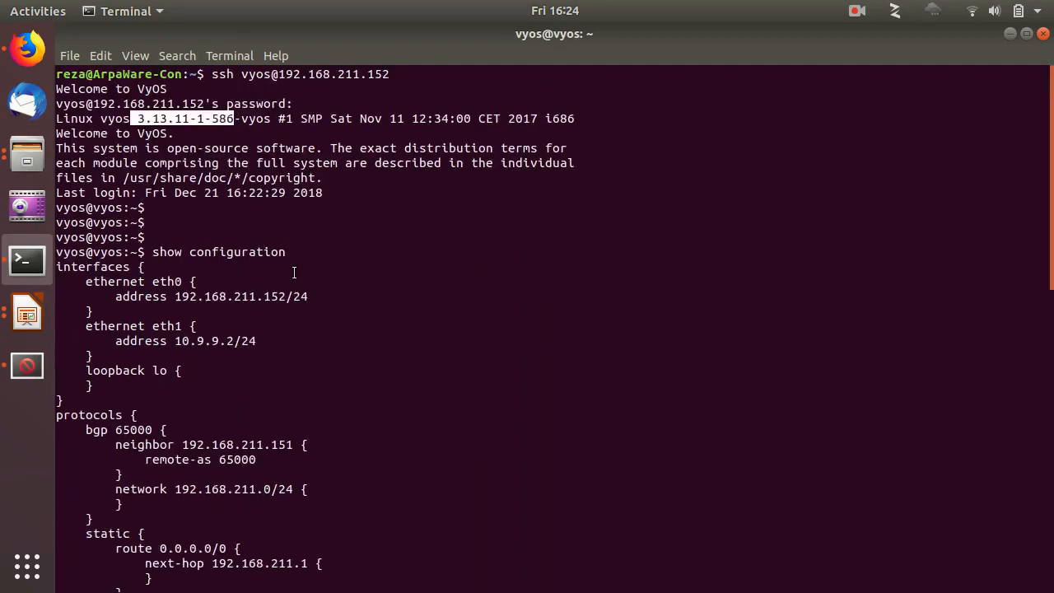
pyautogui.scroll(-3)
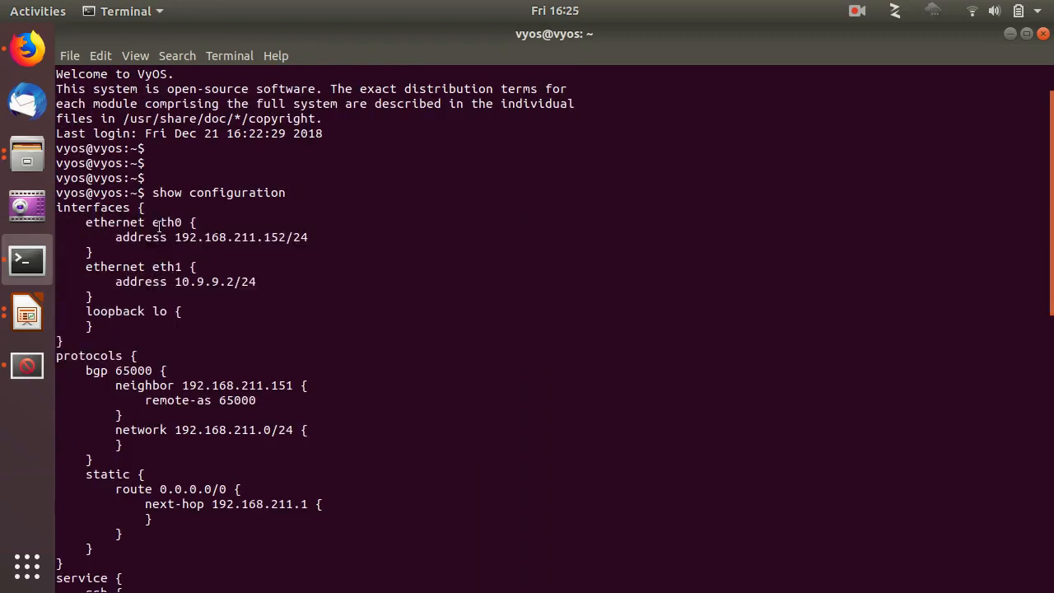
pyautogui.moveTo(283, 279)
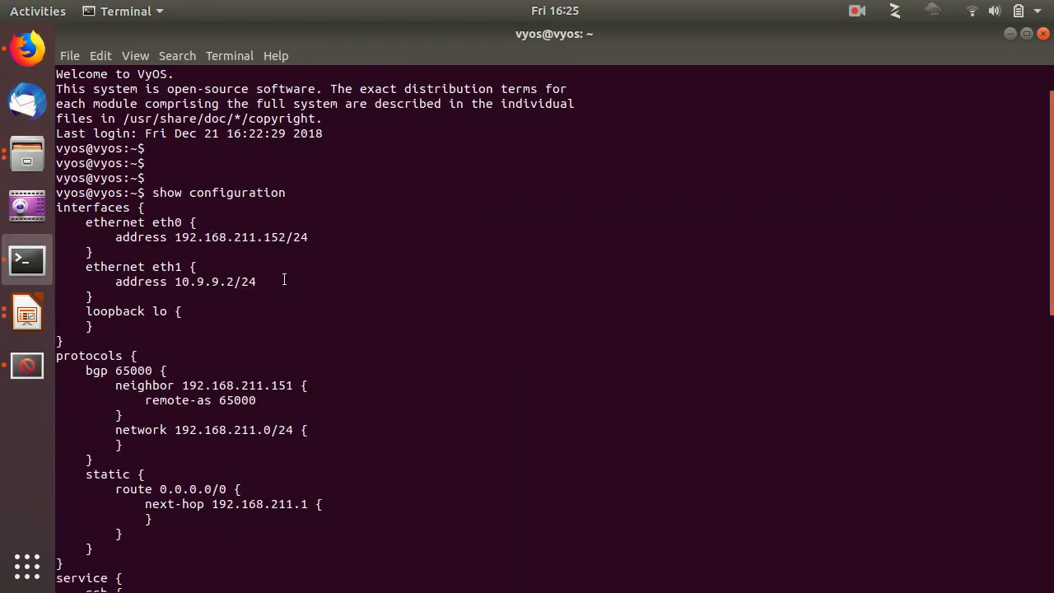
pyautogui.moveTo(214, 301)
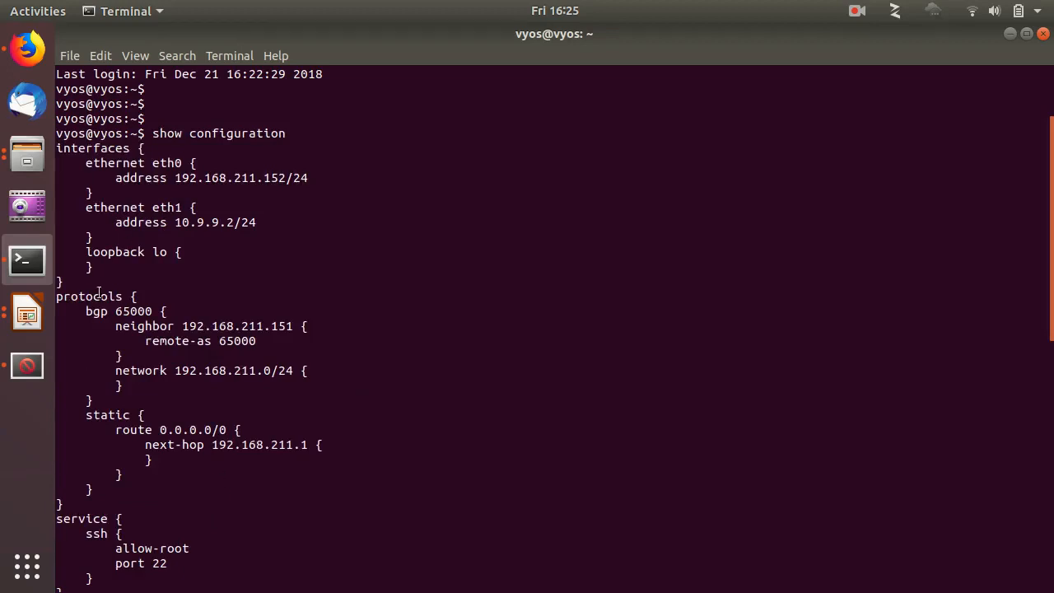
pyautogui.moveTo(224, 377)
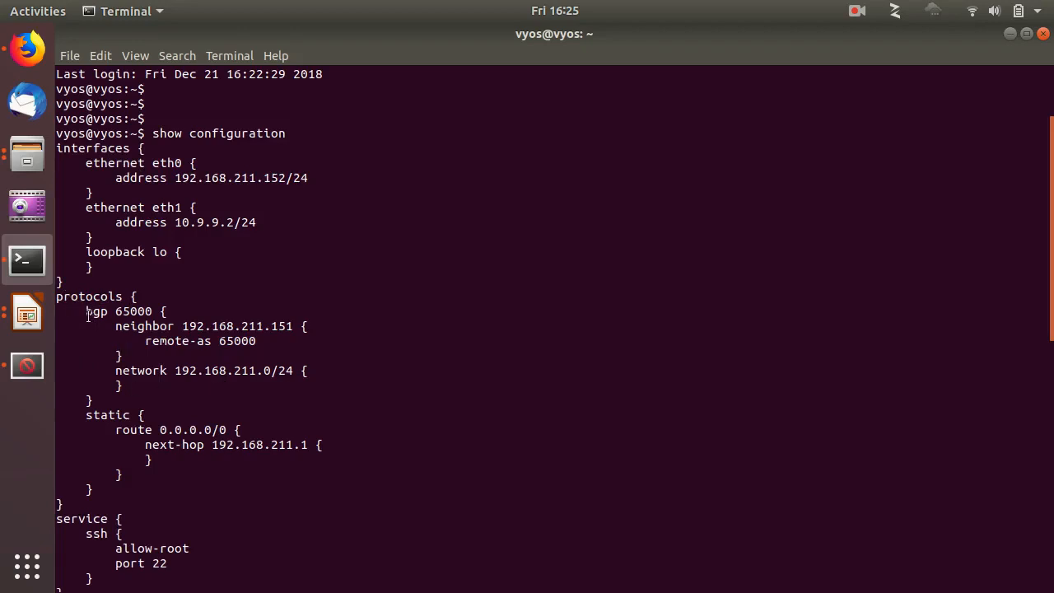
# Highlight the bgp protocol and its neighbor address, then read on to the syslog and time-zone UTC sections.
pyautogui.doubleClick(133, 311)
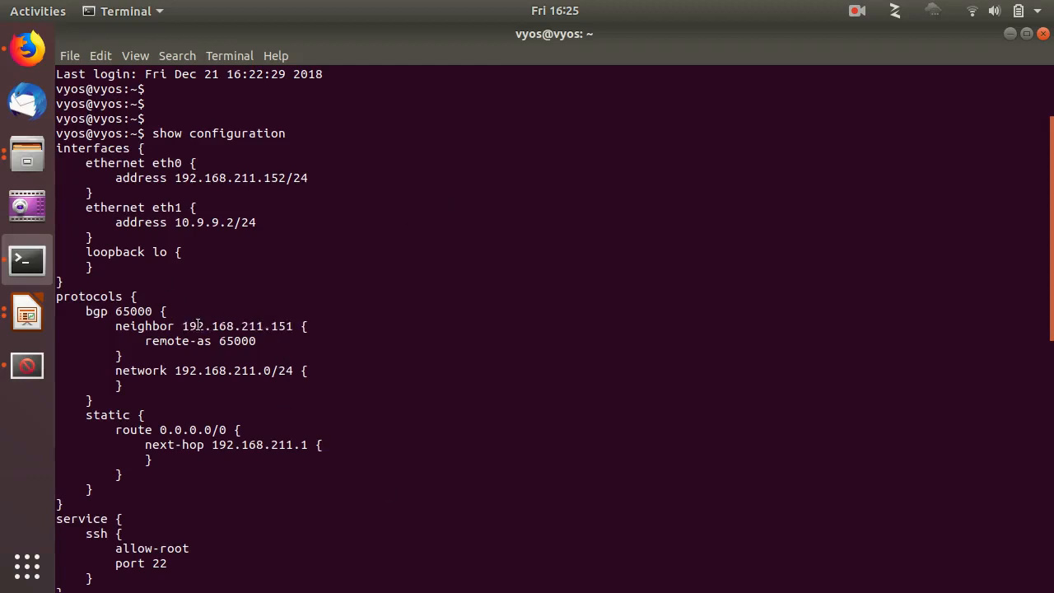
pyautogui.doubleClick(237, 326)
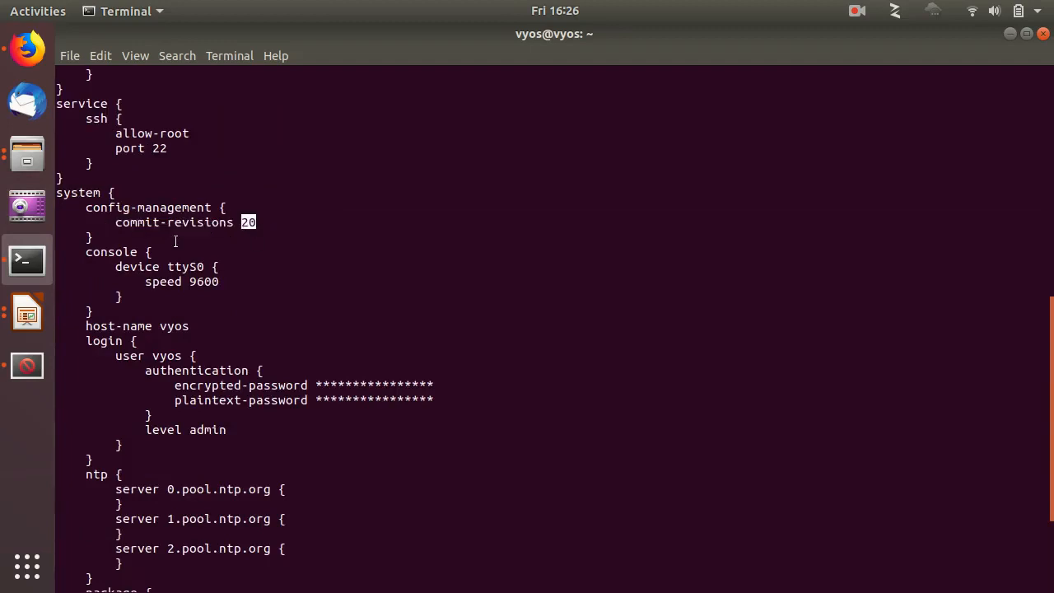
pyautogui.scroll(-3)
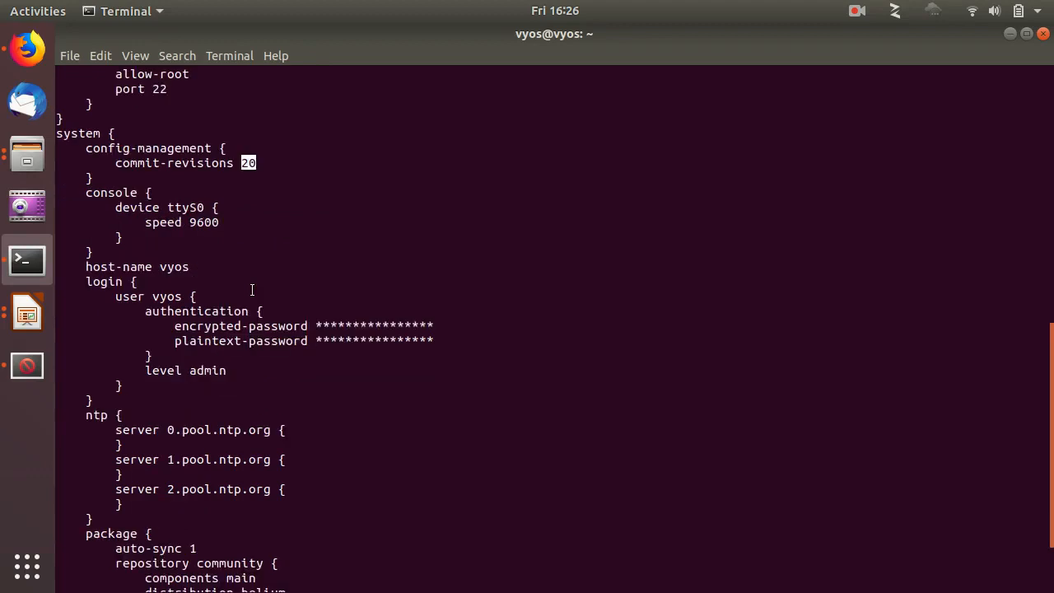
pyautogui.scroll(-3)
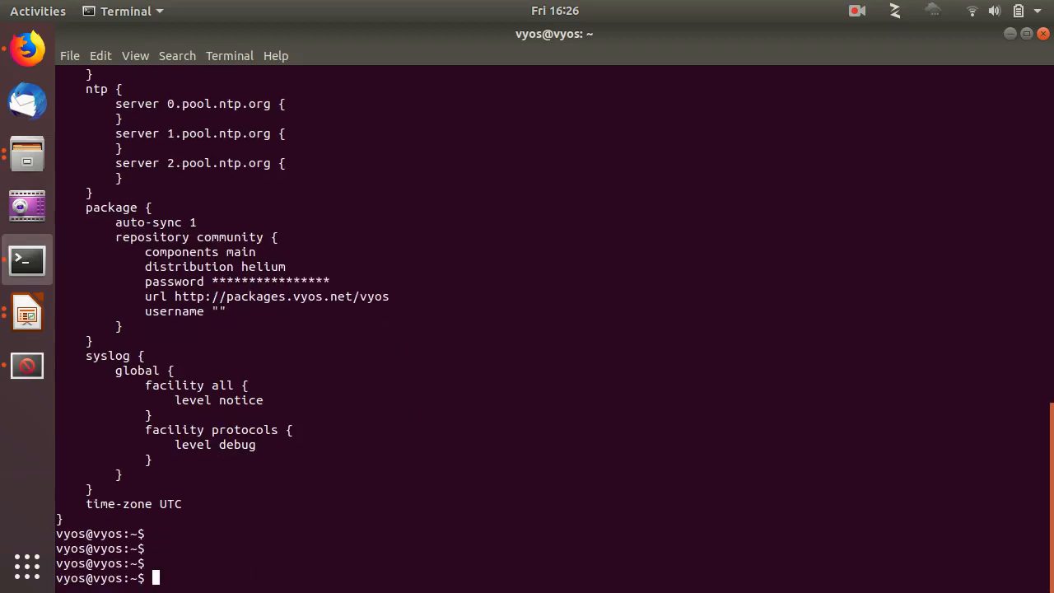
# Run 'show ip bgp summary' showing neighbor 192.168.211.151 in AS 65000.
pyautogui.write('sho')
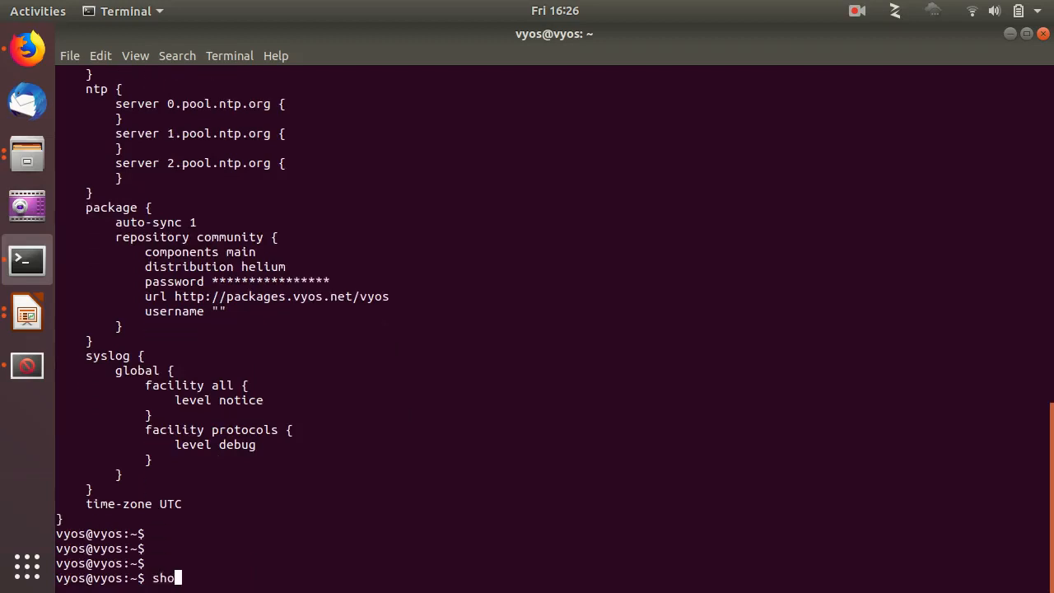
pyautogui.write('w')
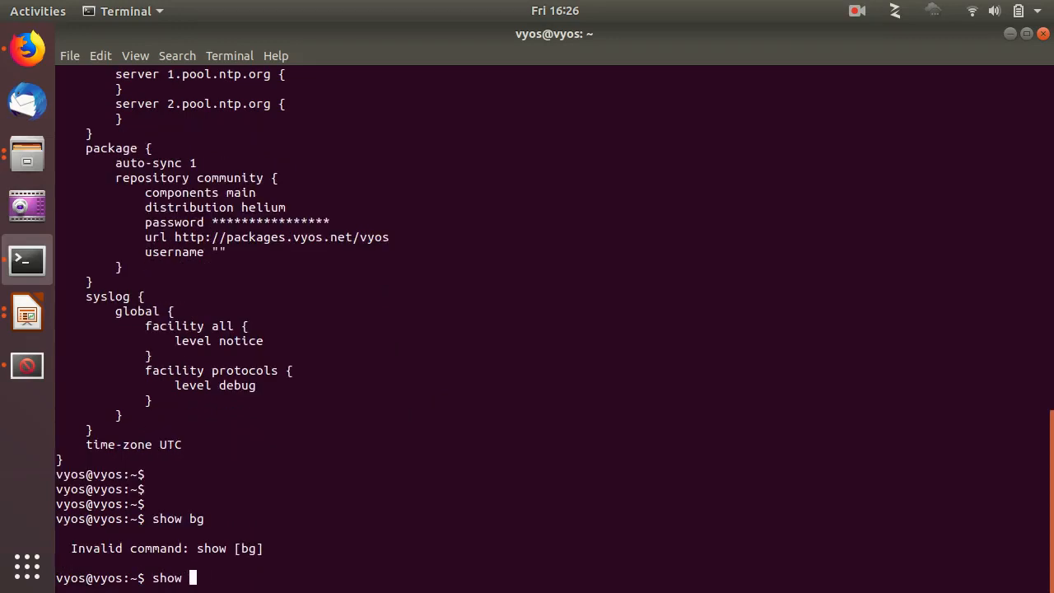
pyautogui.write('pro')
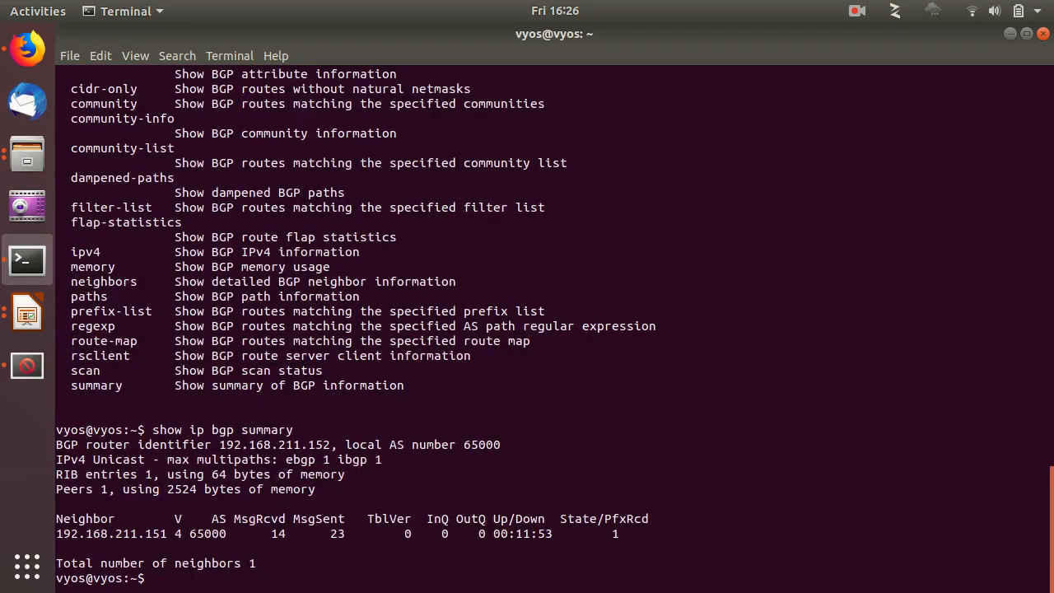
pyautogui.press('Return')
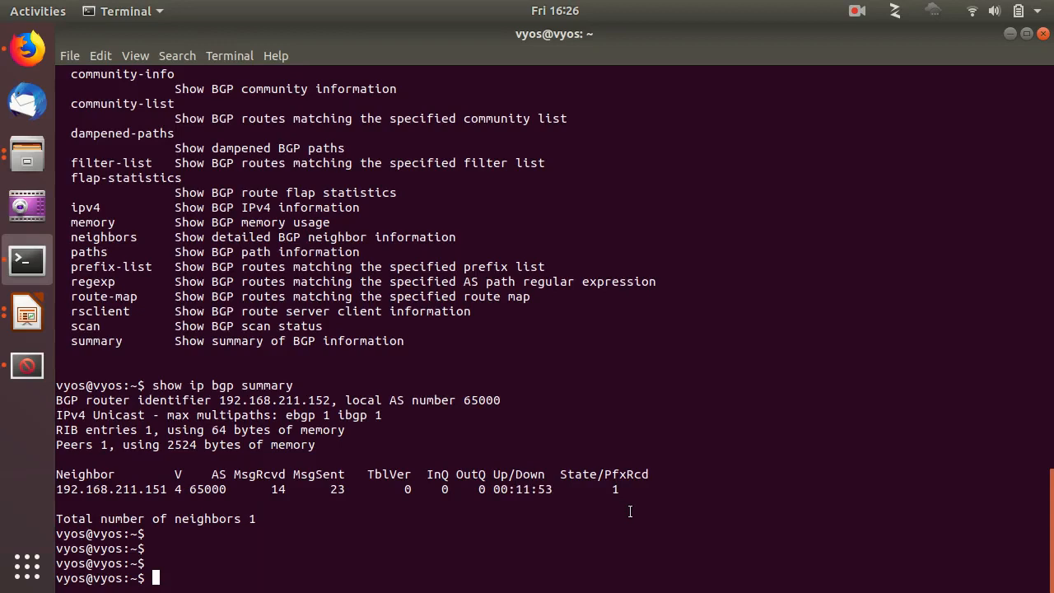
# Enter 'show ip bgp neighbors 192.168.211.151 advertised-routes'.
pyautogui.write('show ip bgp')
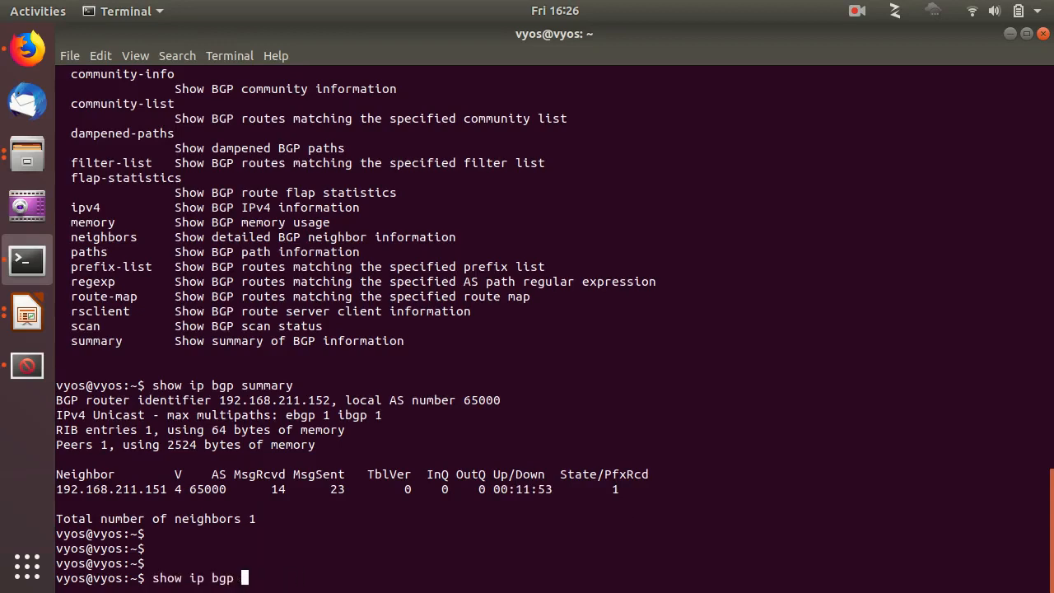
pyautogui.write('neighbors')
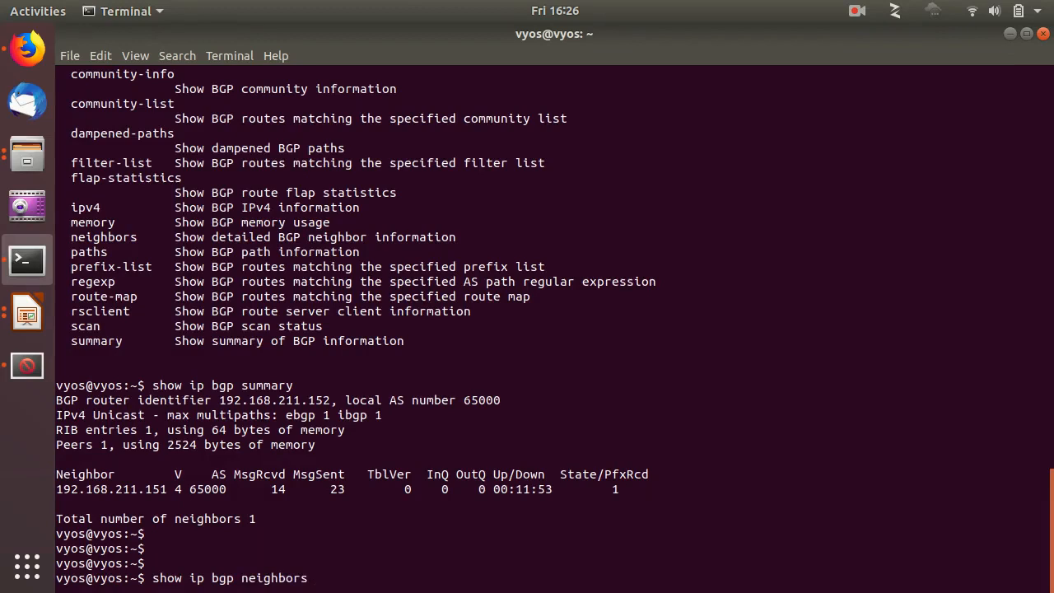
pyautogui.write('192.16')
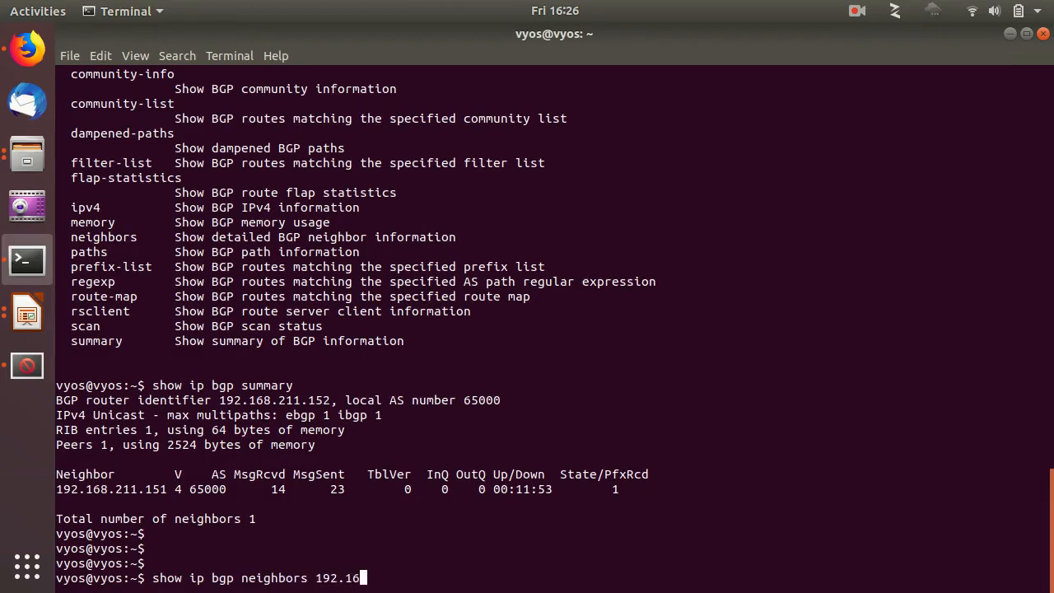
pyautogui.write('8.211.151 advertised-routes')
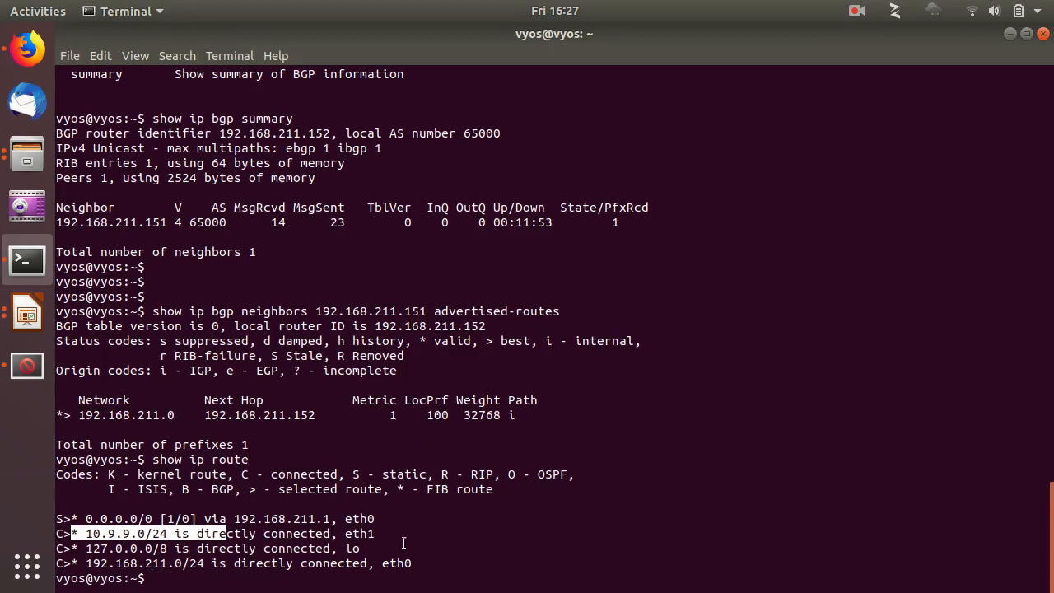
pyautogui.moveTo(532, 518)
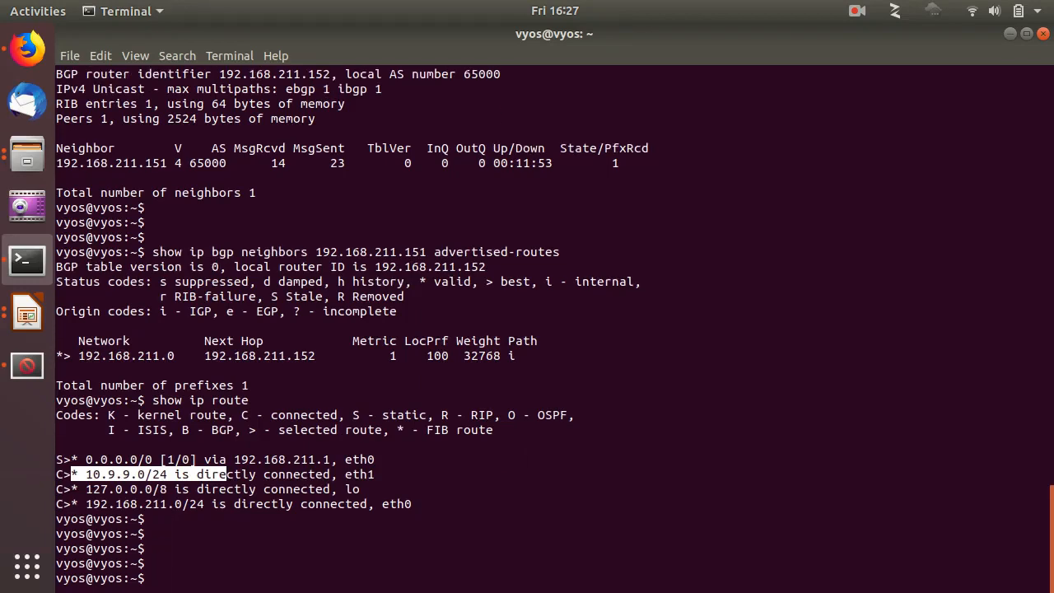
# Run 'show interfaces' to list eth0 192.168.211.152/24, eth1 10.9.9.2/24 and lo, all up.
pyautogui.write('show interfaces tunnel')
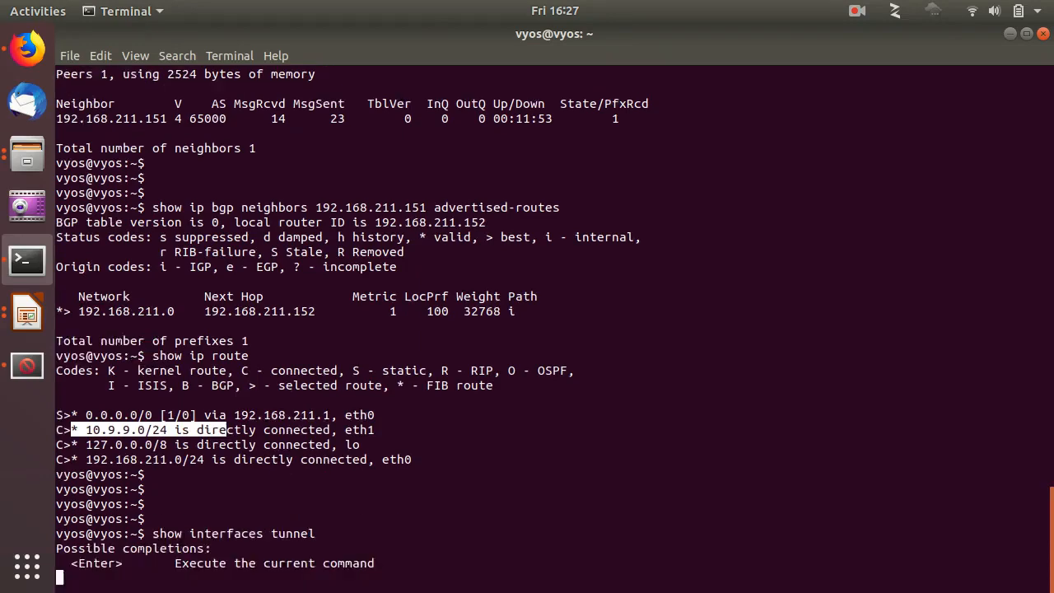
pyautogui.write('show interfaces')
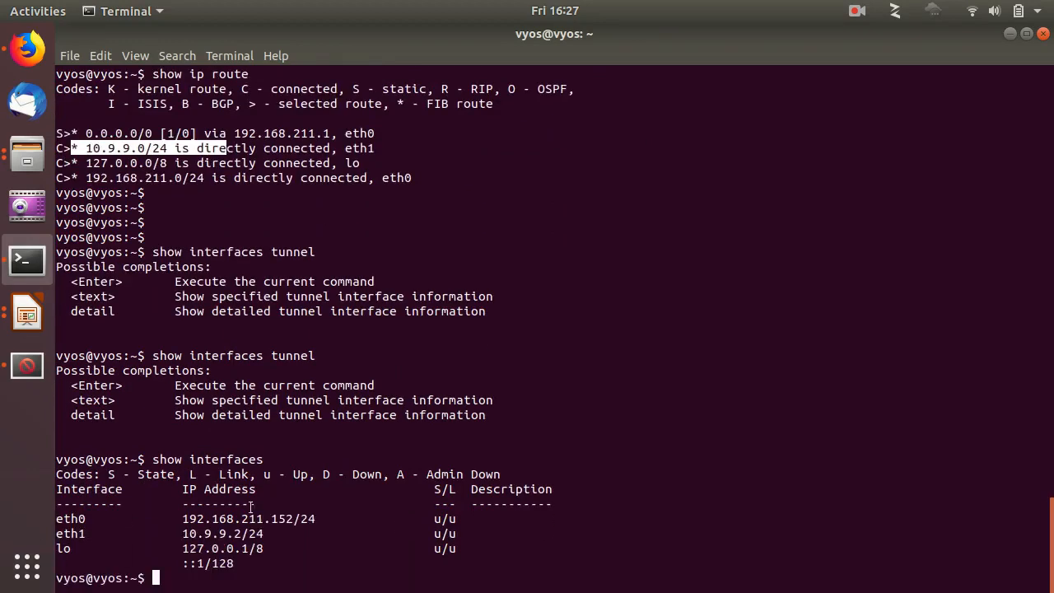
pyautogui.moveTo(708, 217)
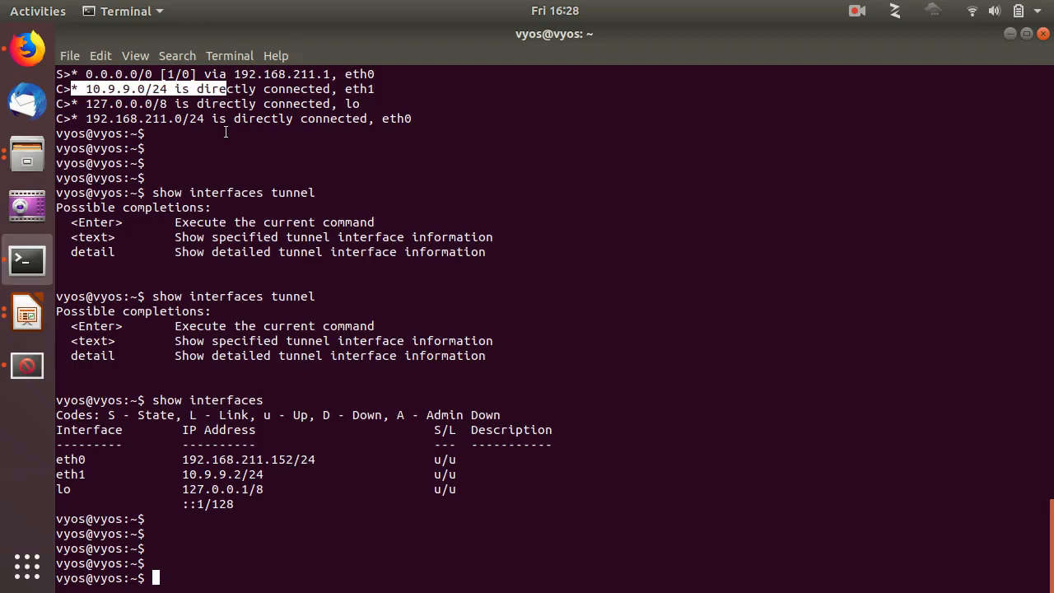
pyautogui.moveTo(185, 210)
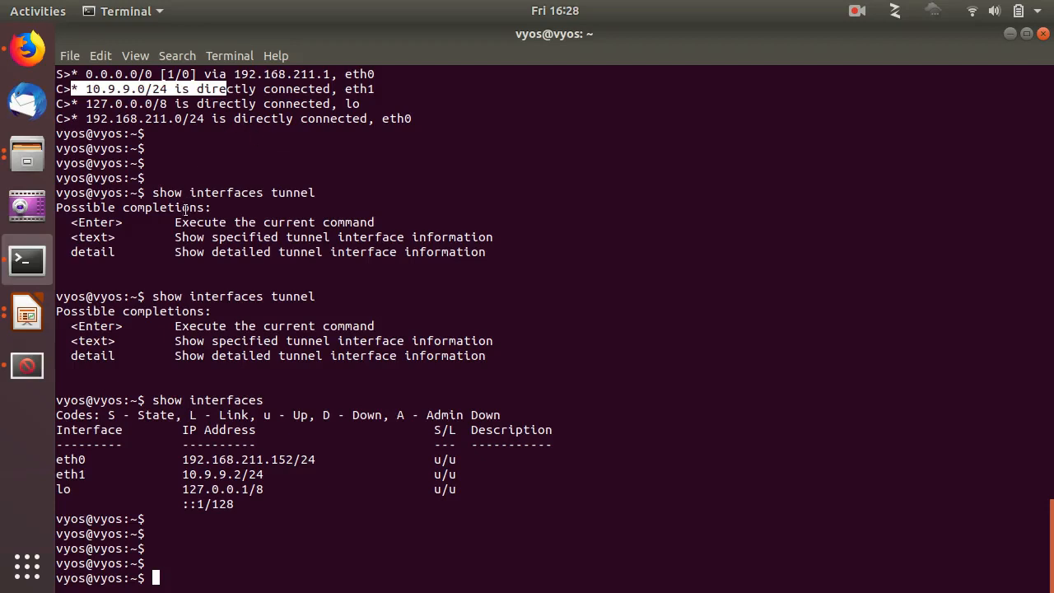
pyautogui.moveTo(26, 367)
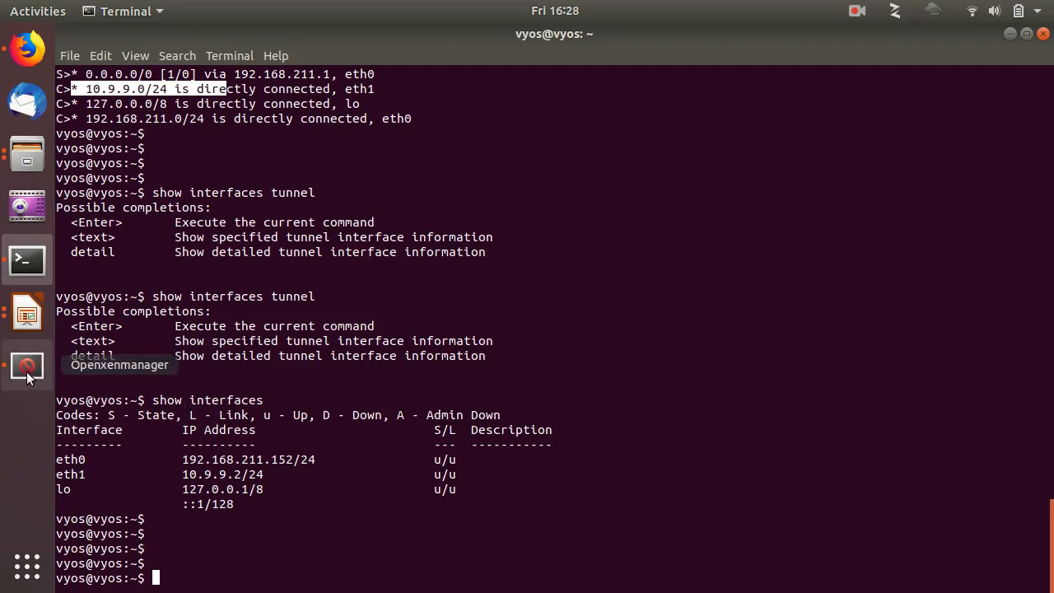
pyautogui.moveTo(37, 372)
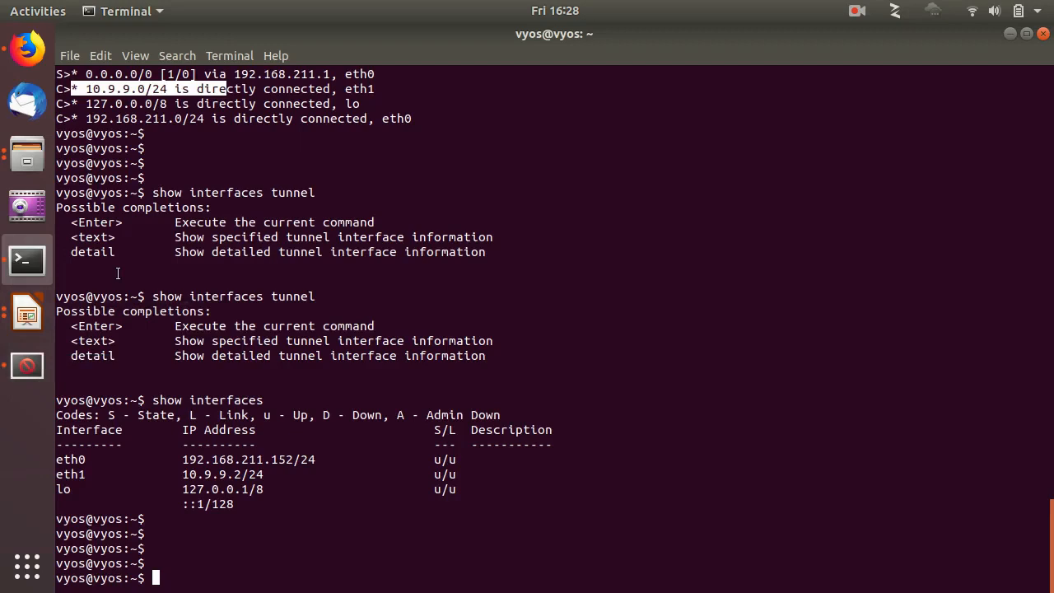
pyautogui.moveTo(232, 276)
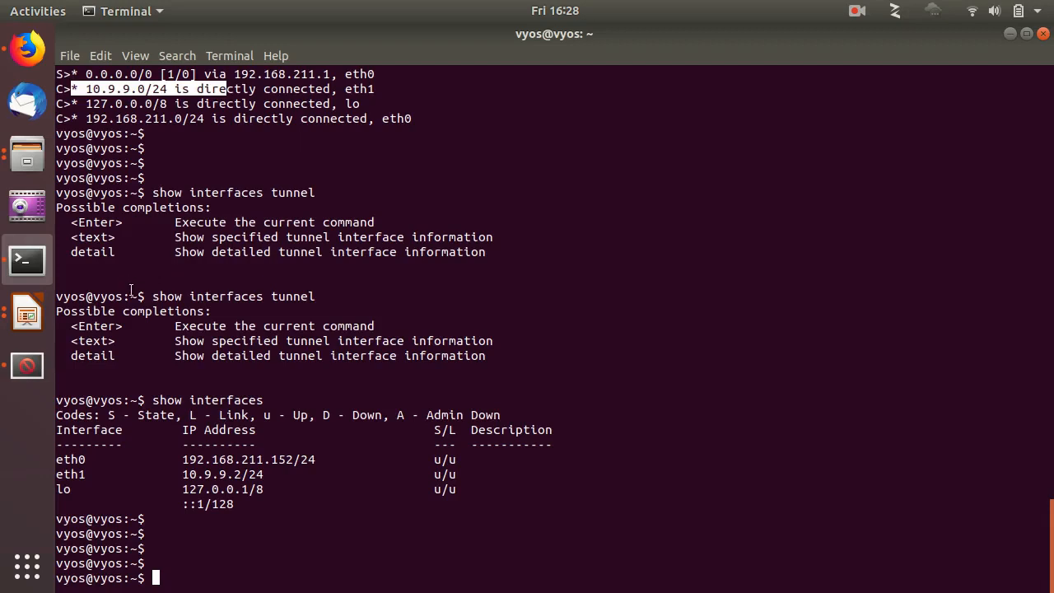
pyautogui.moveTo(26, 204)
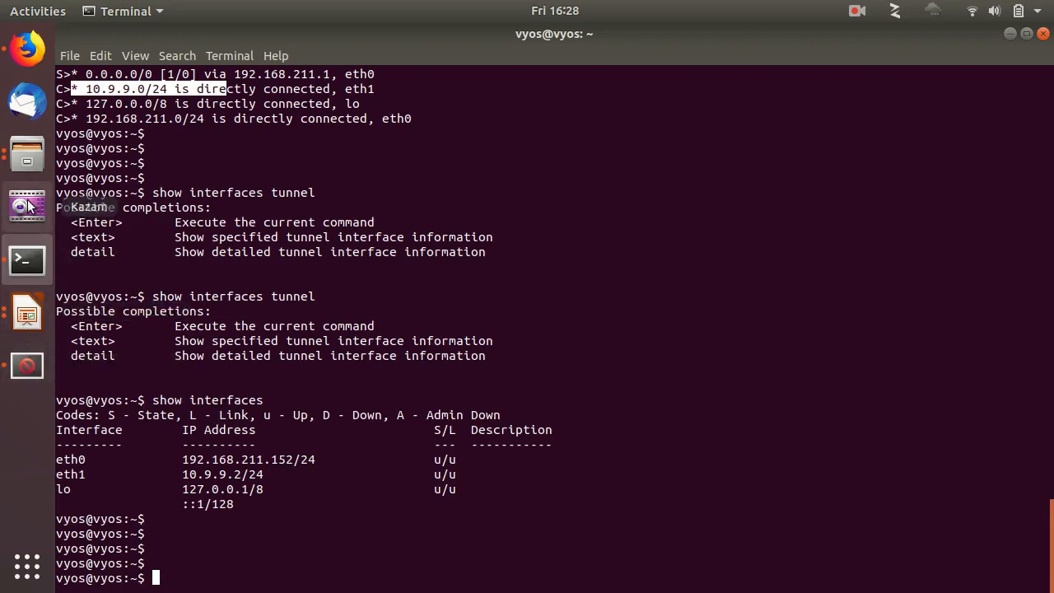
pyautogui.moveTo(26, 366)
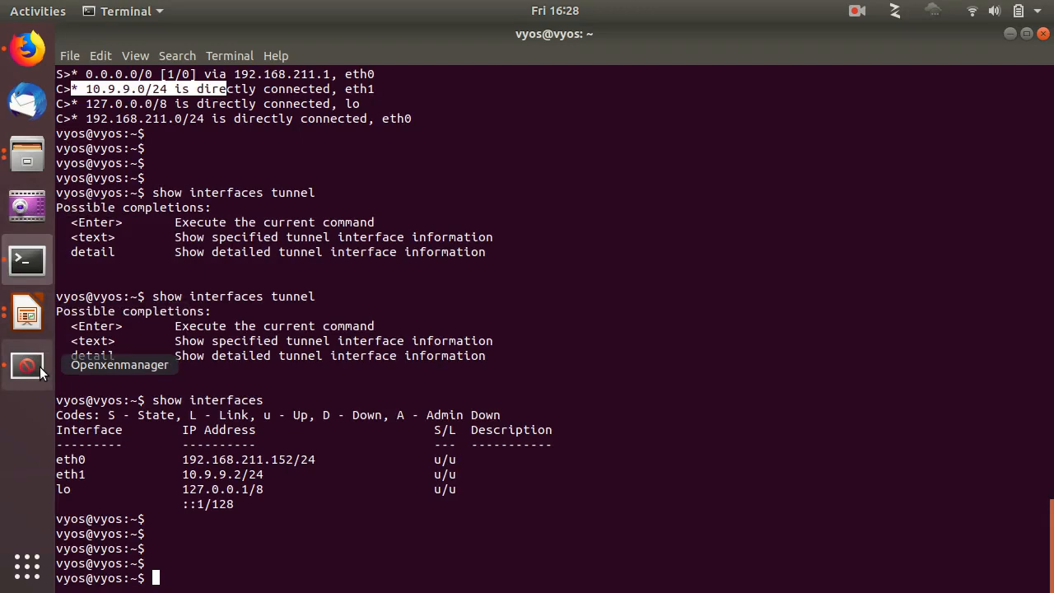
pyautogui.moveTo(27, 311)
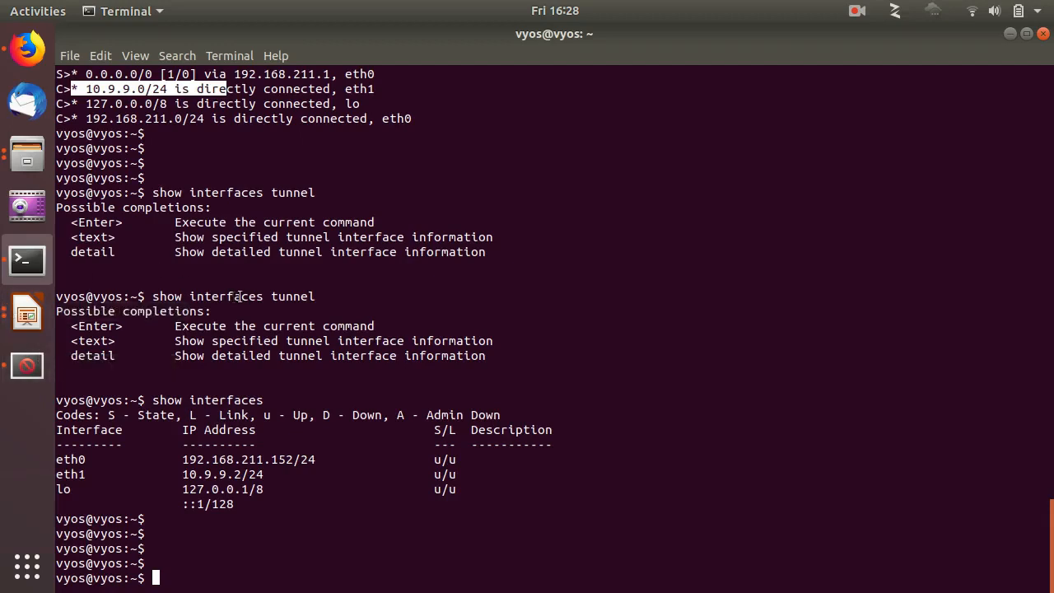
pyautogui.moveTo(459, 244)
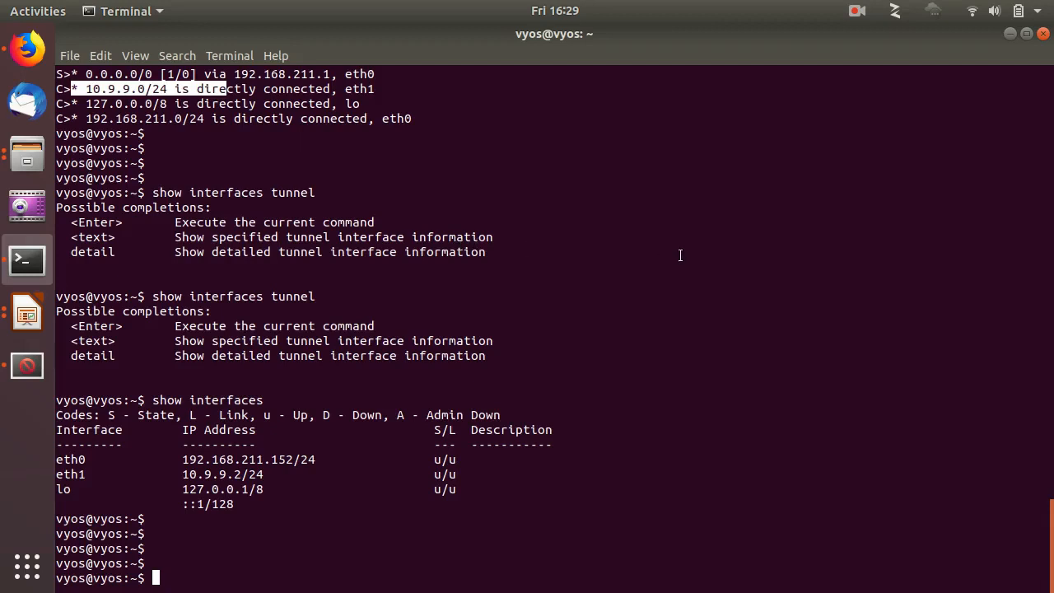
pyautogui.moveTo(496, 179)
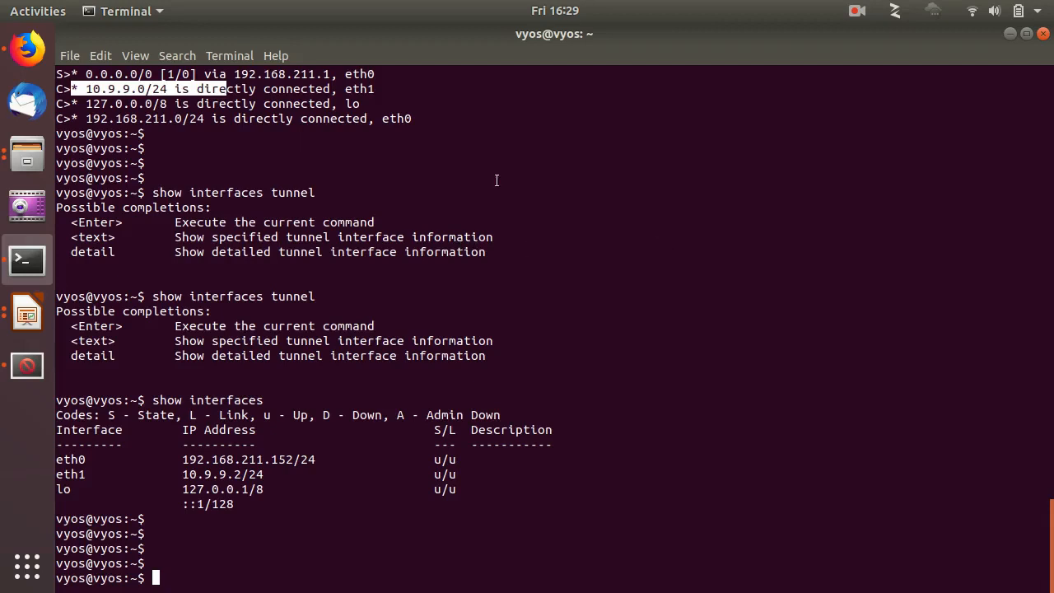
pyautogui.moveTo(338, 200)
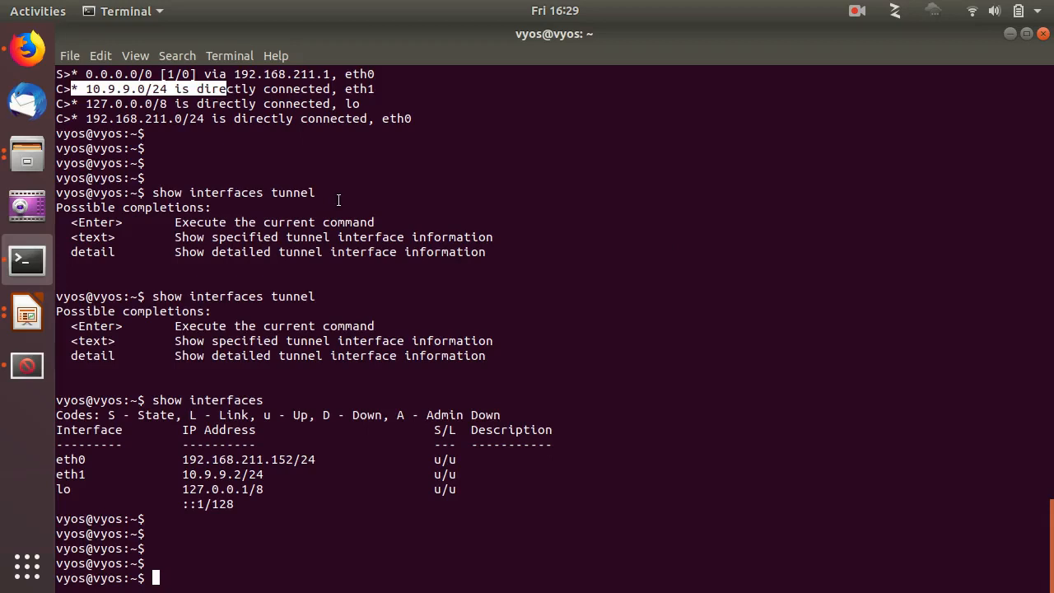
pyautogui.moveTo(343, 158)
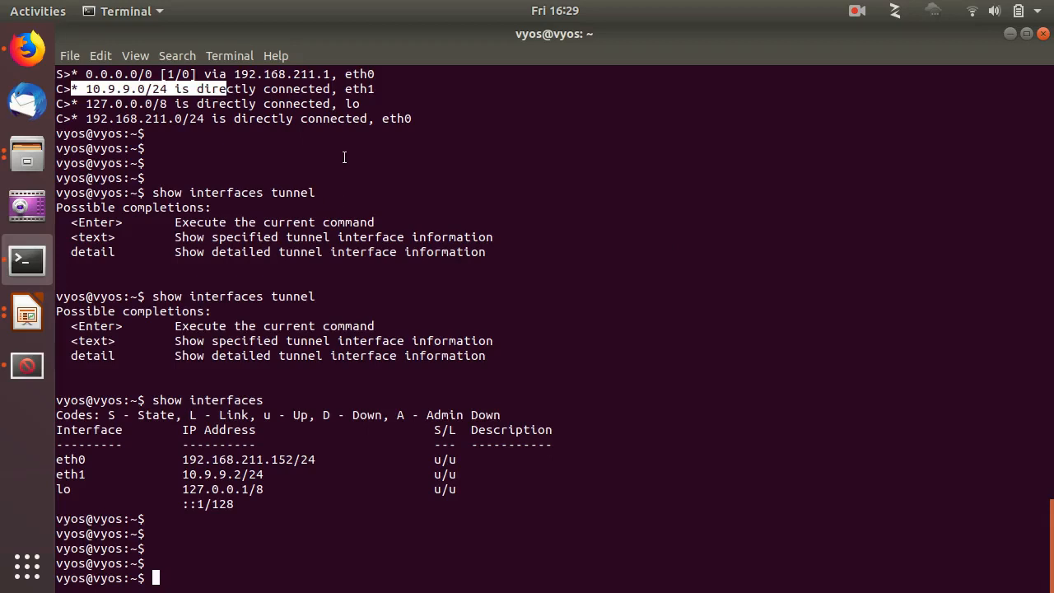
pyautogui.moveTo(459, 157)
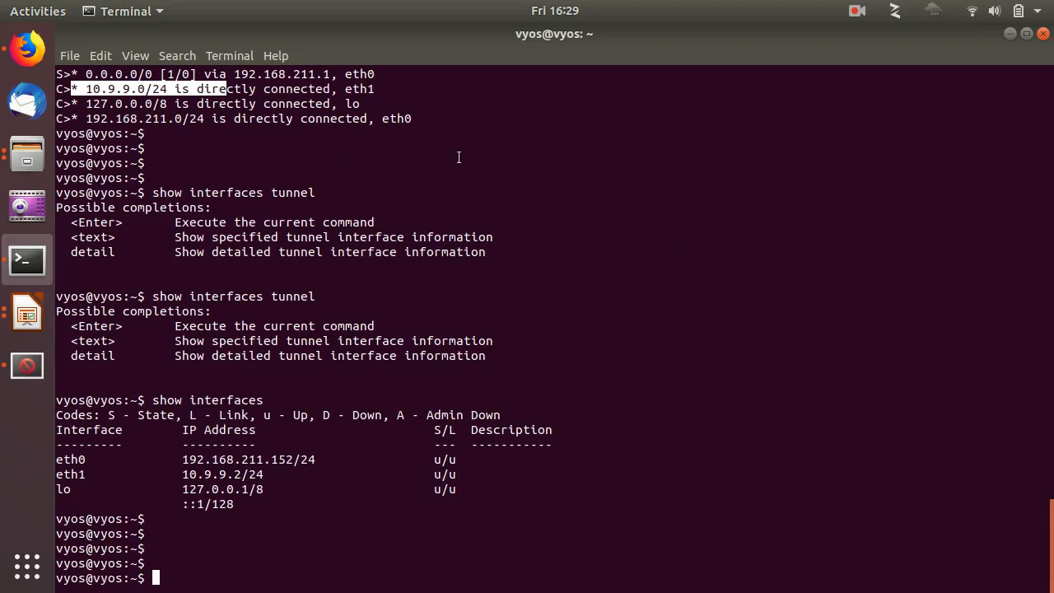